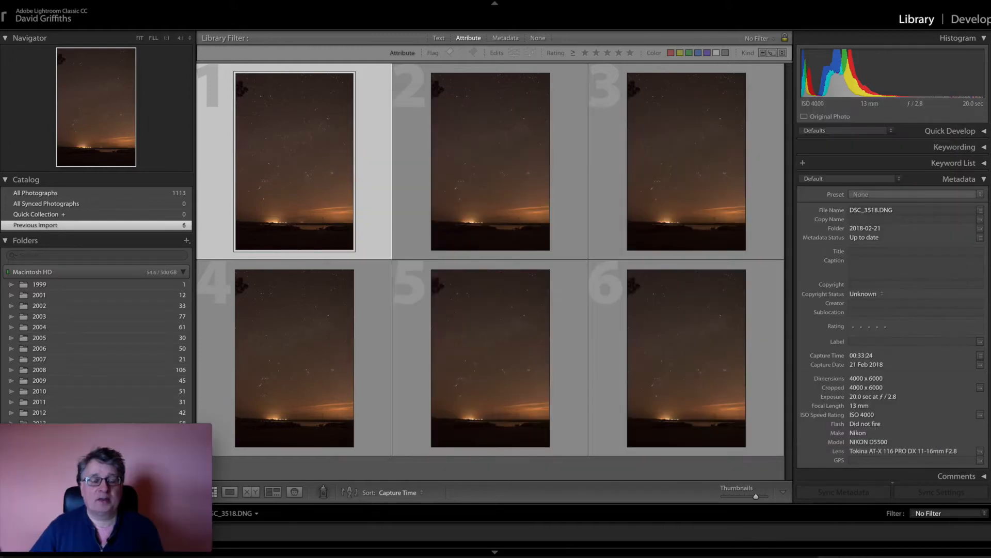
mouse_move(727, 432)
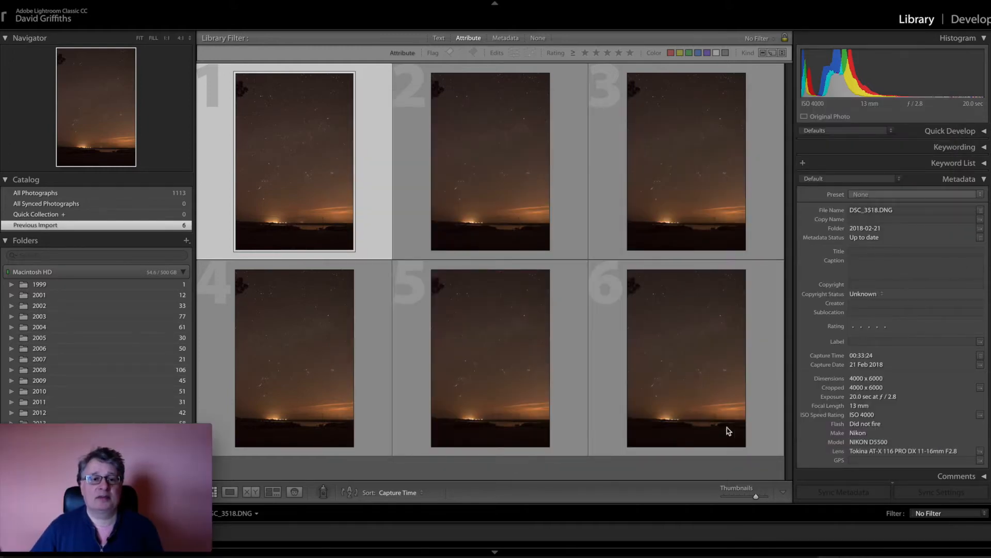
mouse_move(346, 361)
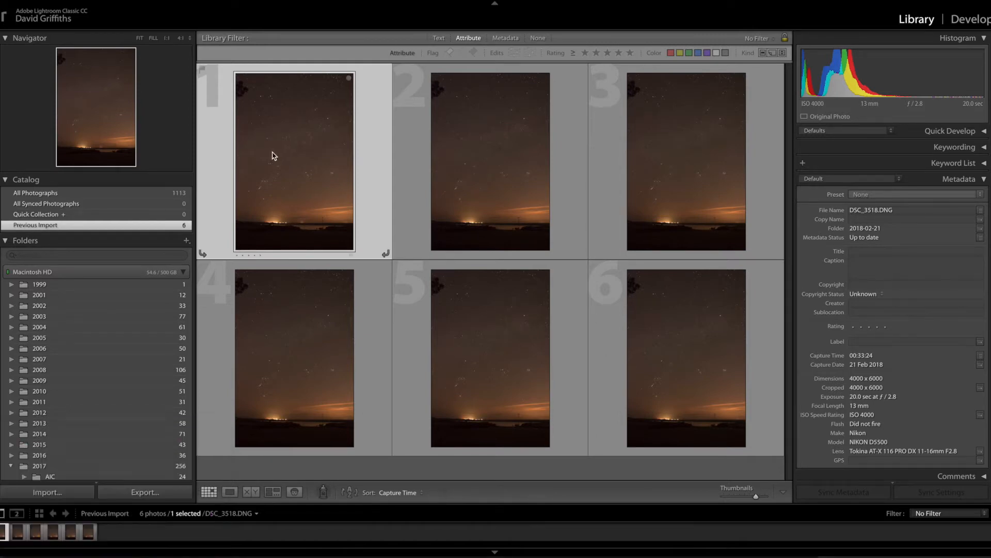
- Set the Camera Calibration profile of the night-sky photo to Camera Neutral in Develop
click(971, 18)
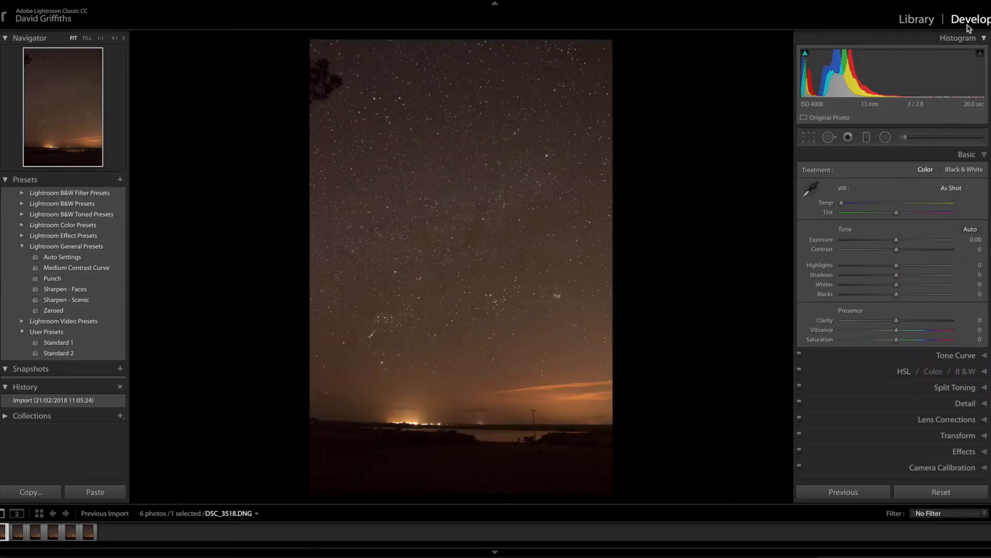
mouse_move(714, 231)
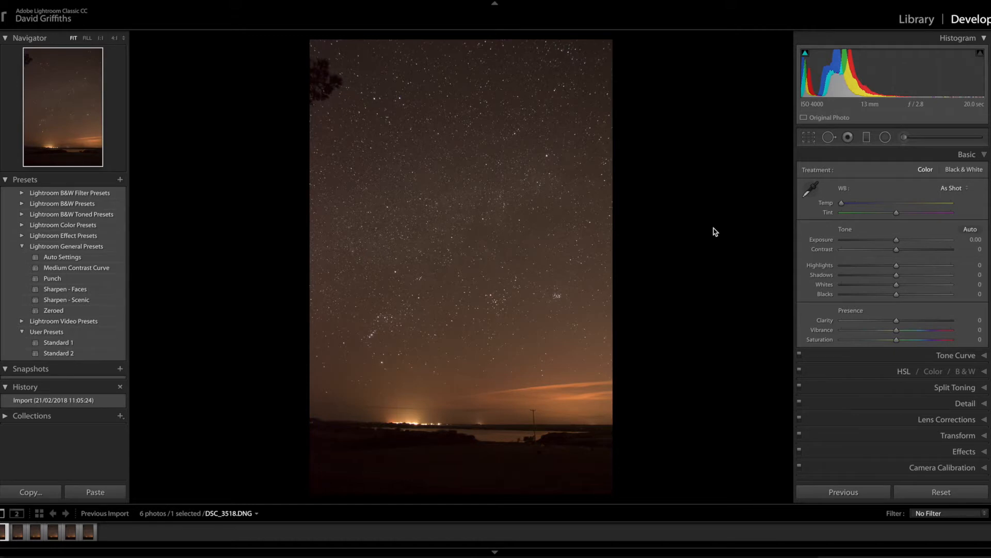
click(942, 466)
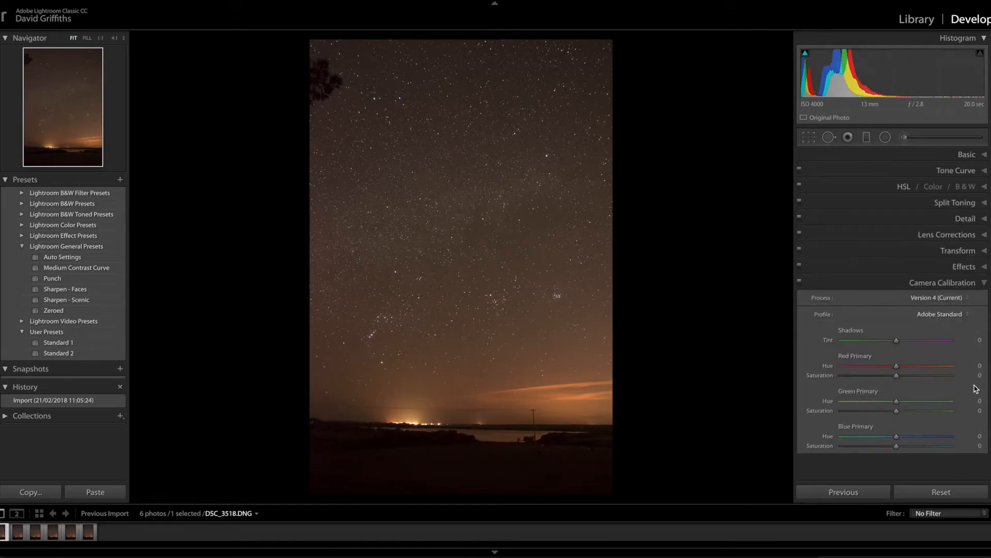
click(942, 314)
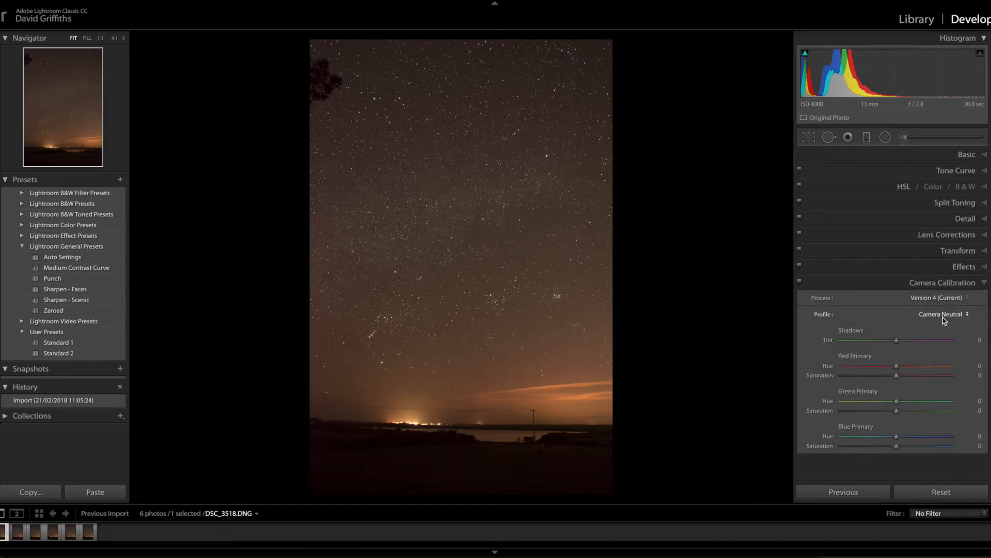
- Enable Remove Chromatic Aberration and Profile Corrections under Lens Corrections
click(947, 234)
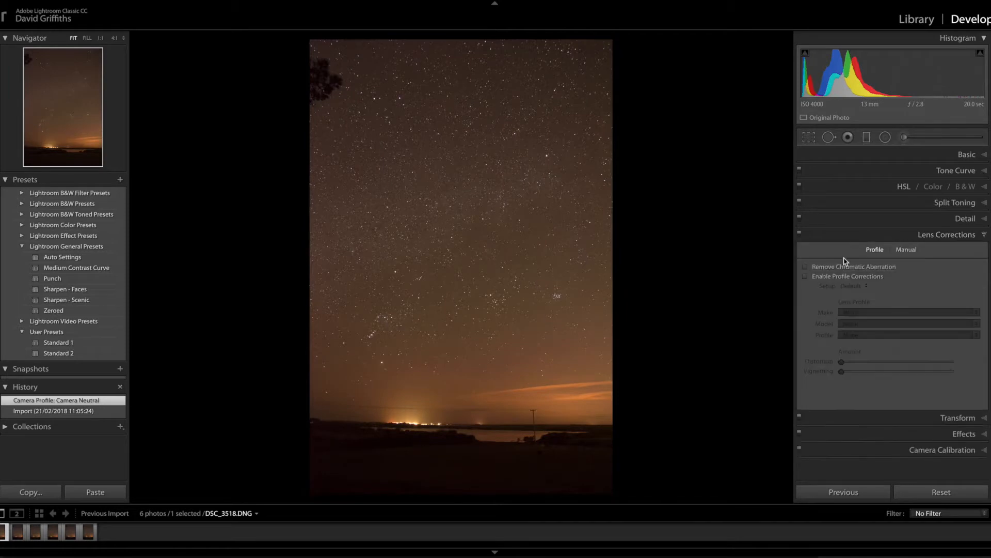
click(805, 277)
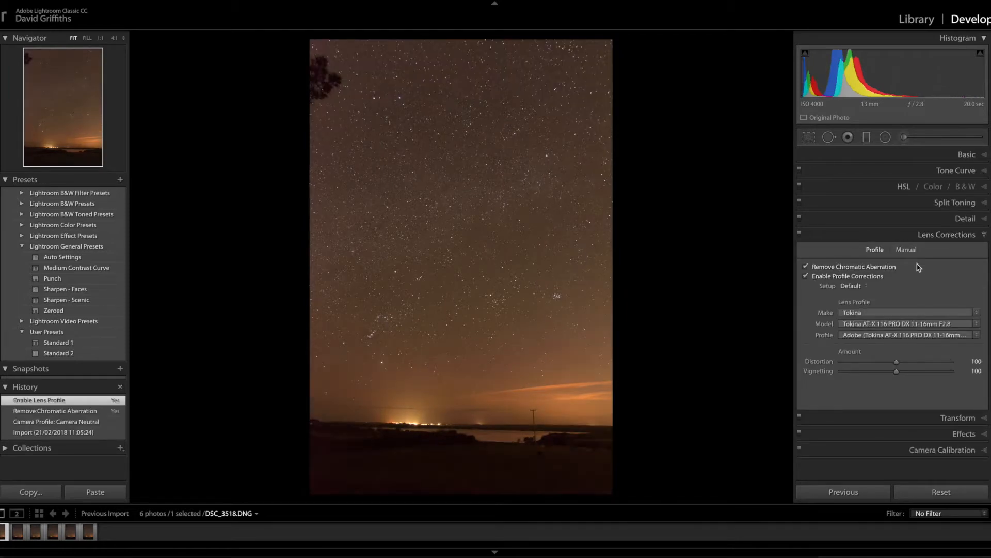
mouse_move(784, 145)
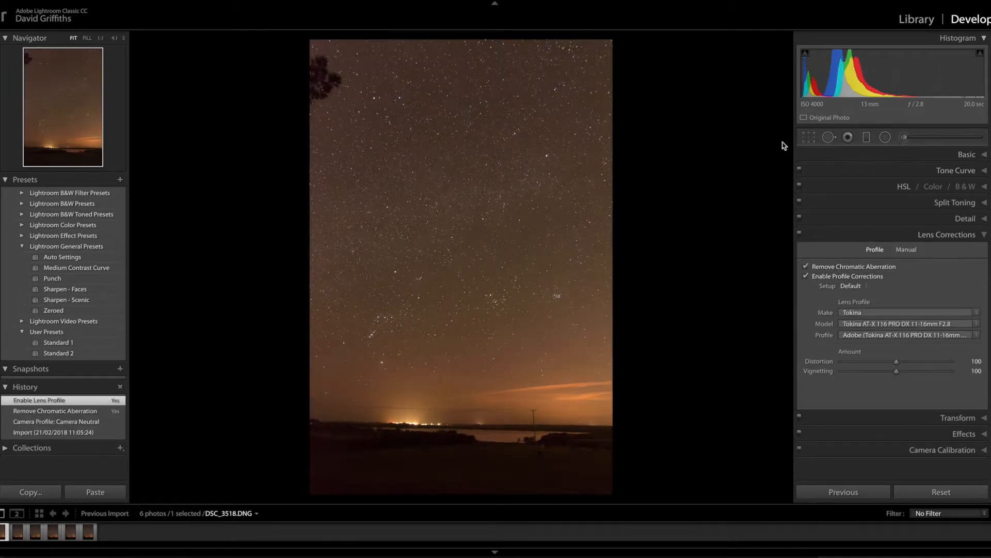
- Start the Crop tool to straighten and crop the photo to 4×5
click(808, 138)
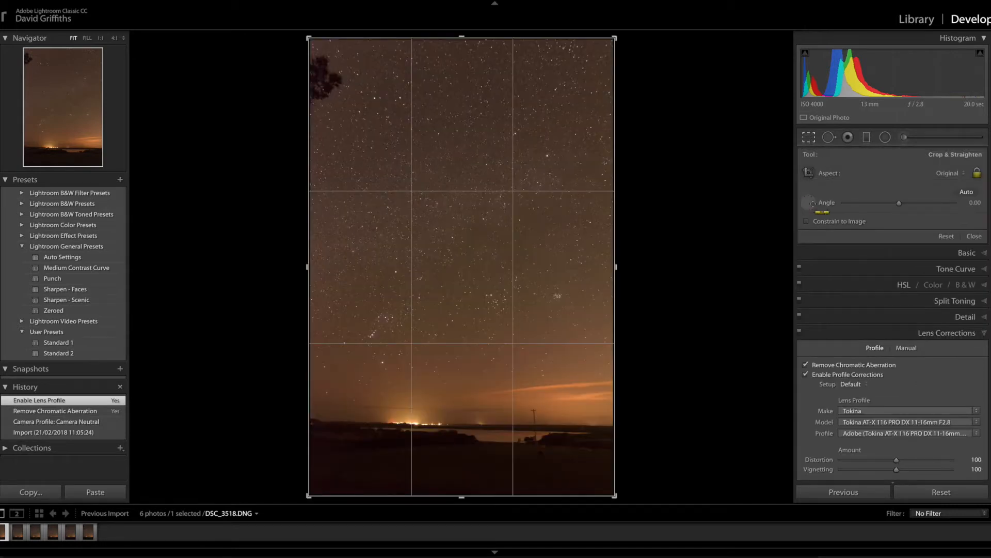
mouse_move(369, 427)
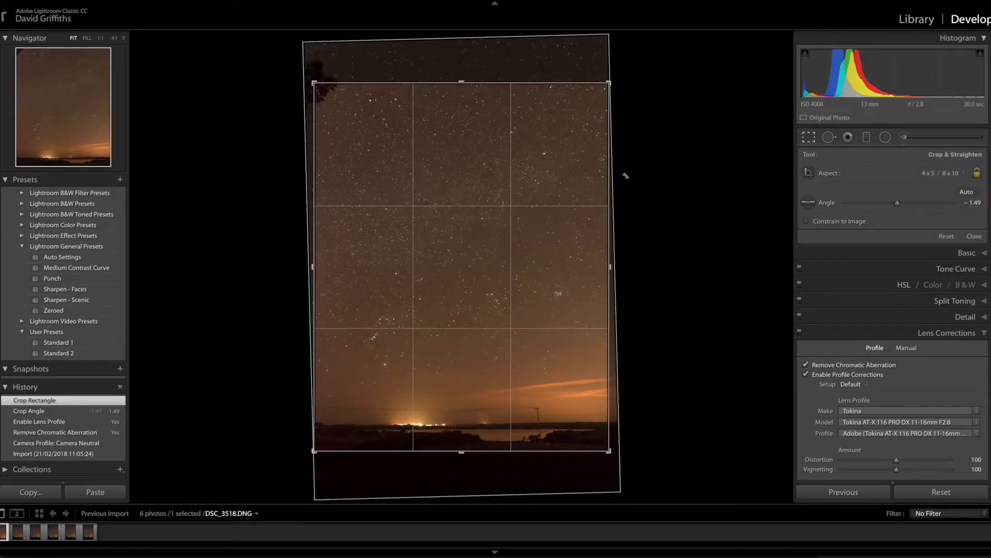
mouse_move(454, 241)
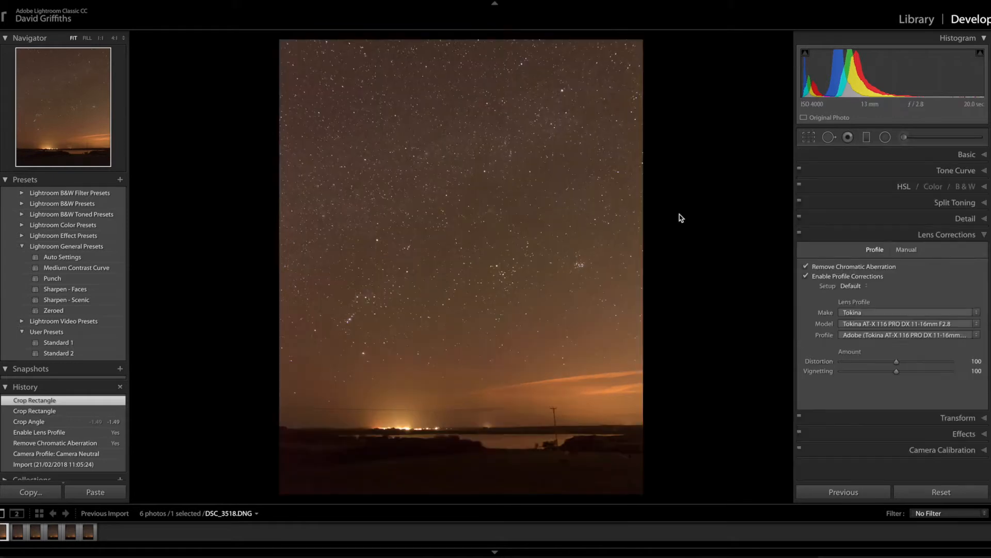
mouse_move(713, 206)
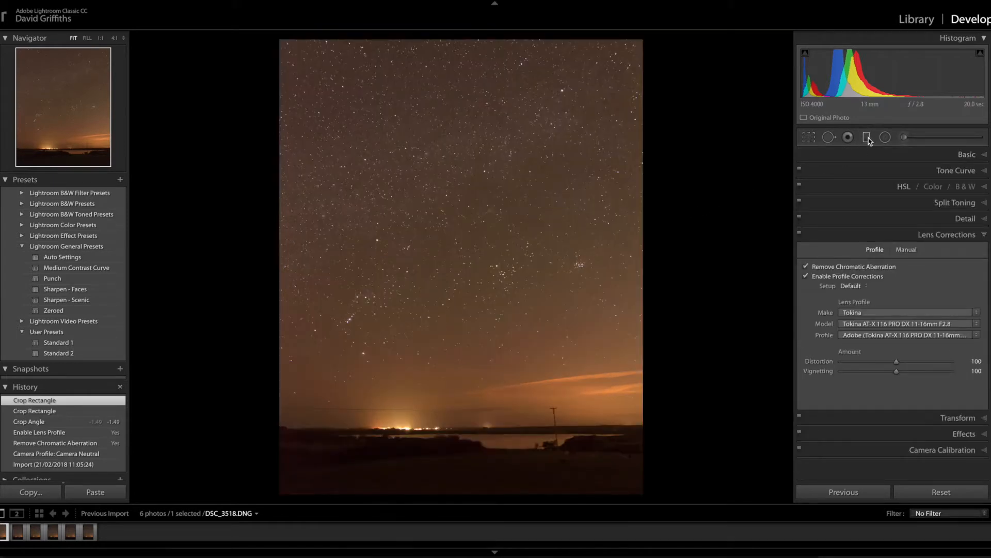
- Add a Graduated Filter over the foreground with Exposure 0.58 and Shadows 16, then close it
click(867, 136)
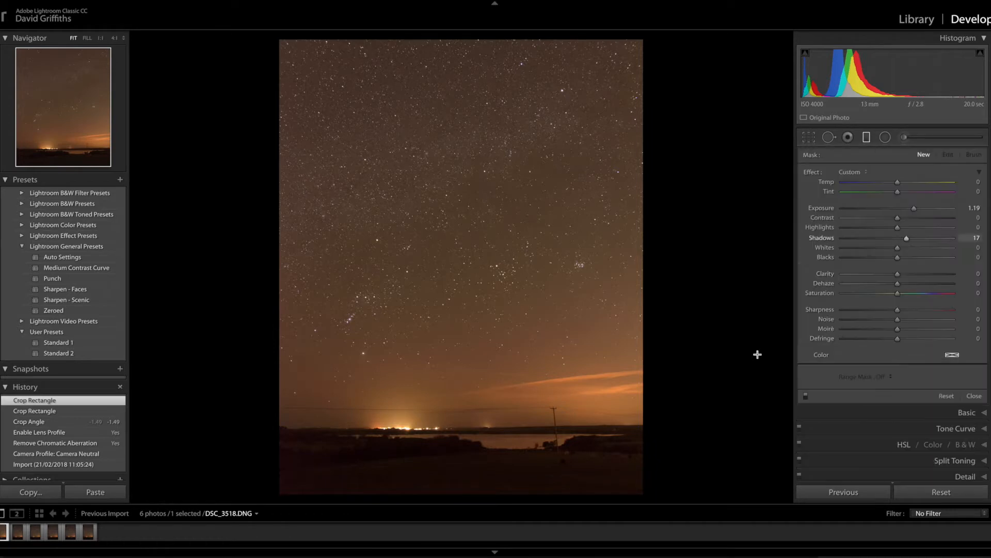
mouse_move(473, 488)
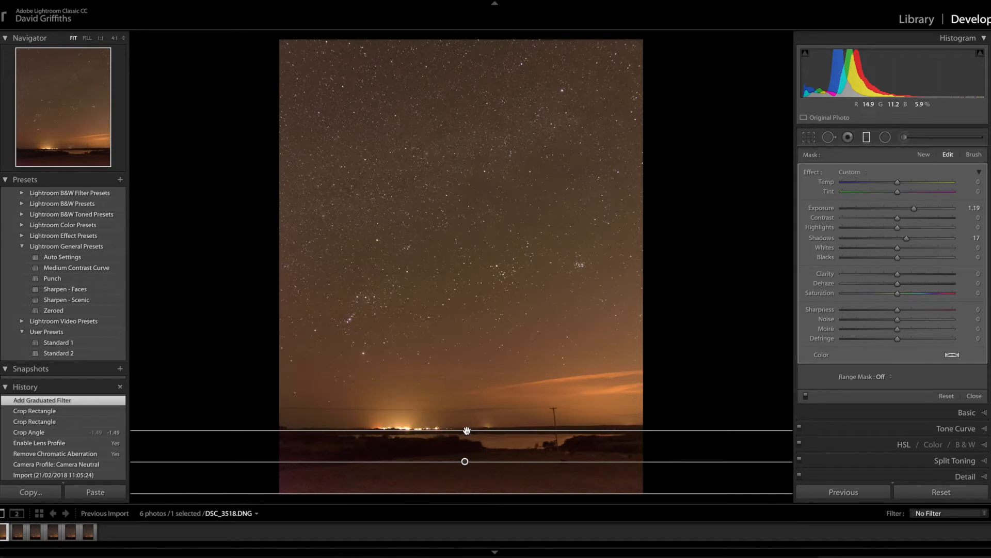
mouse_move(808, 234)
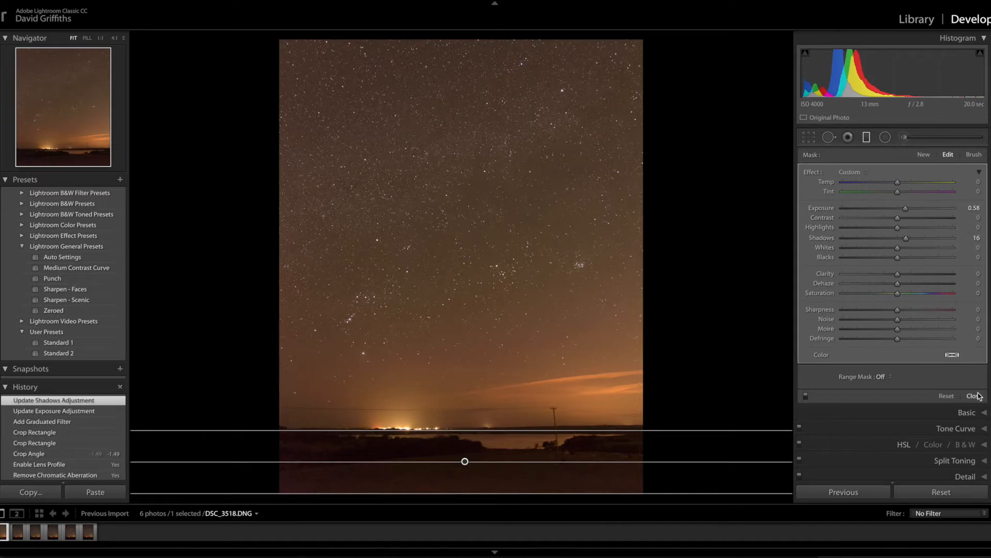
click(976, 396)
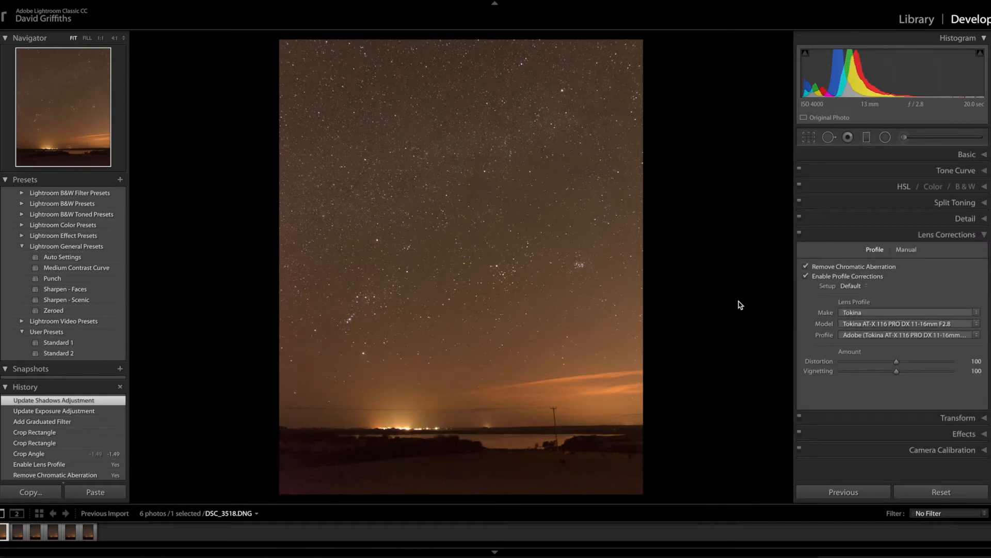
- Apply a Strong Contrast tone curve and return to the Basic panel adjustments
click(947, 234)
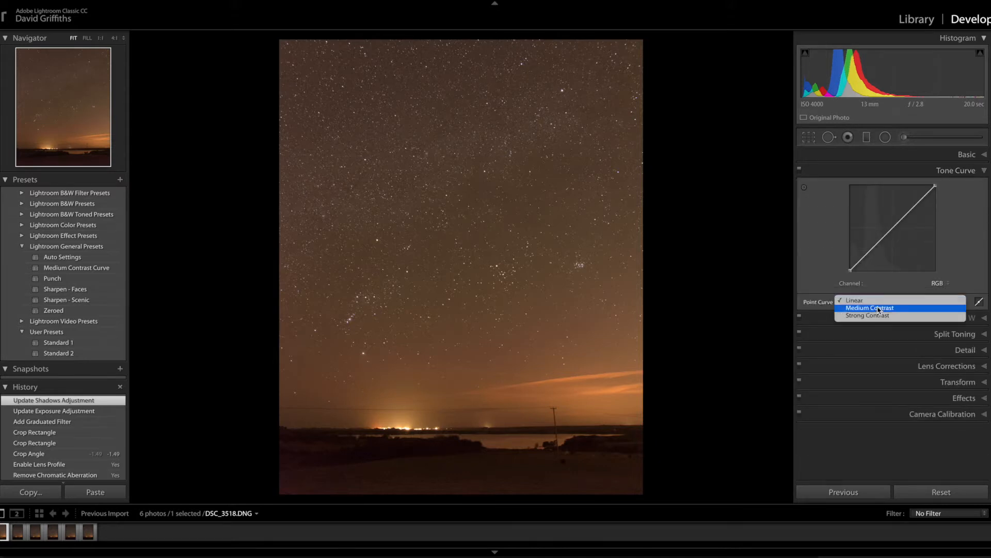
click(867, 315)
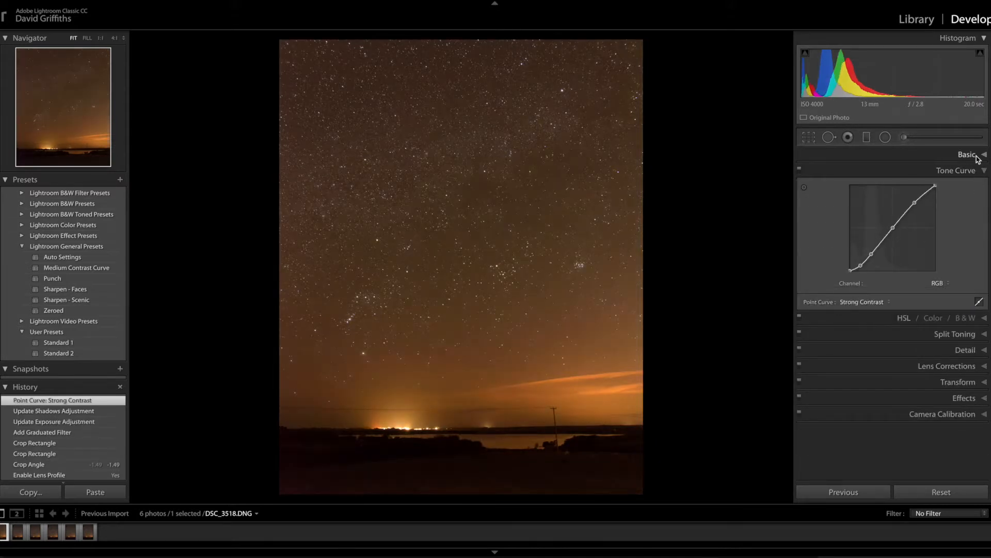
click(967, 154)
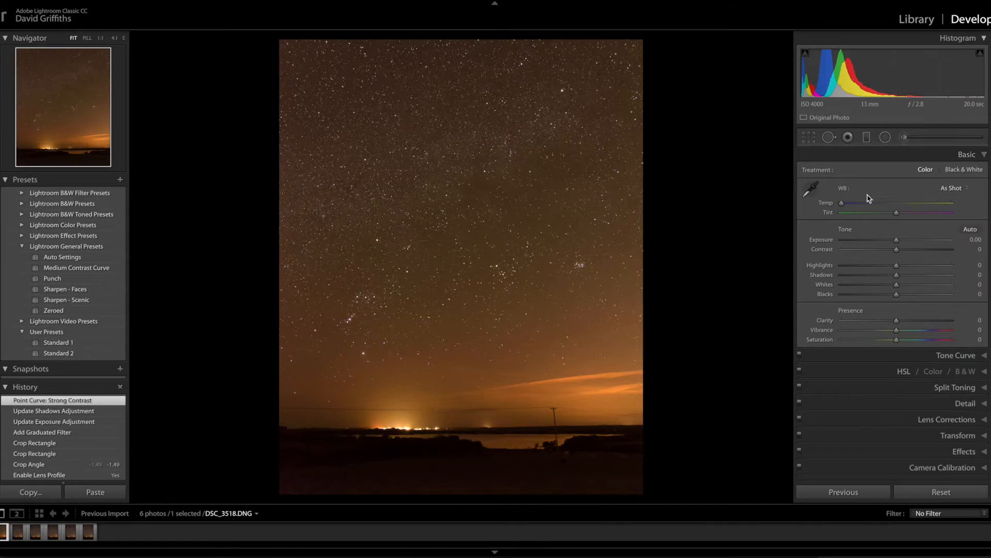
mouse_move(864, 303)
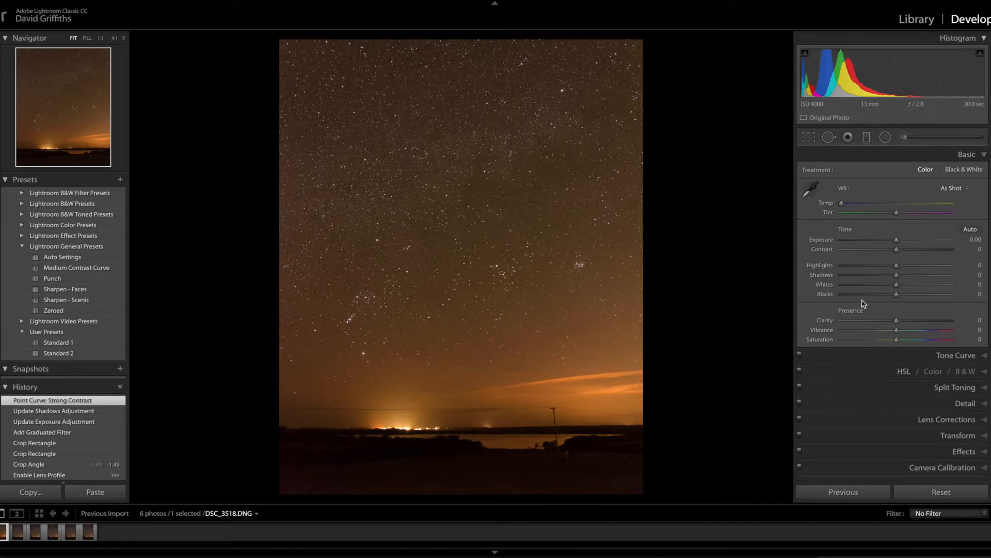
mouse_move(823, 331)
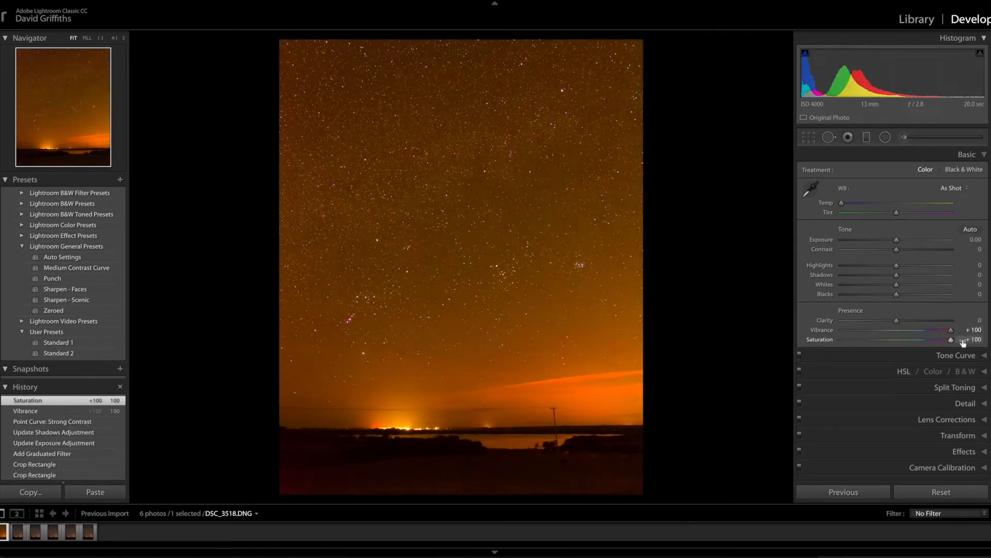
mouse_move(841, 204)
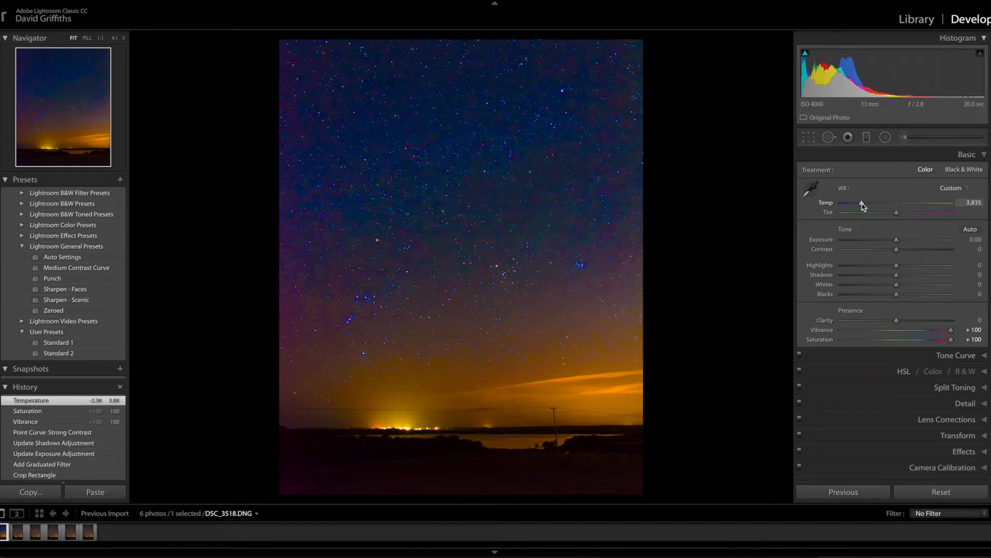
mouse_move(872, 323)
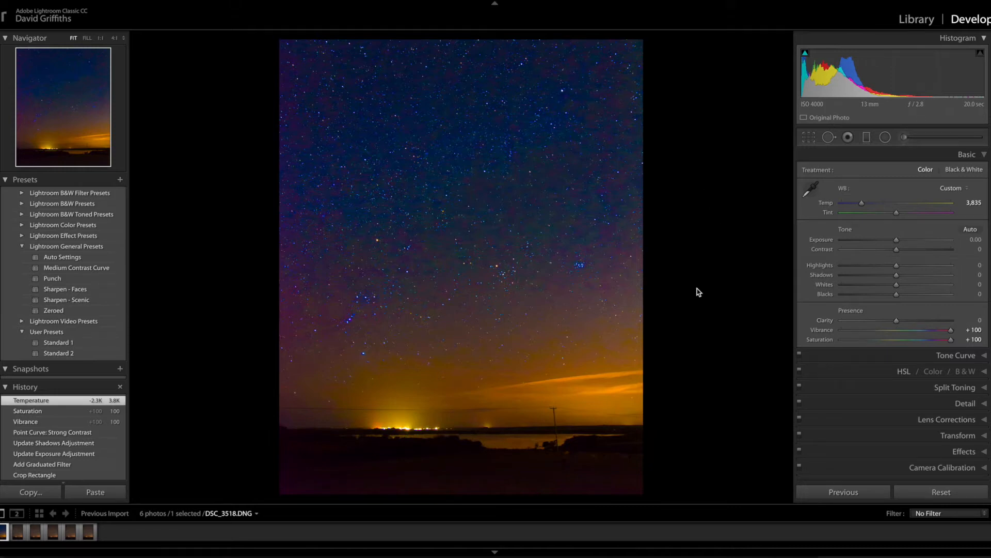
mouse_move(520, 271)
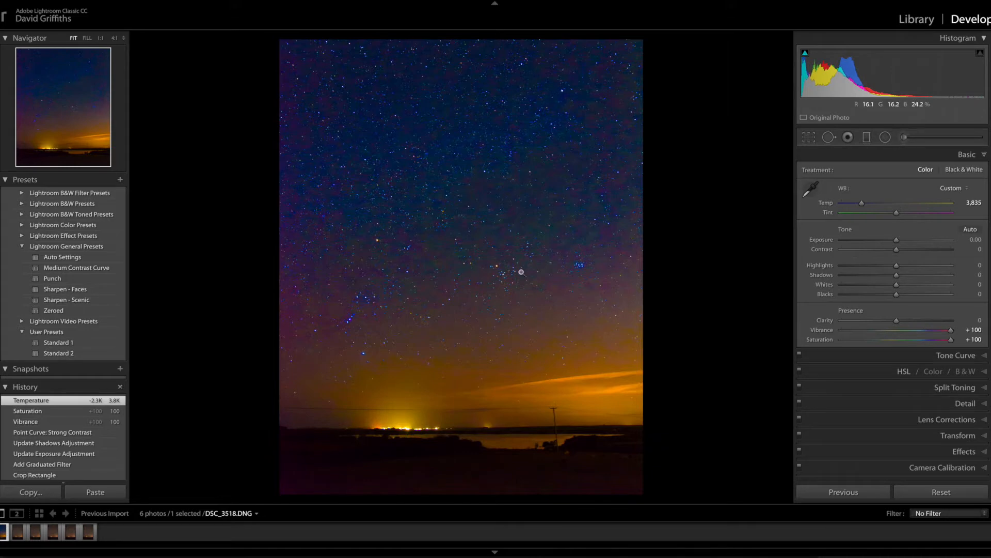
mouse_move(752, 226)
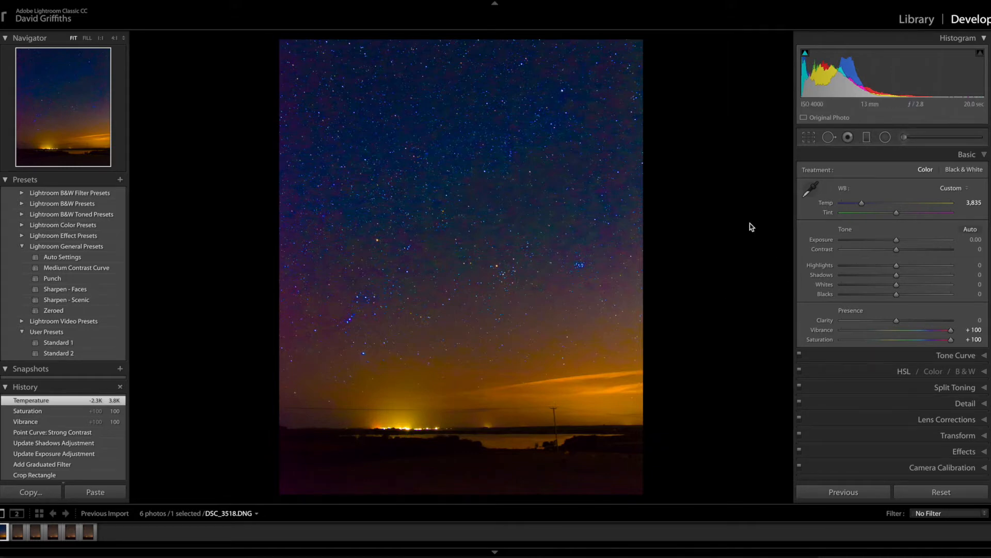
mouse_move(905, 334)
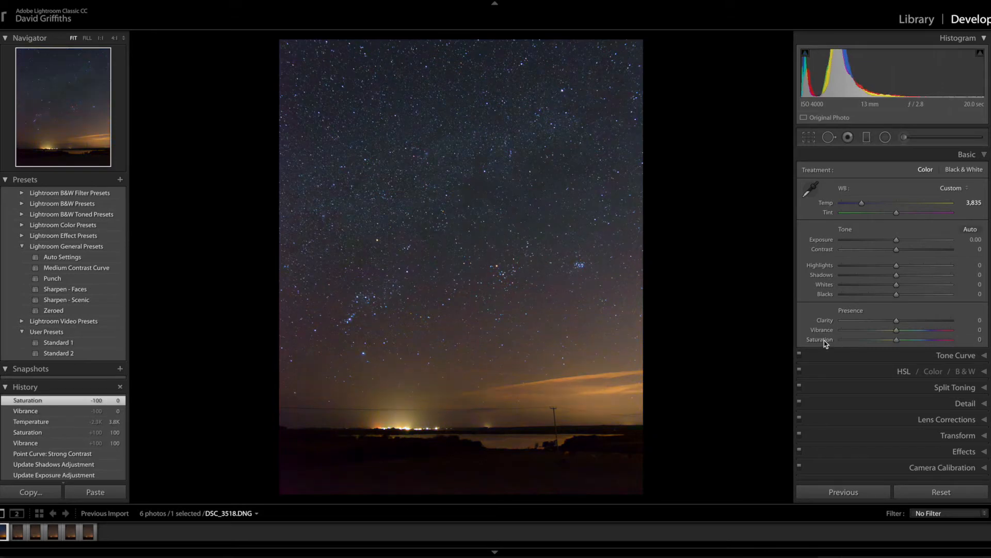
mouse_move(905, 267)
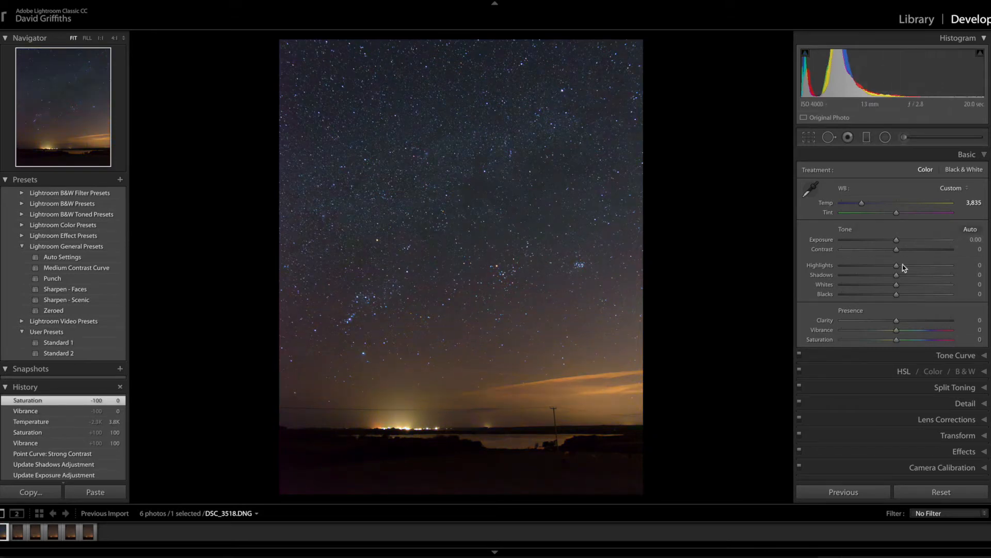
mouse_move(897, 265)
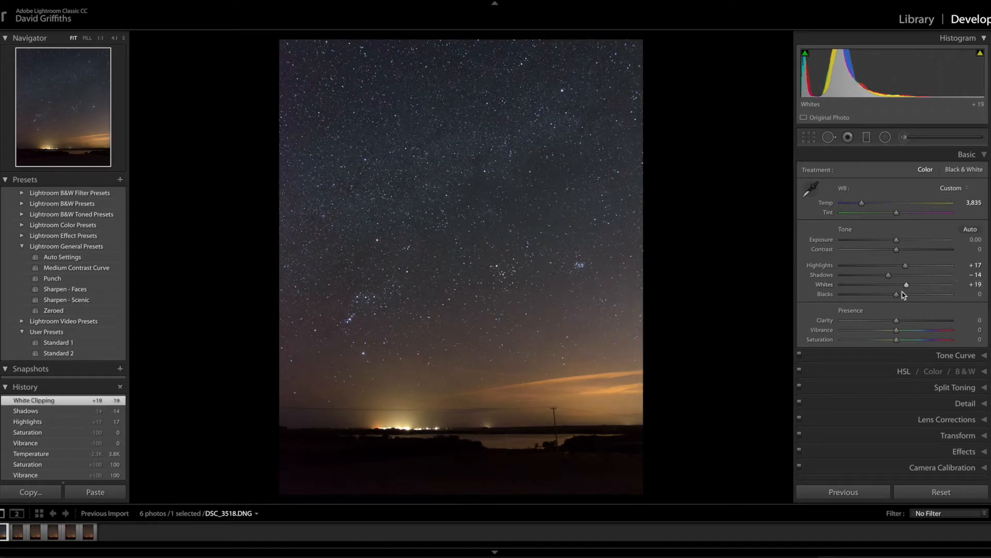
mouse_move(896, 294)
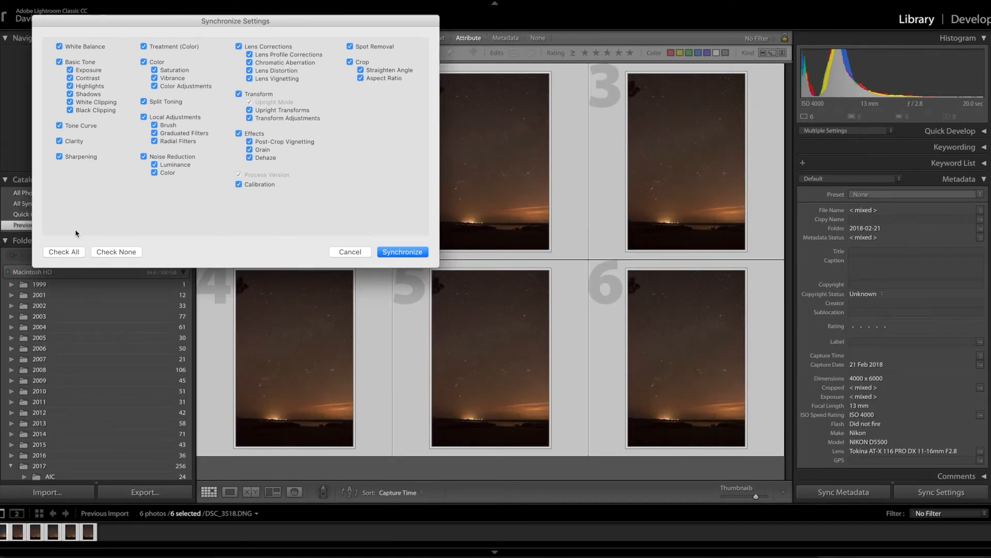
- Synchronize the first photo's edits across all six selected photos
click(402, 252)
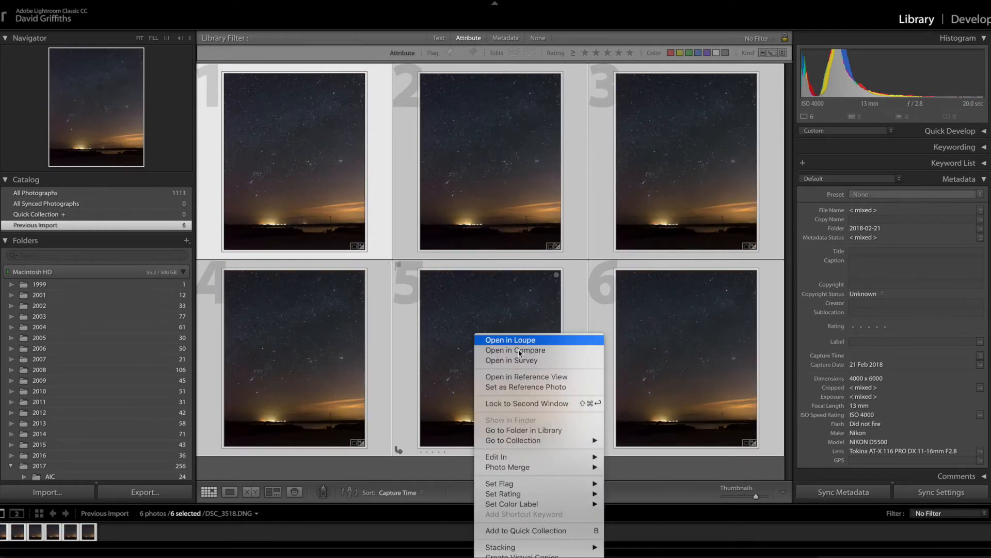
mouse_move(496, 457)
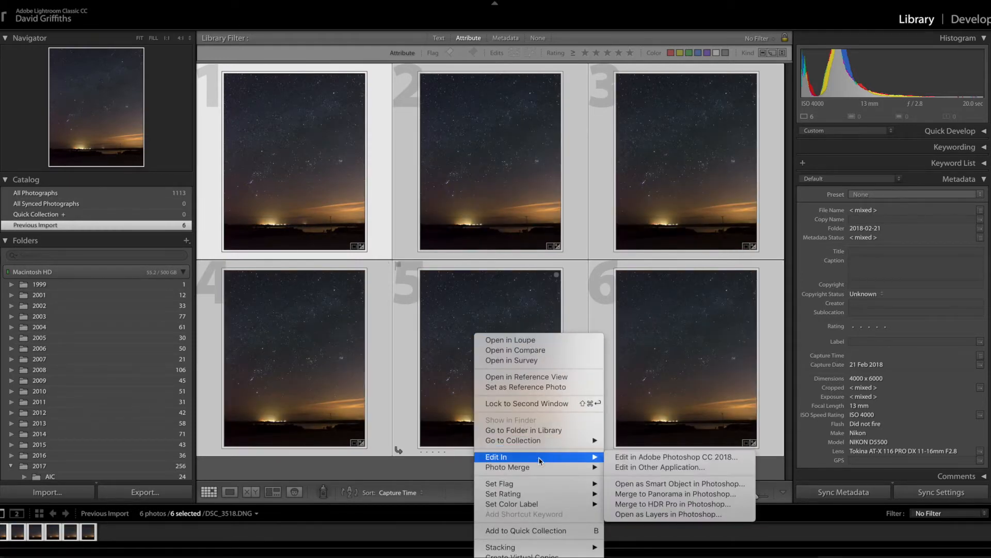
mouse_move(686, 482)
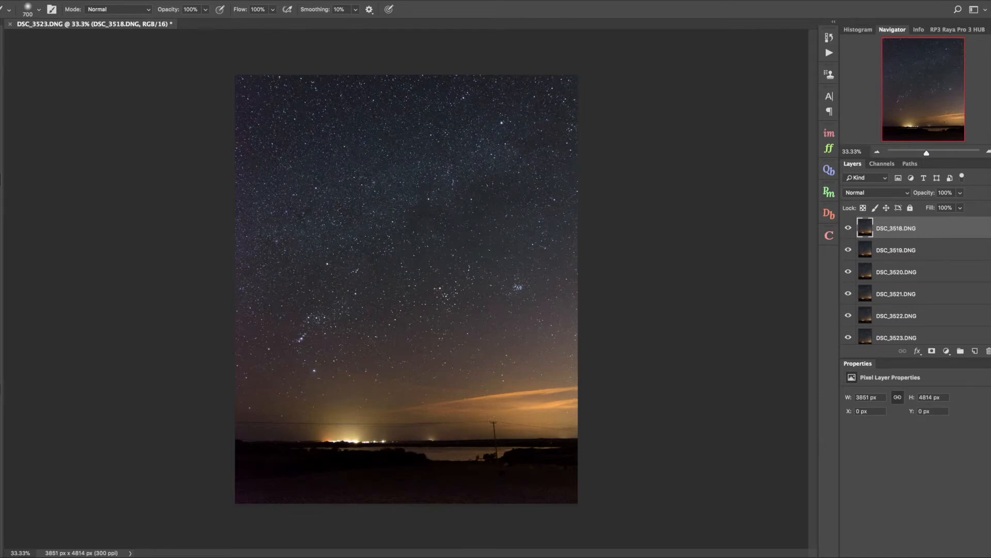
mouse_move(959, 345)
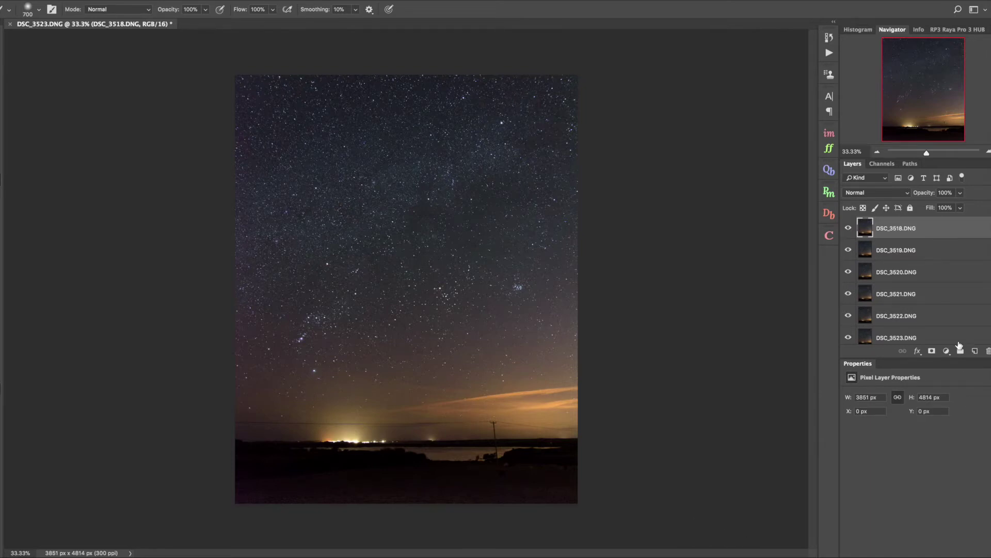
- Duplicate the six photo layers and Auto-Align the copies with Auto projection
click(895, 337)
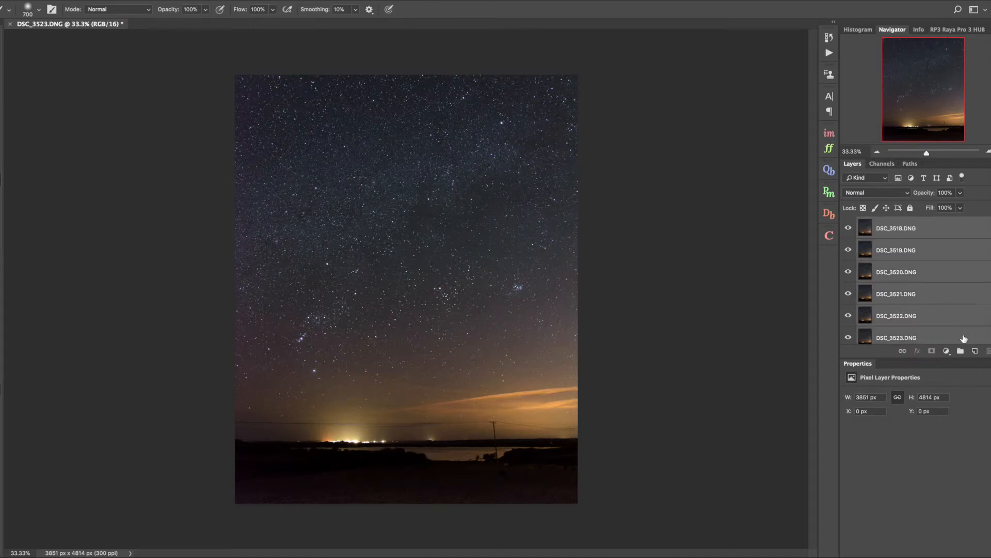
click(975, 350)
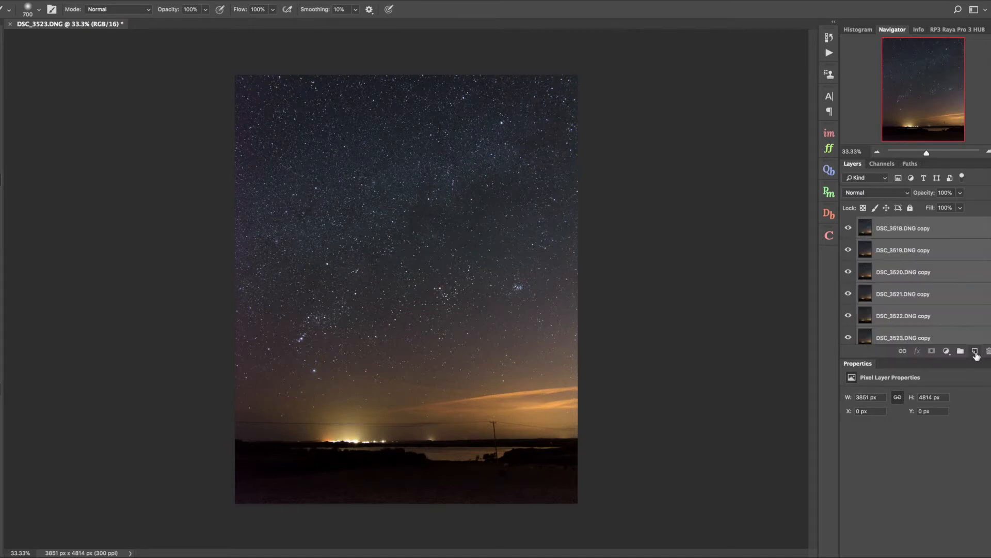
click(975, 351)
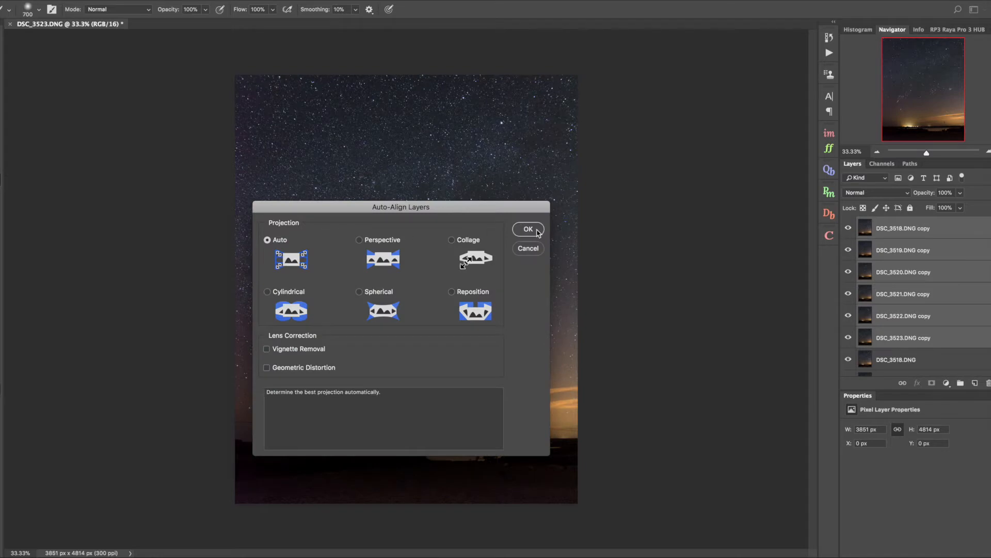
click(528, 229)
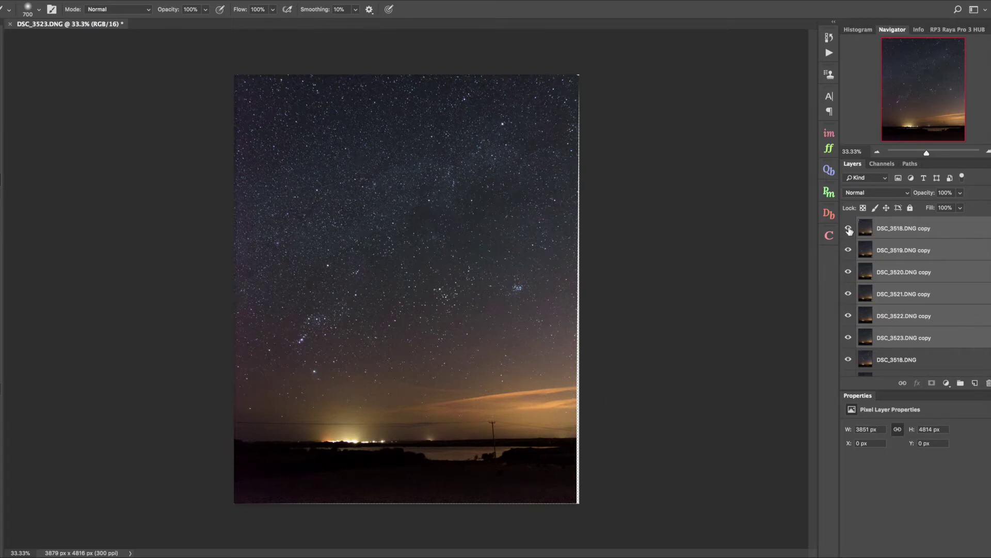
- Hide the top aligned copies one by one to check the stars line up
click(849, 228)
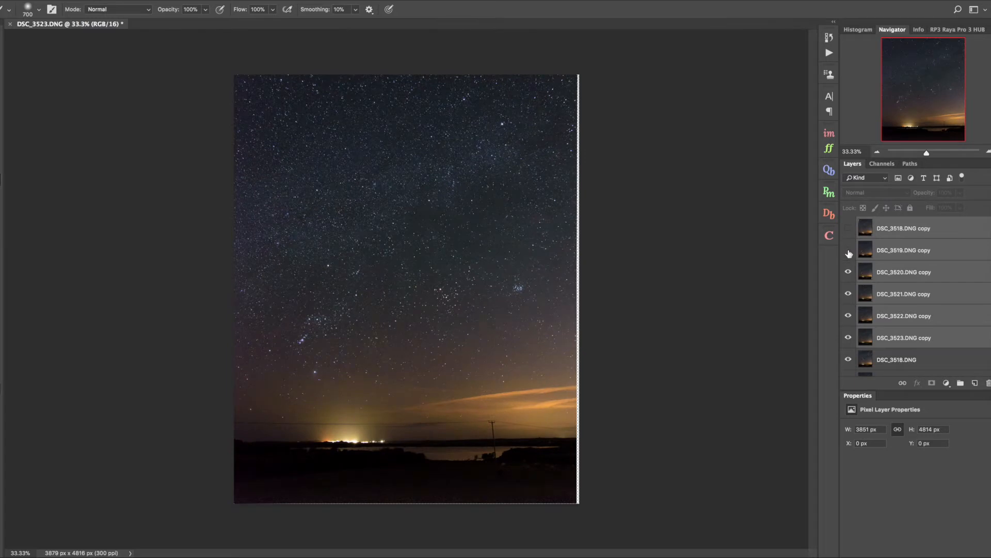
click(848, 272)
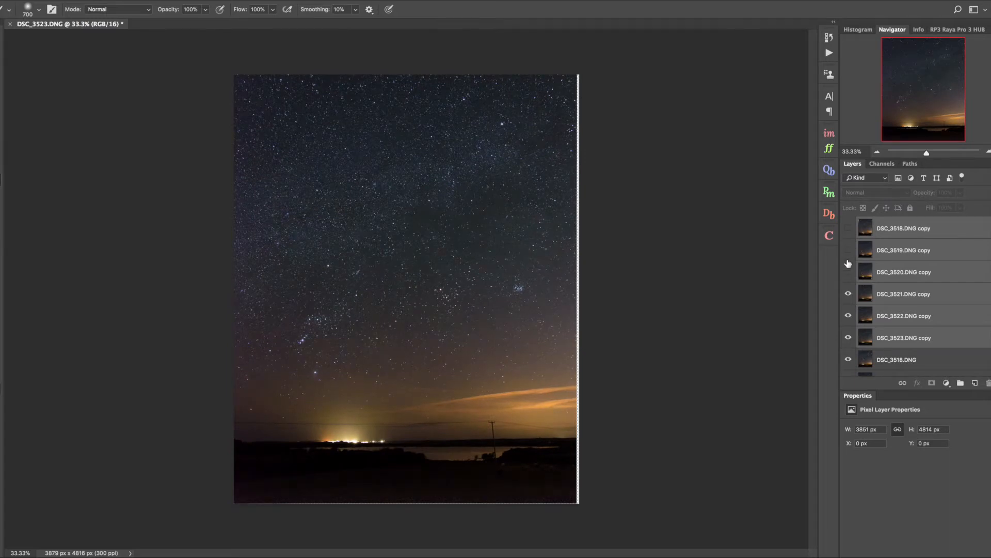
click(848, 250)
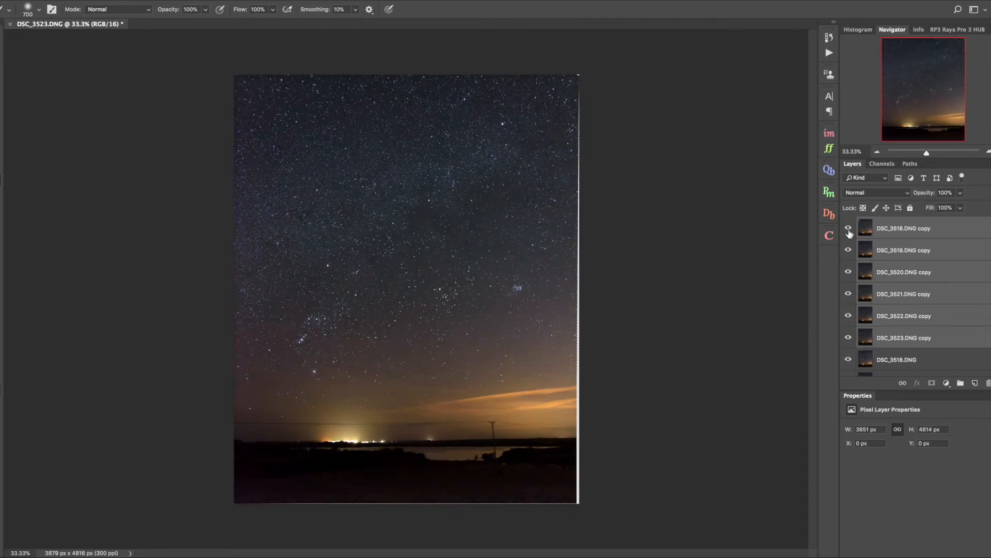
mouse_move(849, 228)
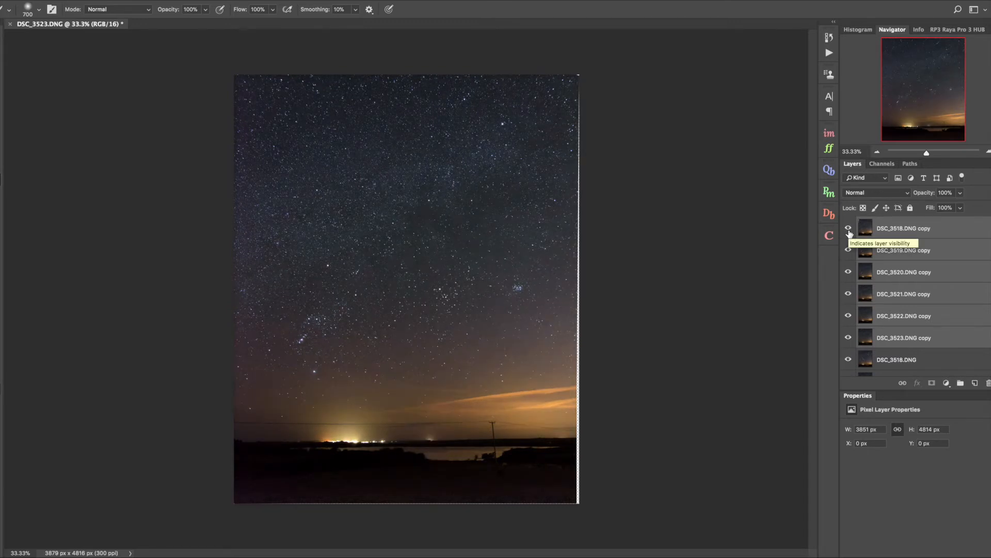
- Convert the aligned copies to a Smart Object and select the top original photo layer
right_click(905, 250)
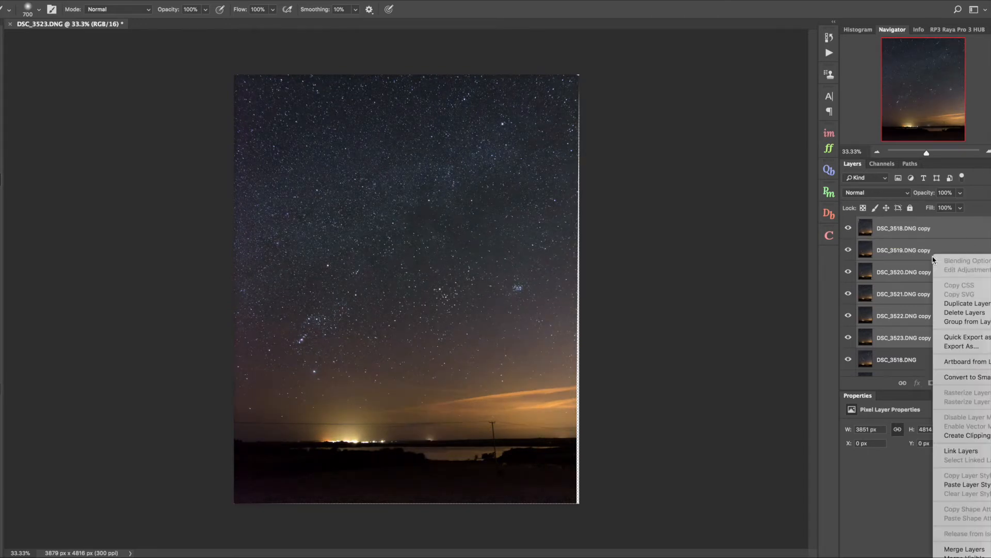
mouse_move(966, 377)
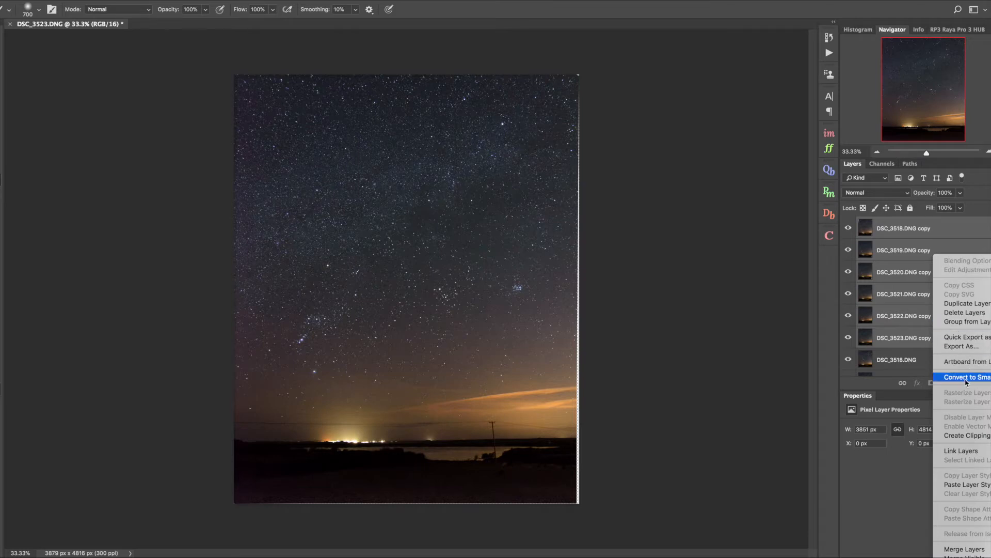
click(965, 377)
text(for)
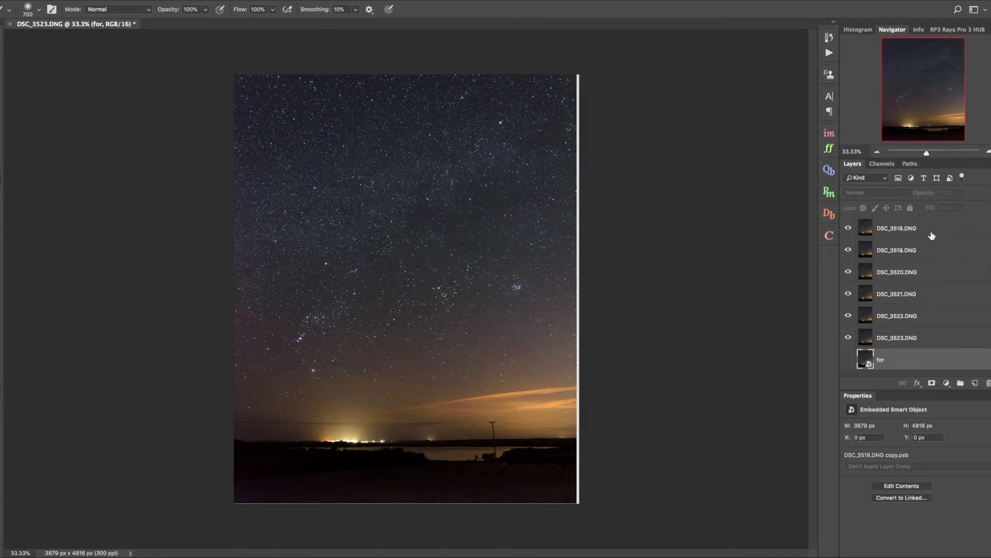
click(897, 227)
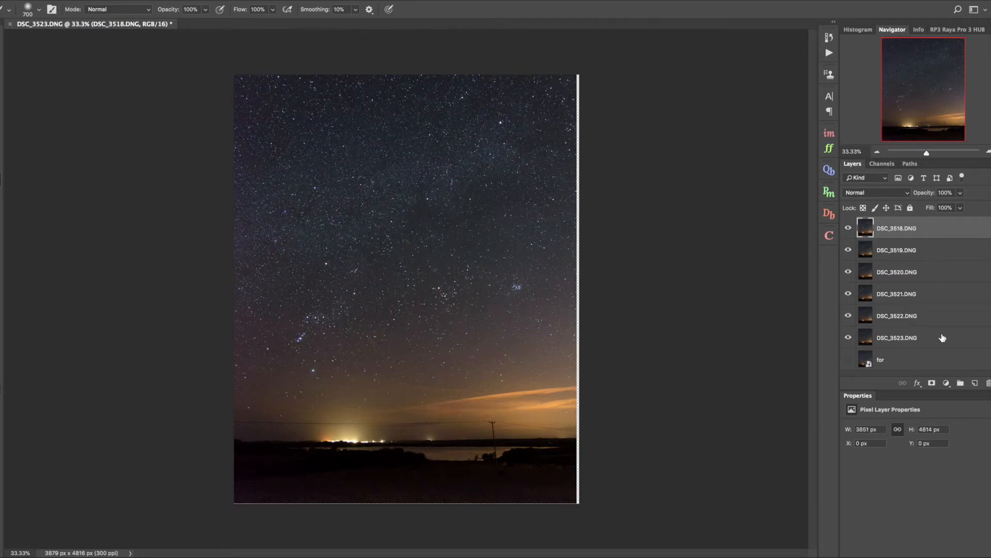
mouse_move(947, 338)
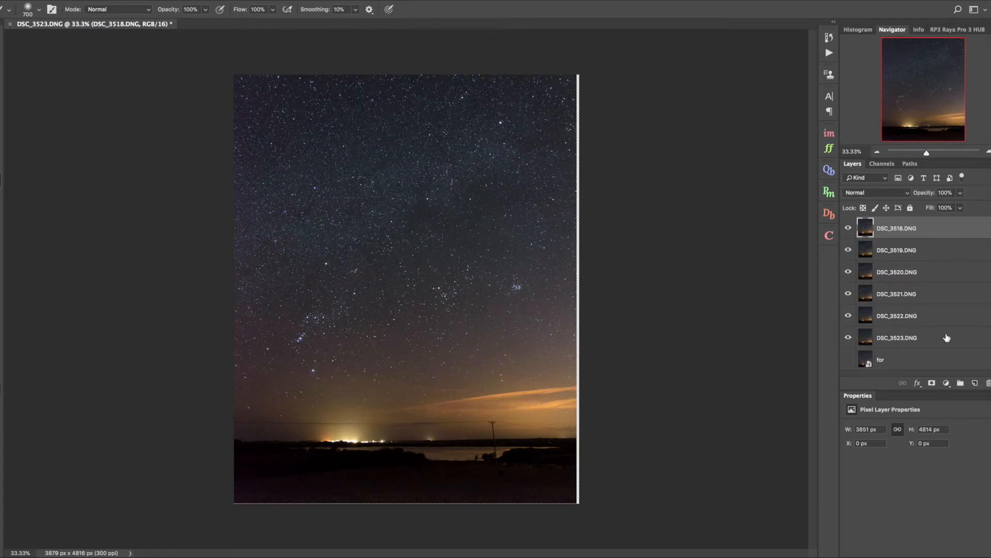
- Add a layer mask to the top original photo layer
click(947, 383)
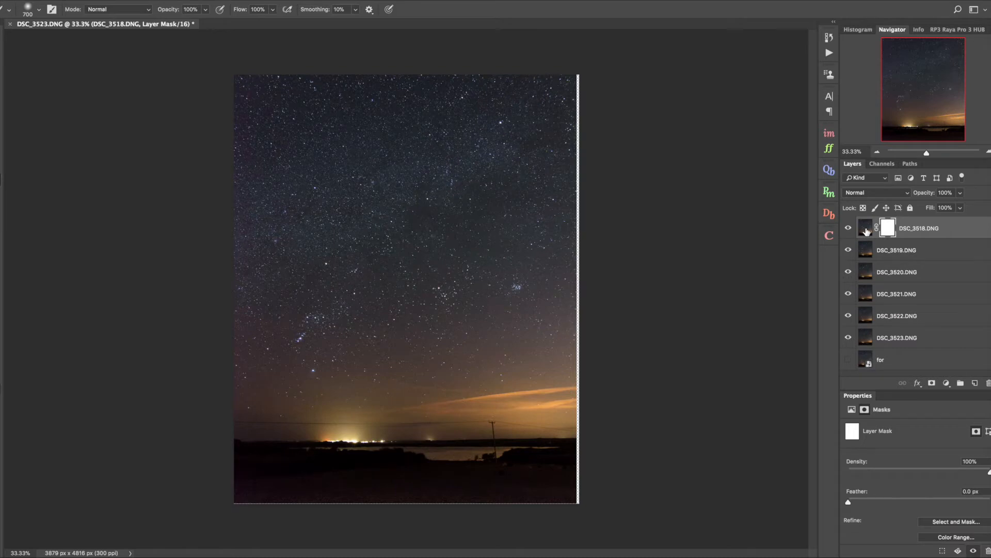
mouse_move(91, 337)
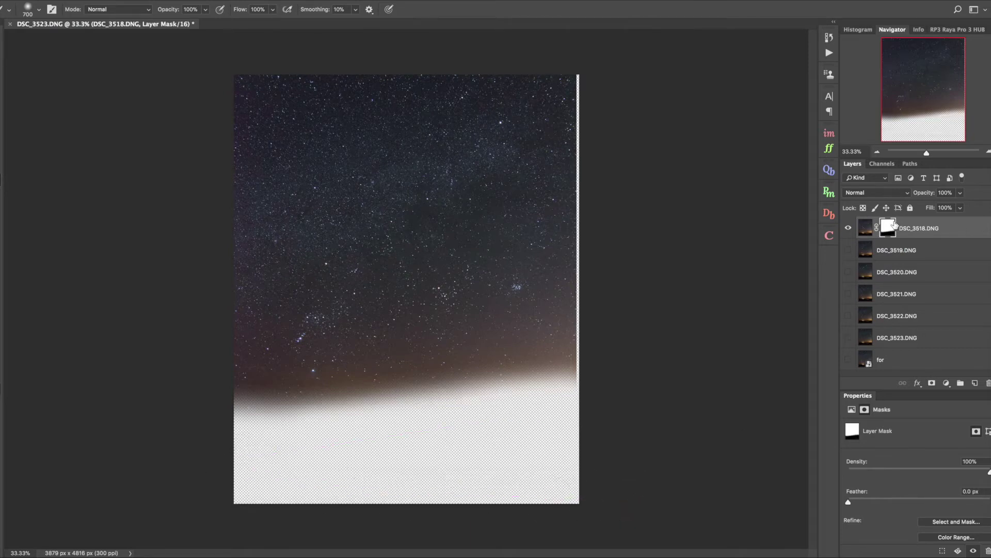
mouse_move(888, 229)
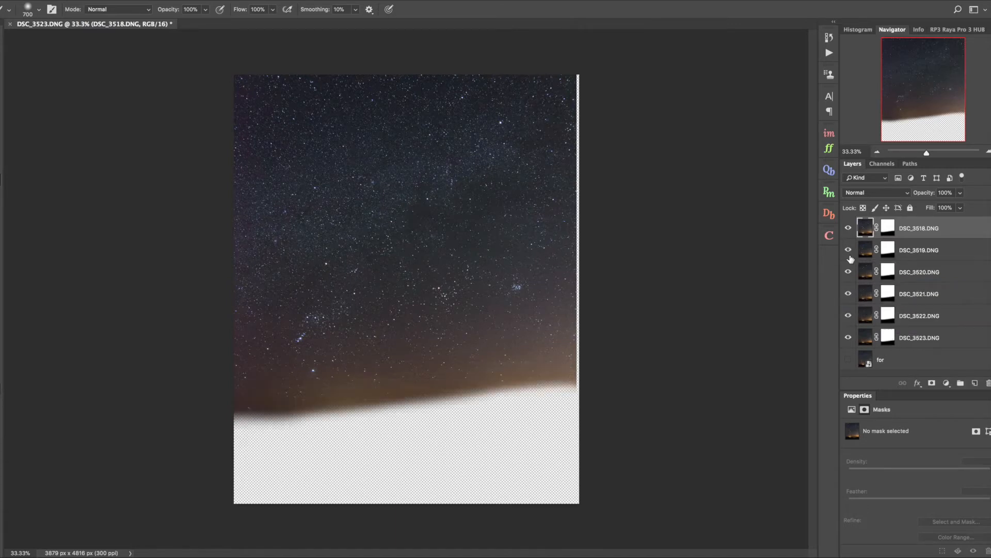
- Auto-Align the six masked sky-only photo layers
click(848, 248)
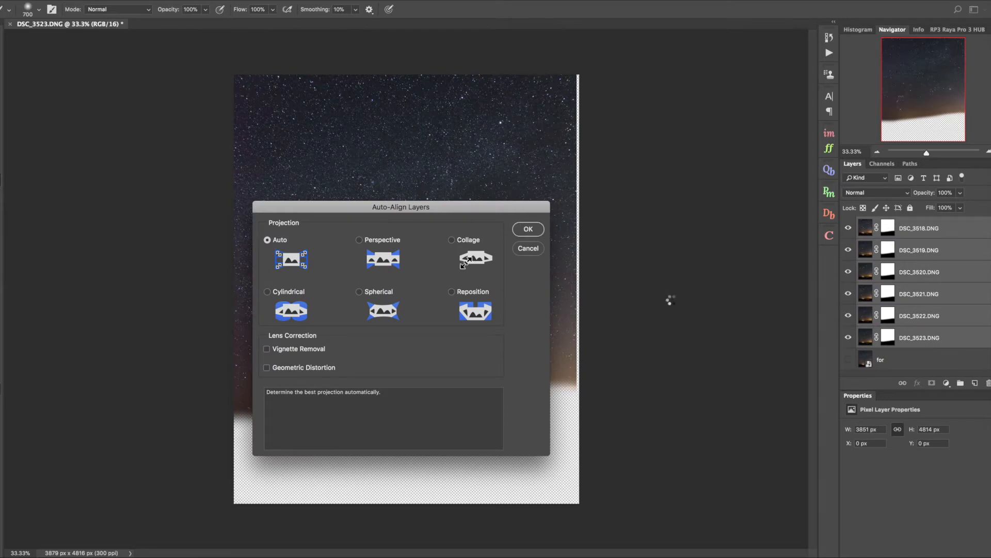
click(528, 229)
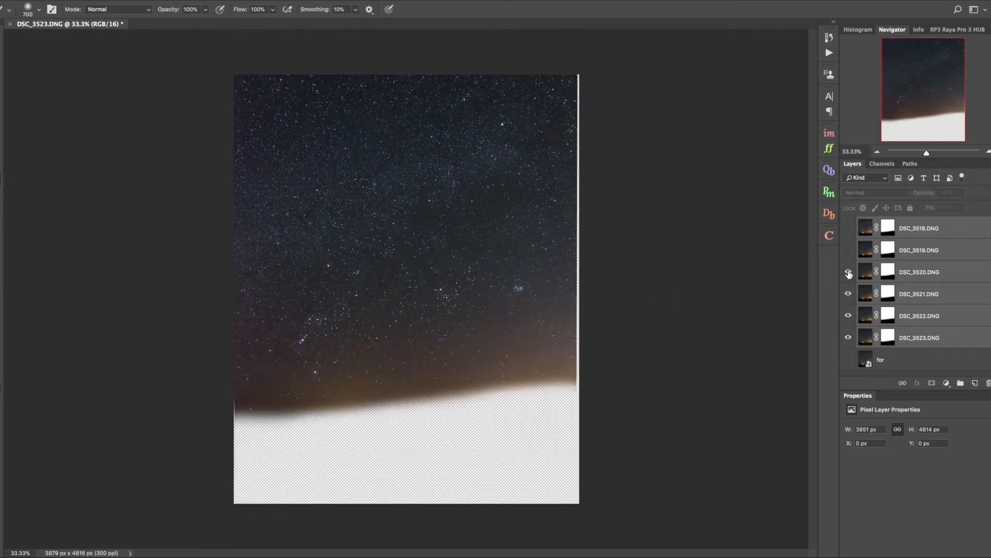
- Check alignment by hiding layers, then make all six star exposures visible again
click(849, 271)
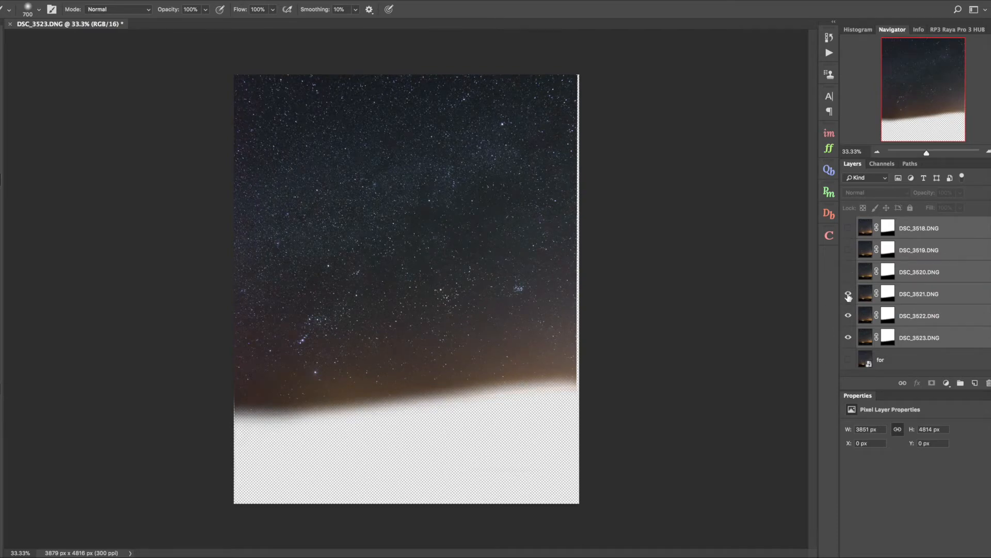
click(849, 293)
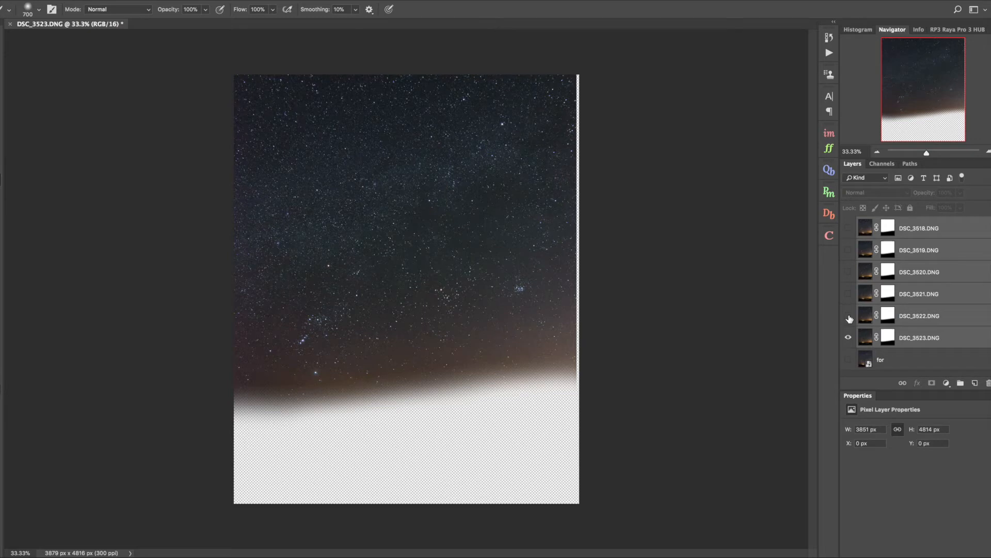
click(849, 316)
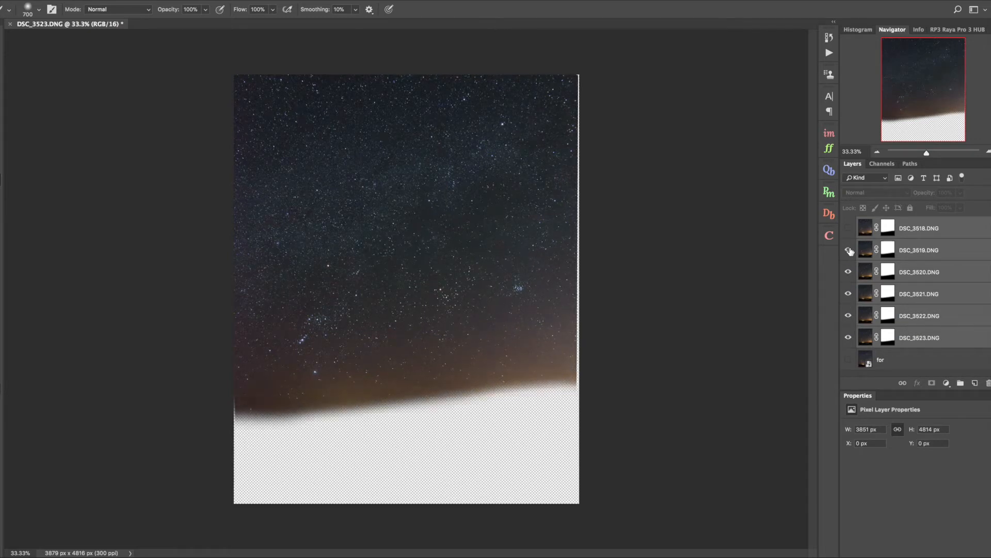
click(849, 228)
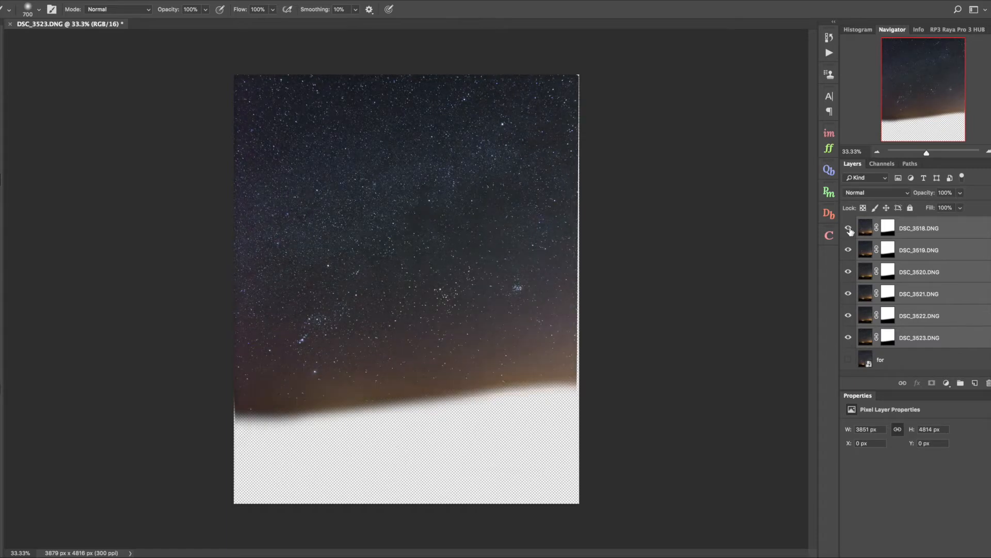
mouse_move(849, 229)
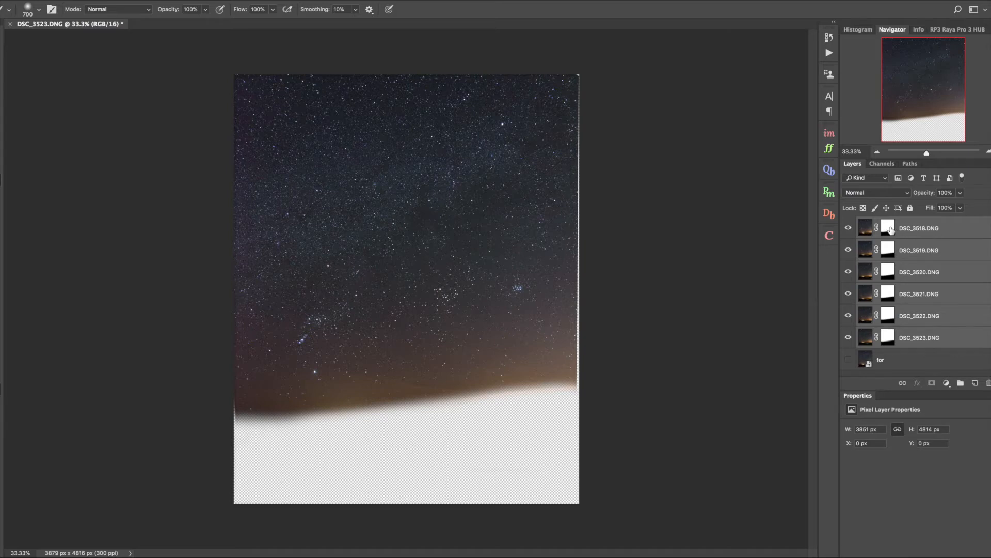
- Delete the layer masks from DSC_3518 and DSC_3520
right_click(889, 228)
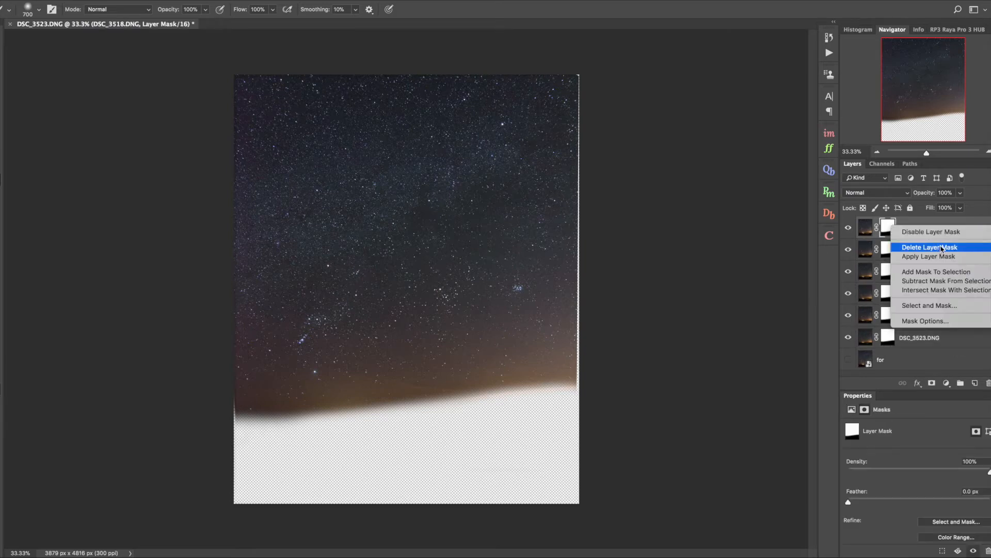
click(929, 247)
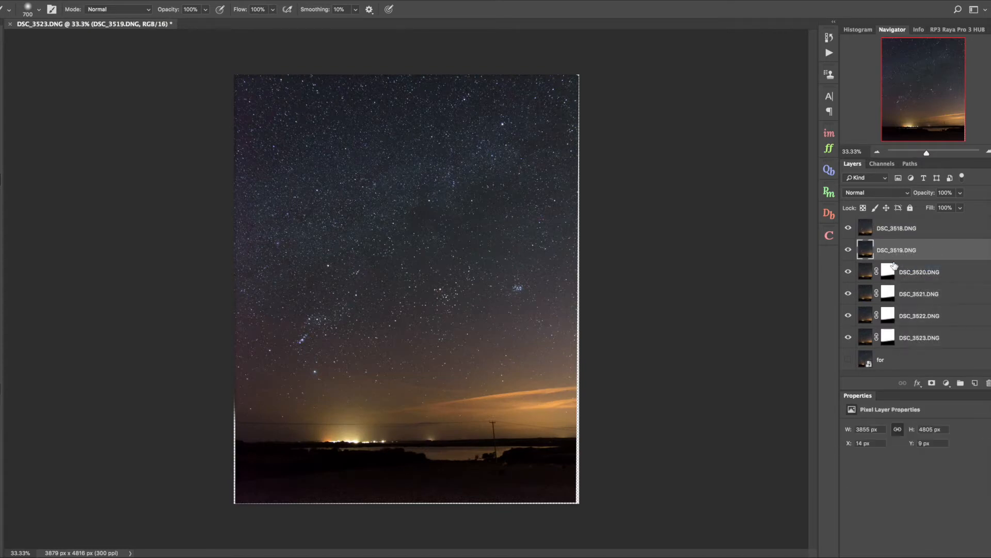
right_click(888, 271)
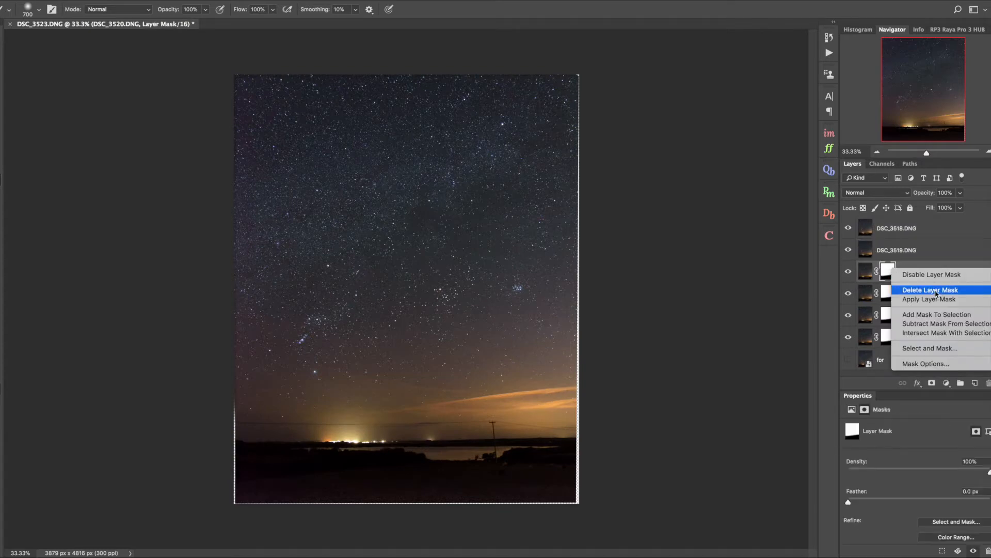
click(931, 290)
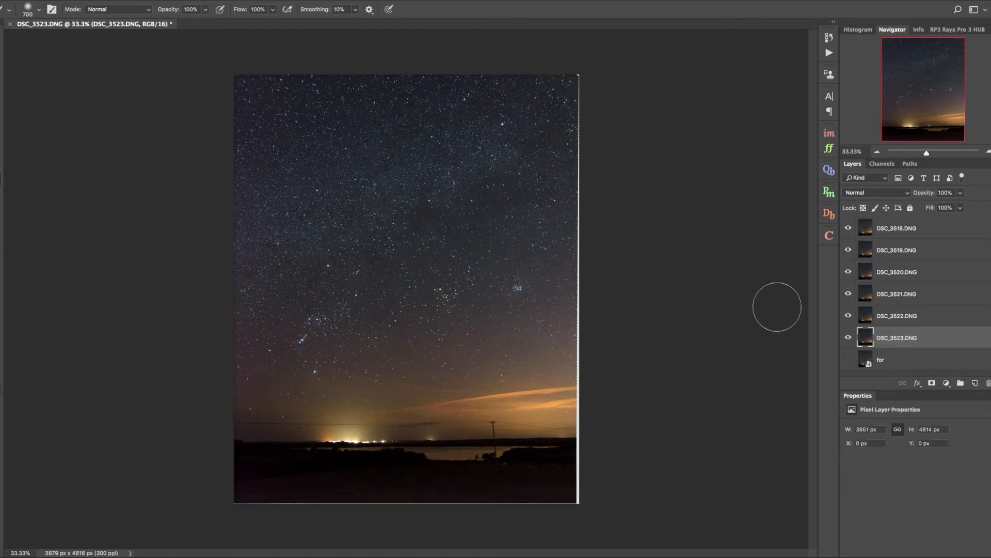
mouse_move(733, 293)
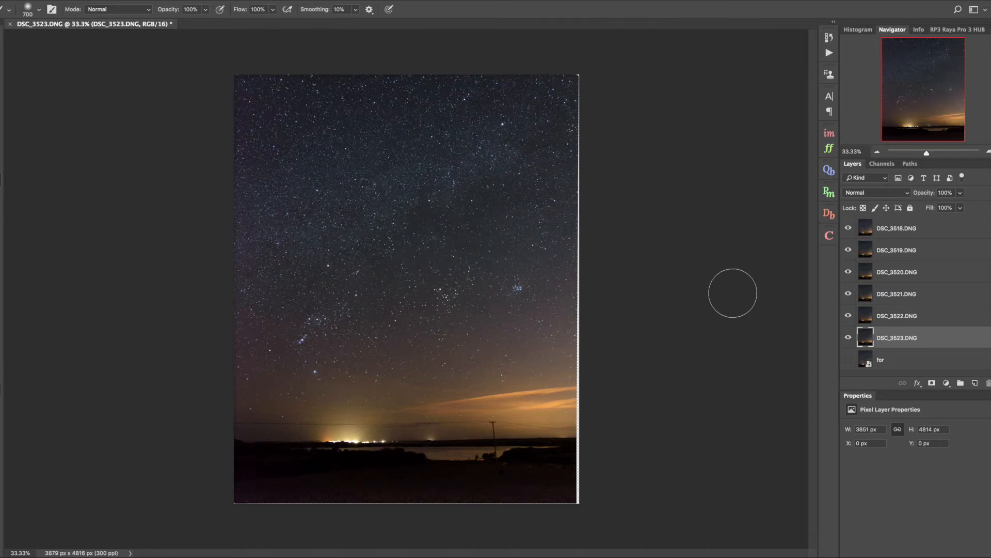
mouse_move(668, 269)
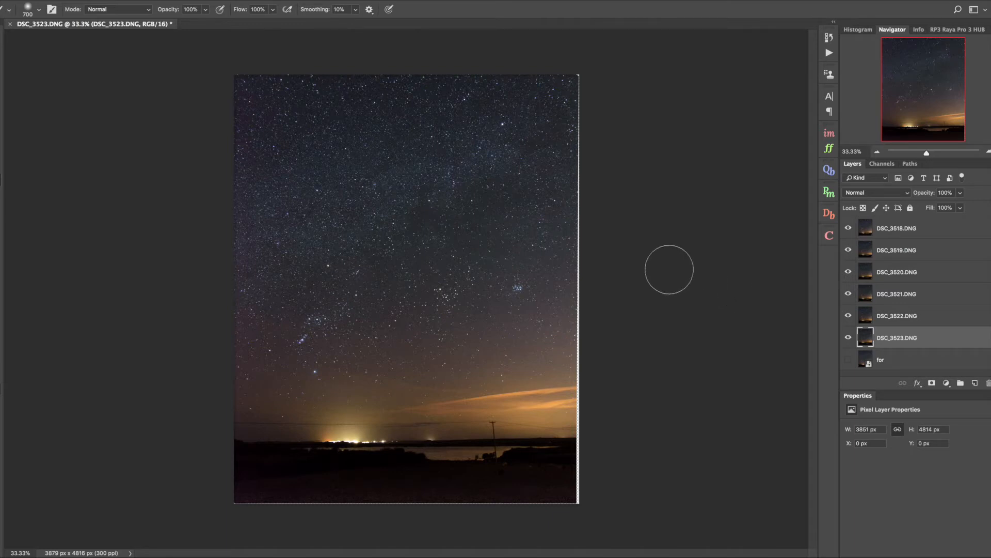
mouse_move(914, 245)
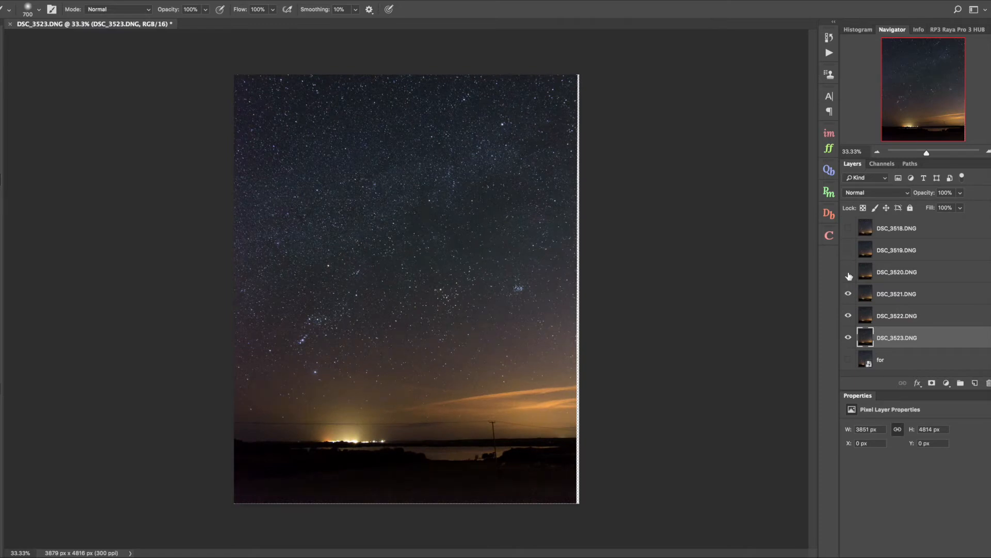
- Hide the exposures above DSC_3523 so only the bottom exposure shows
click(849, 293)
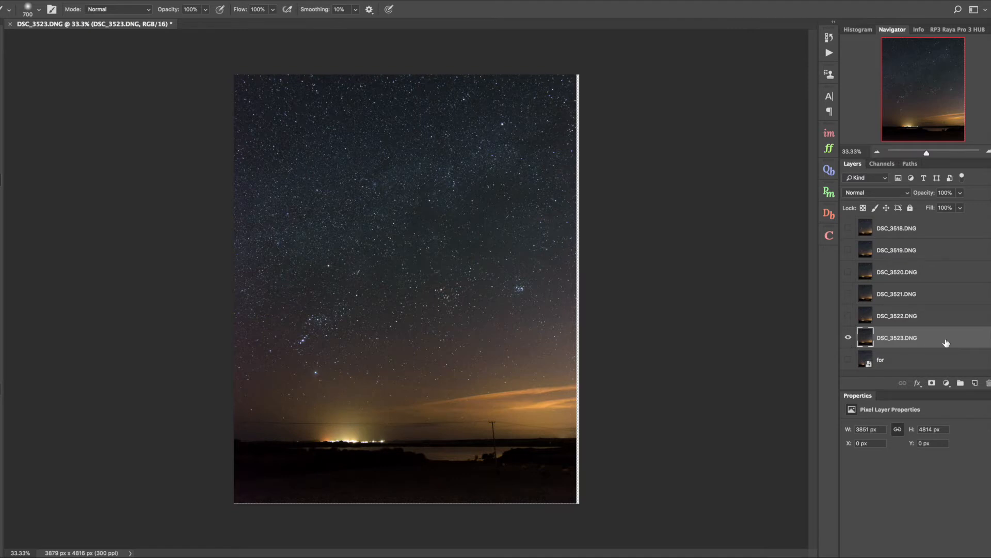
mouse_move(912, 326)
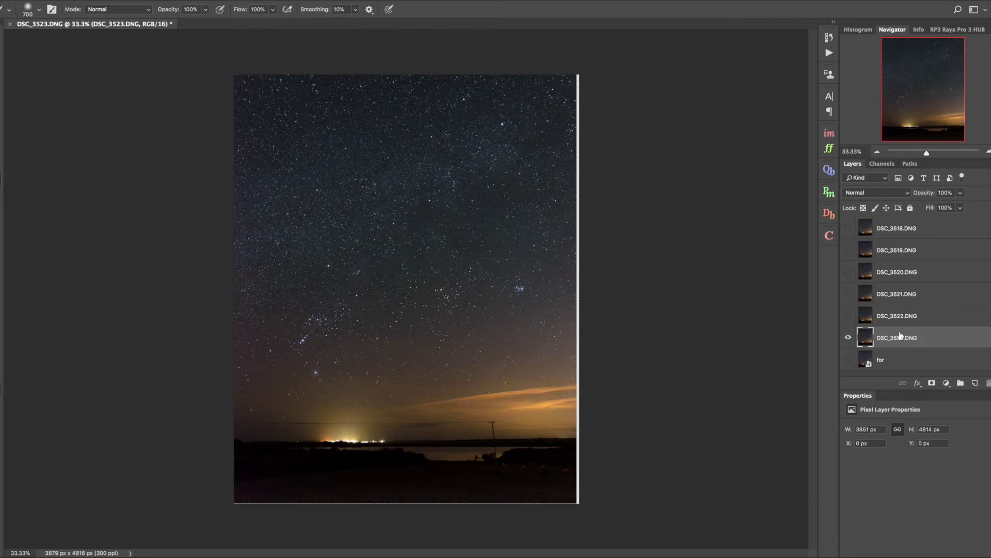
mouse_move(935, 340)
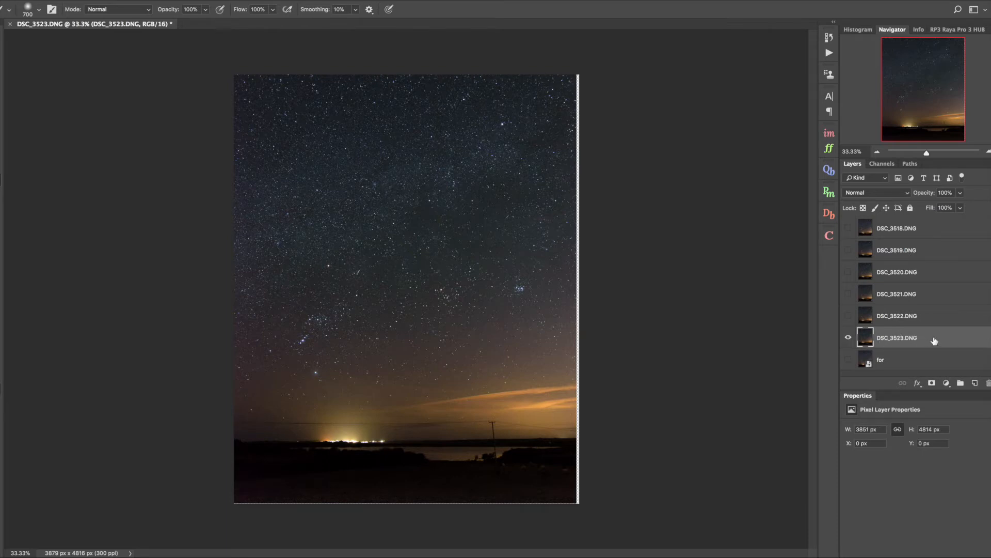
mouse_move(905, 324)
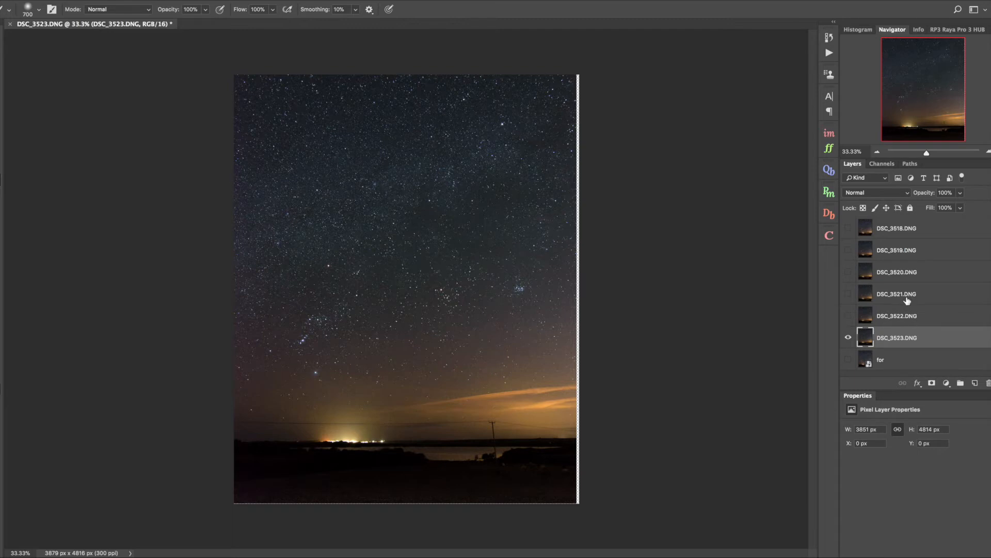
mouse_move(900, 317)
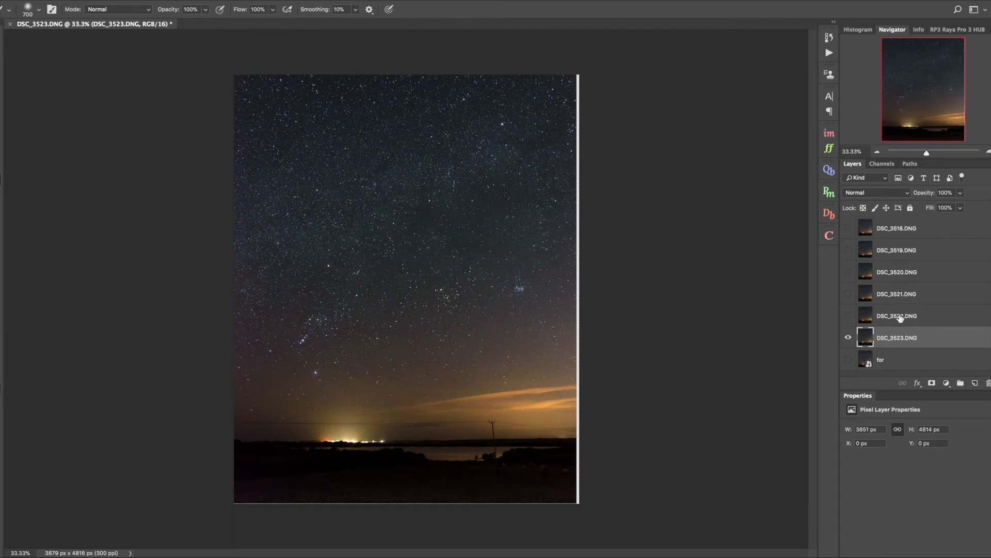
mouse_move(910, 234)
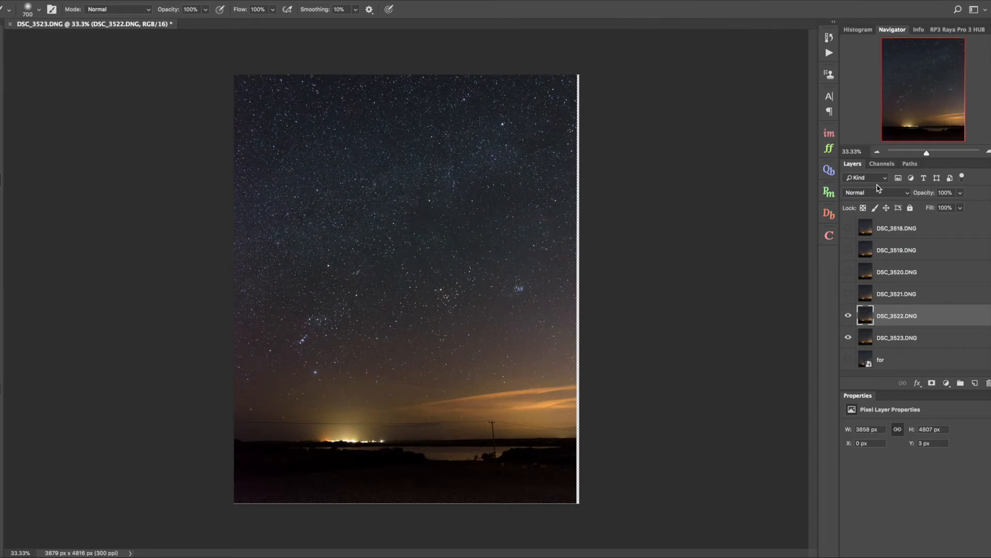
- Set DSC_3522 to Difference blending over DSC_3523 to expose star misalignment
click(876, 192)
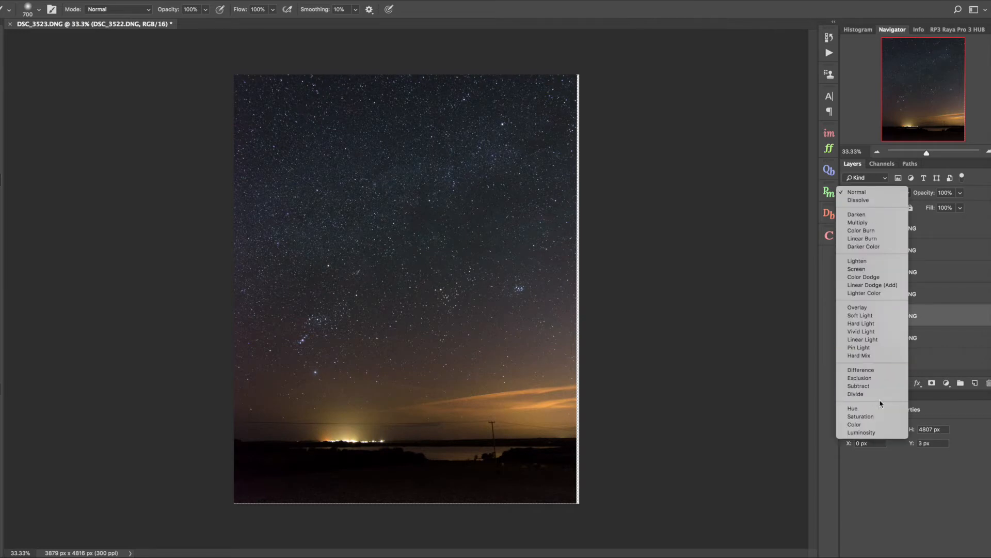
click(861, 370)
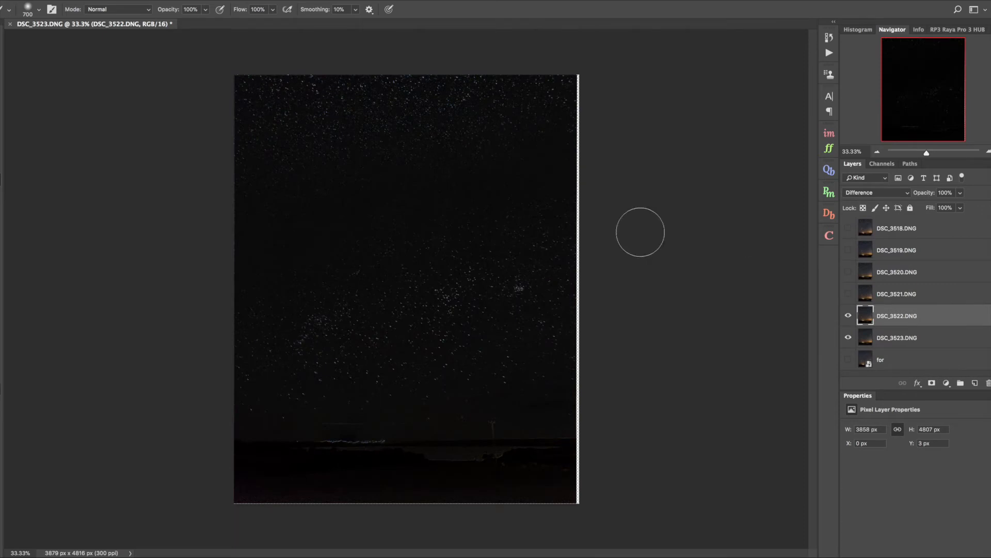
mouse_move(497, 343)
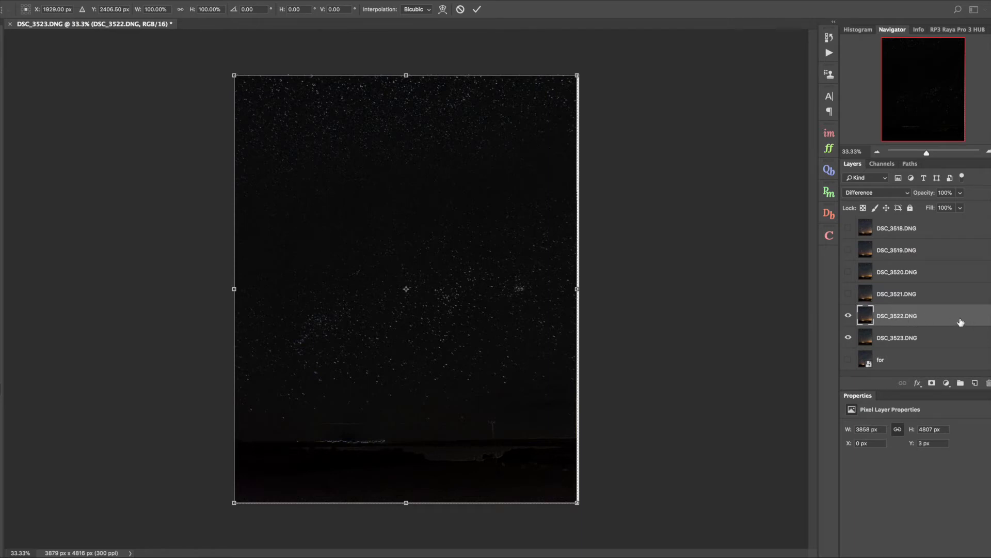
mouse_move(929, 315)
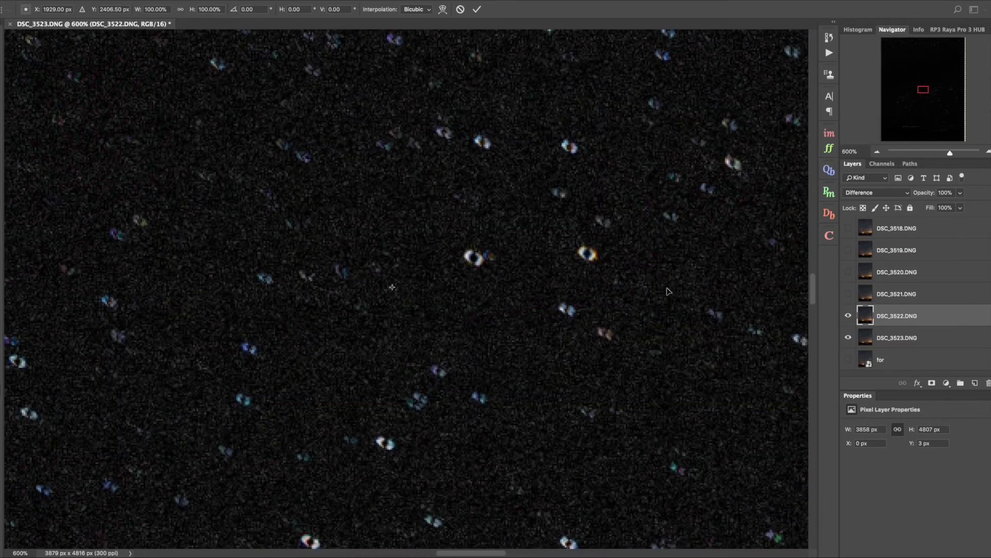
mouse_move(617, 252)
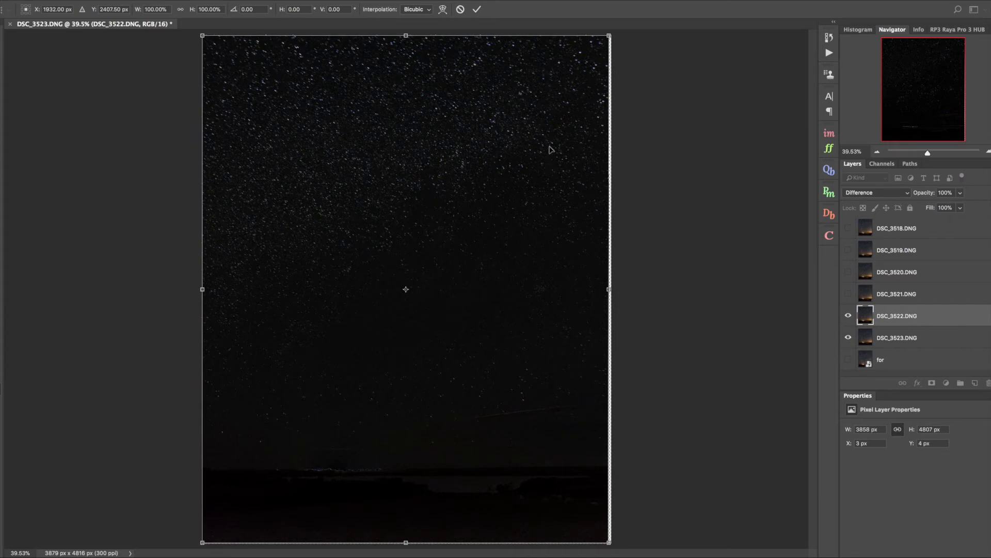
mouse_move(573, 111)
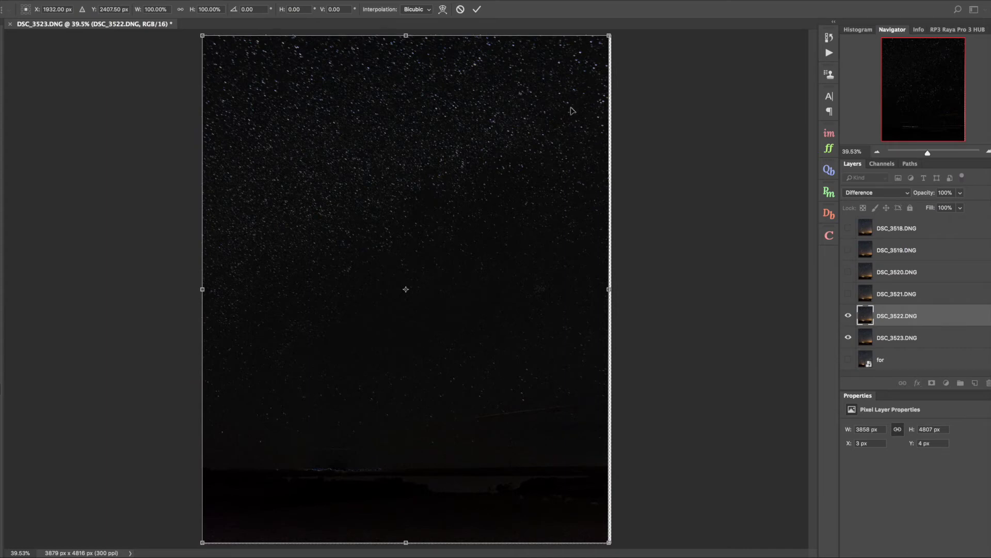
mouse_move(461, 81)
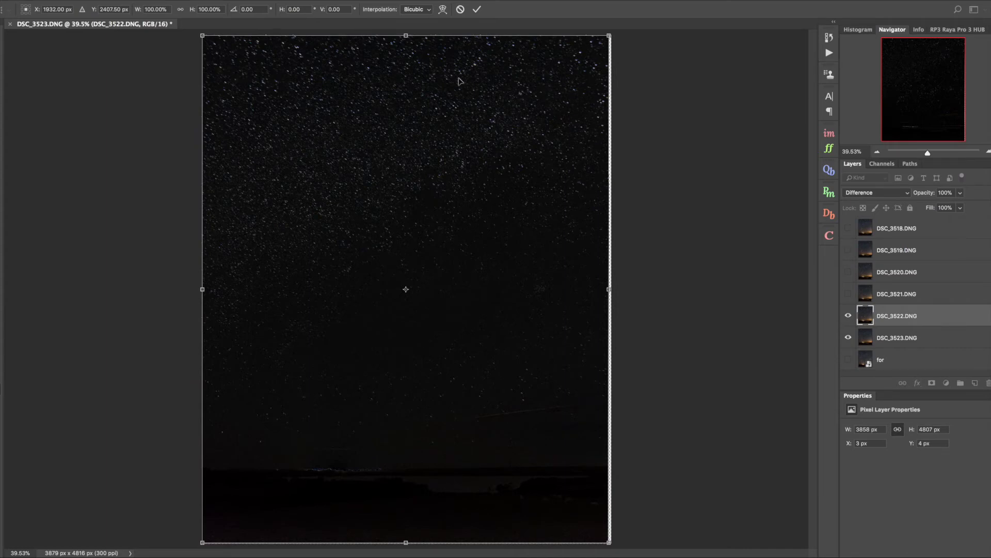
mouse_move(210, 50)
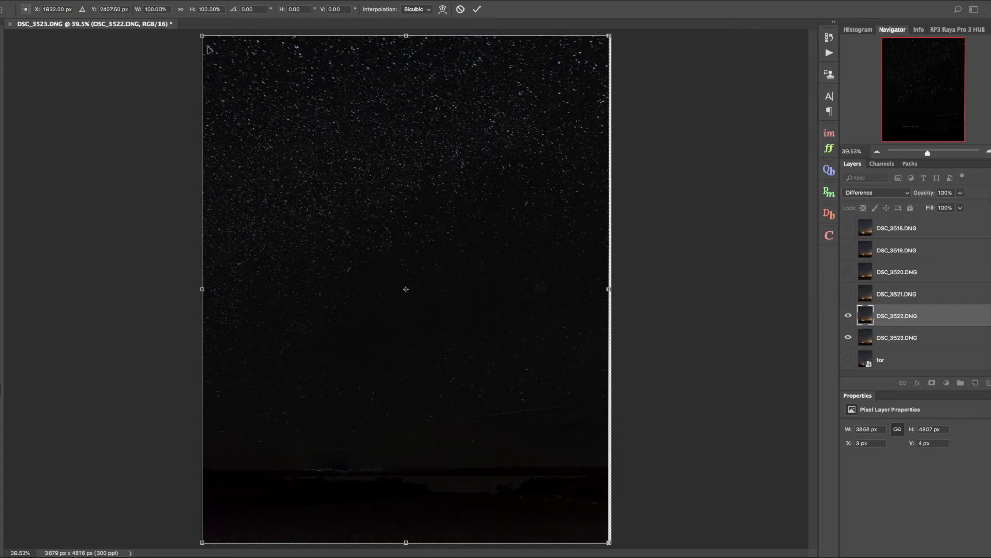
mouse_move(215, 49)
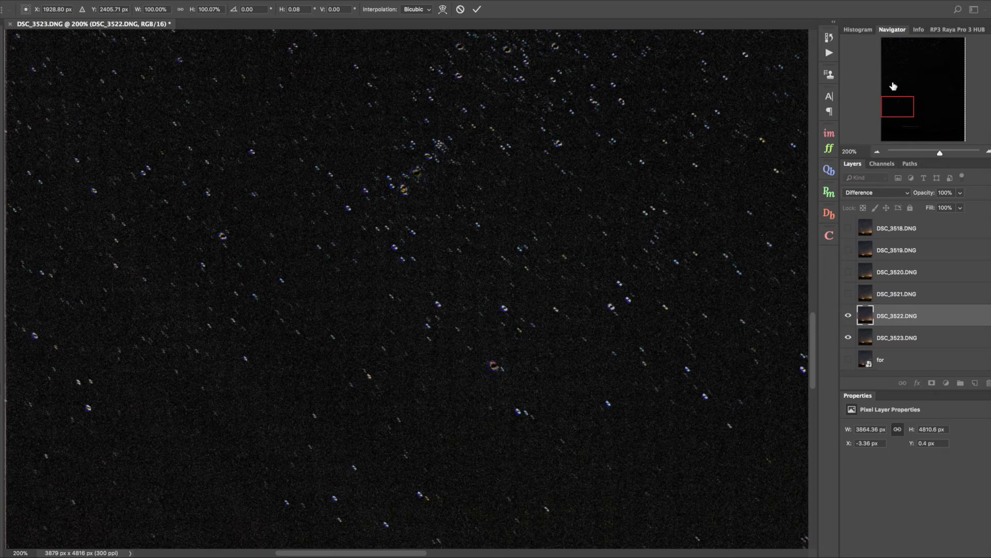
mouse_move(892, 75)
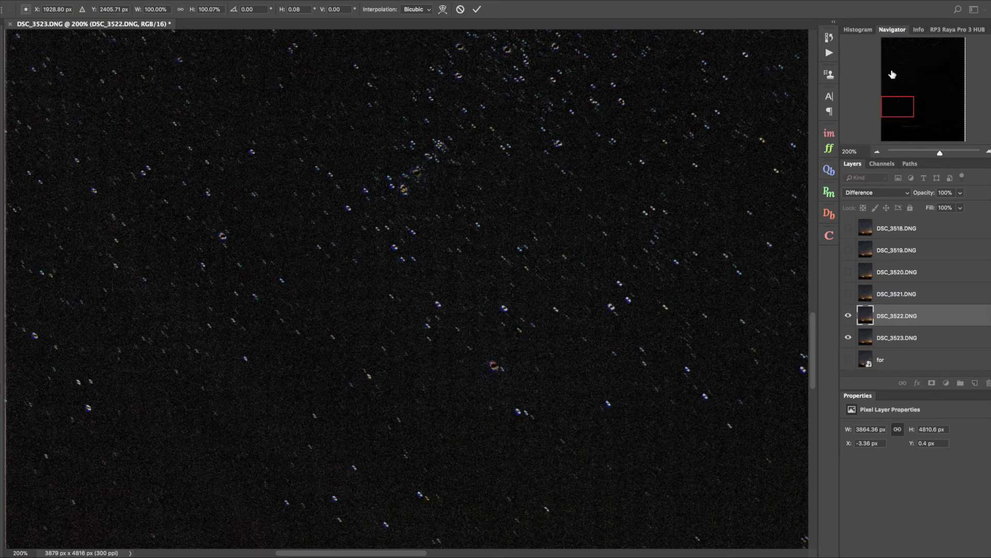
mouse_move(451, 7)
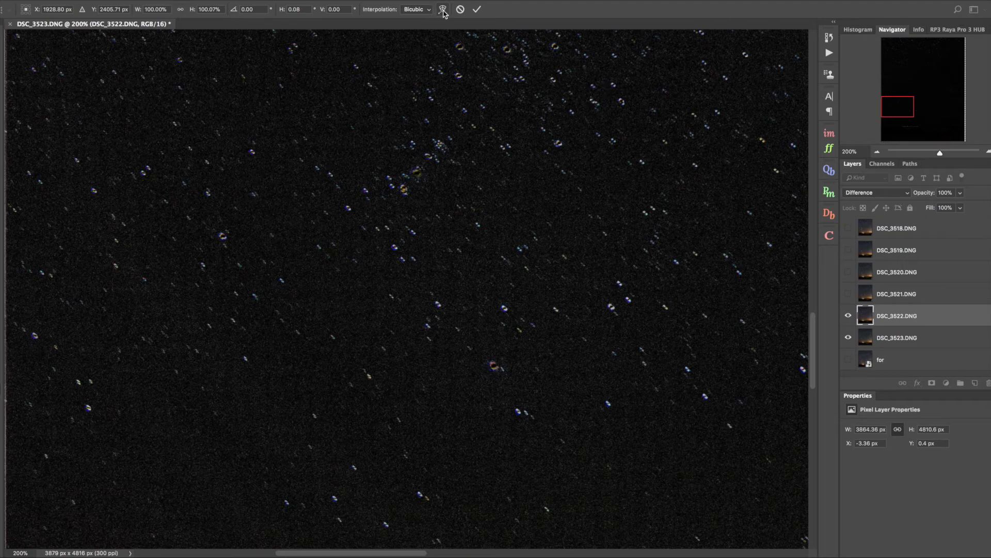
- Warp-transform DSC_3522.DNG until its stars match DSC_3523 and commit it
click(443, 10)
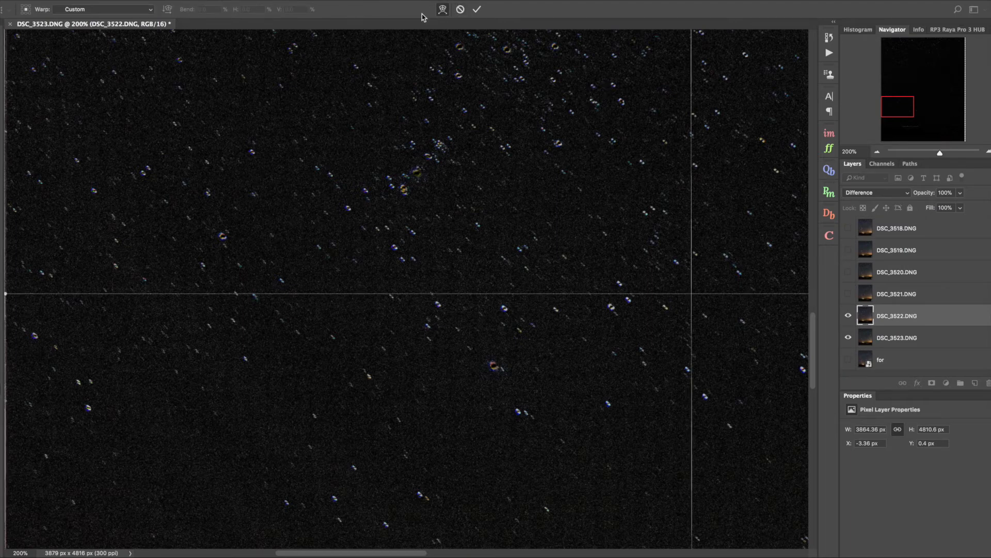
mouse_move(405, 193)
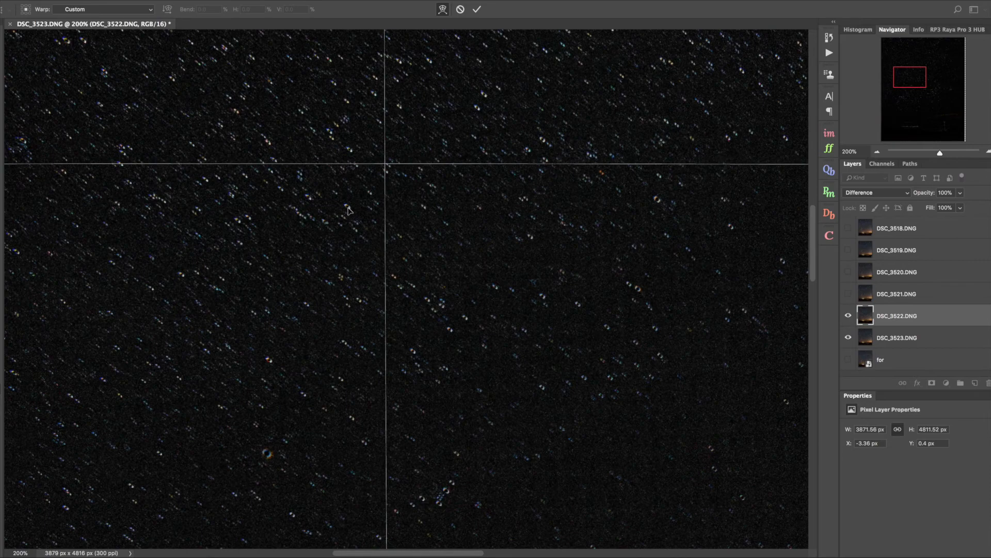
click(477, 10)
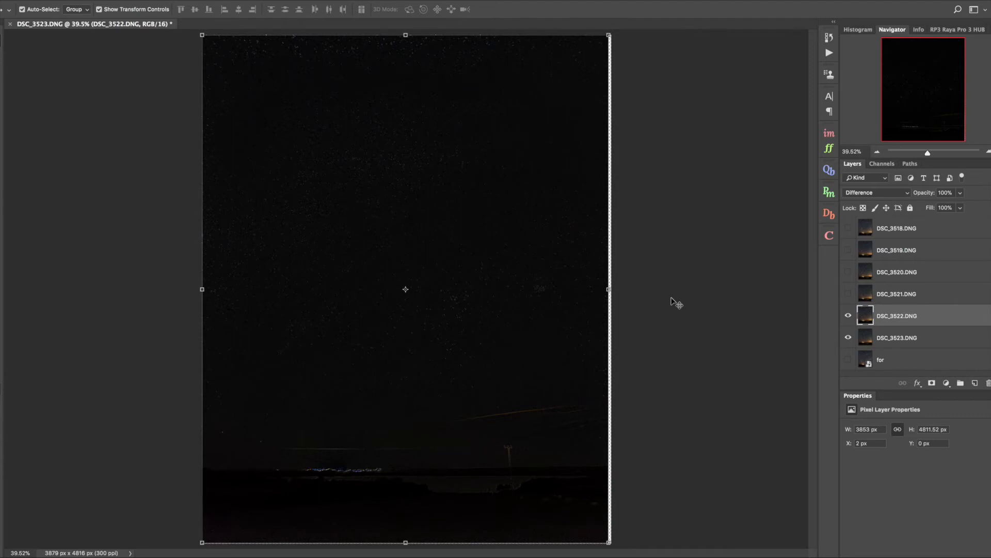
- Restore DSC_3522 to Normal, hide it, and check DSC_3521 in Difference mode
click(877, 192)
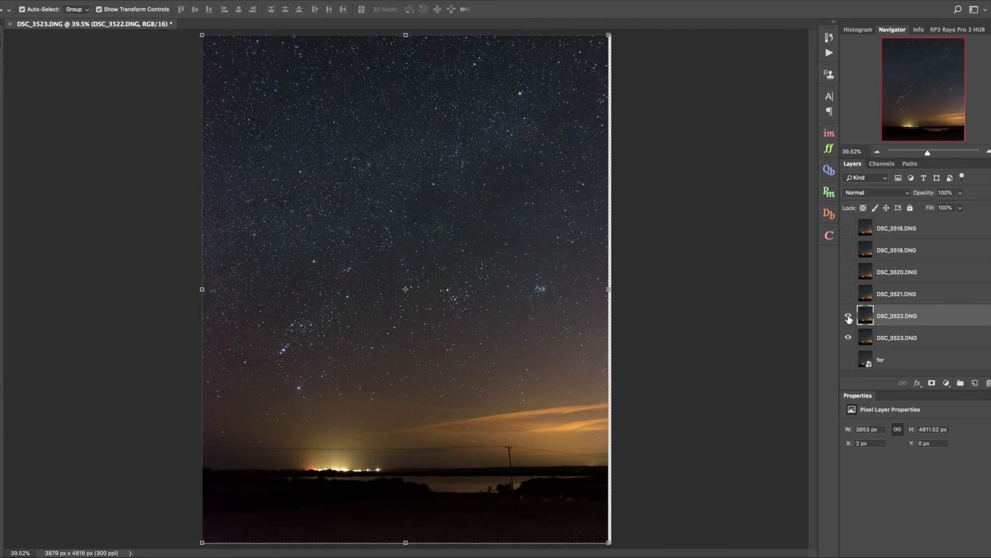
click(896, 293)
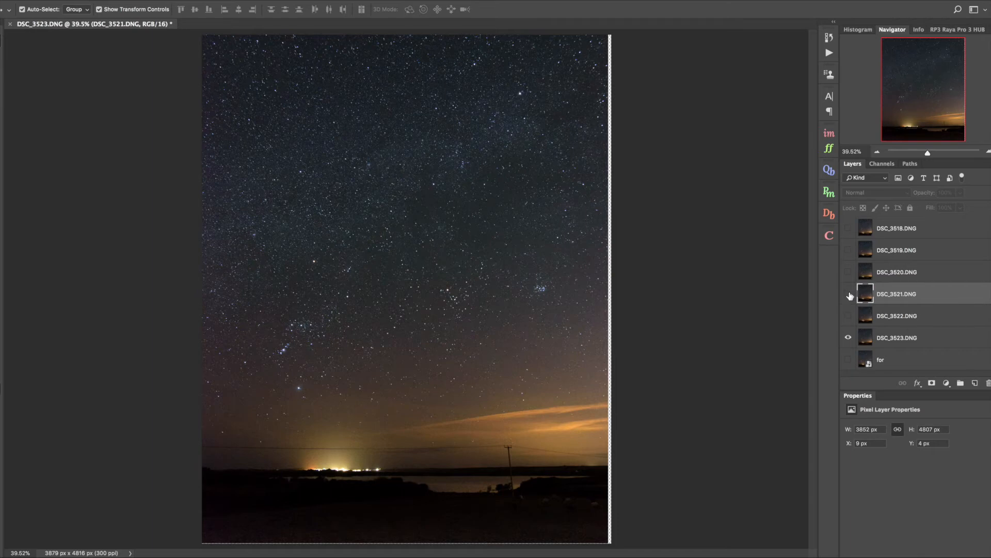
click(876, 193)
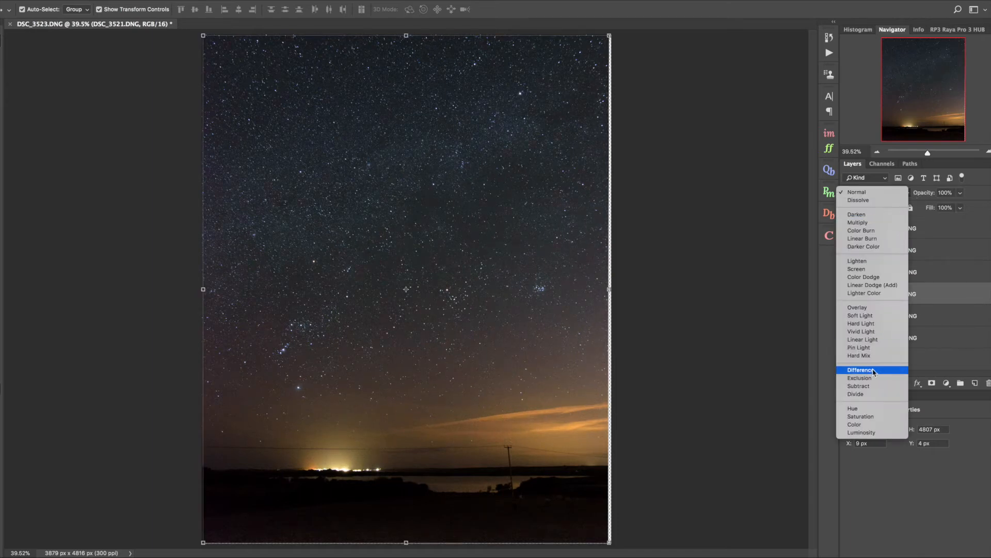
click(859, 369)
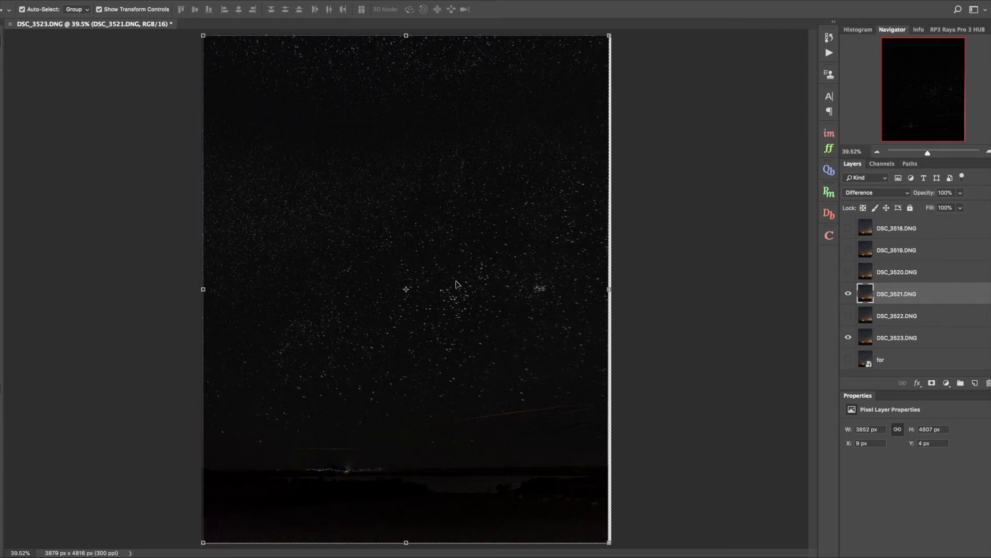
- Show all six exposures in Normal blending and bring up the layer context menu
click(895, 228)
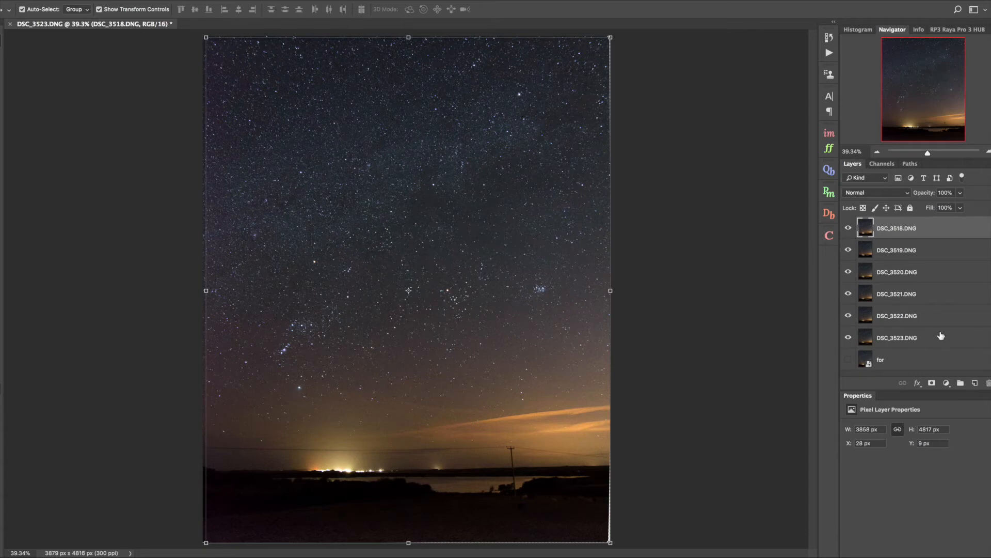
right_click(897, 337)
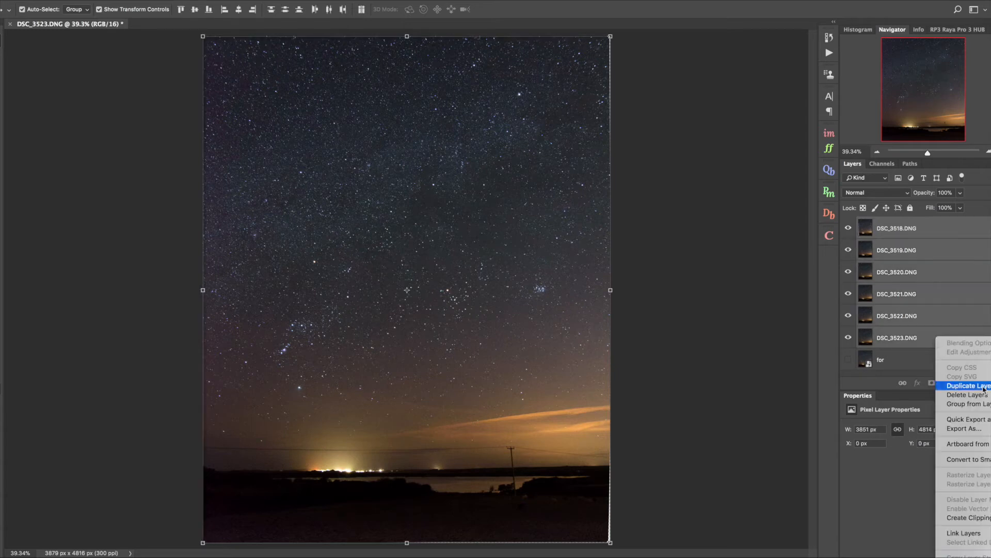
- Convert the six aligned exposures to one smart object and crop off the uneven edges
click(967, 394)
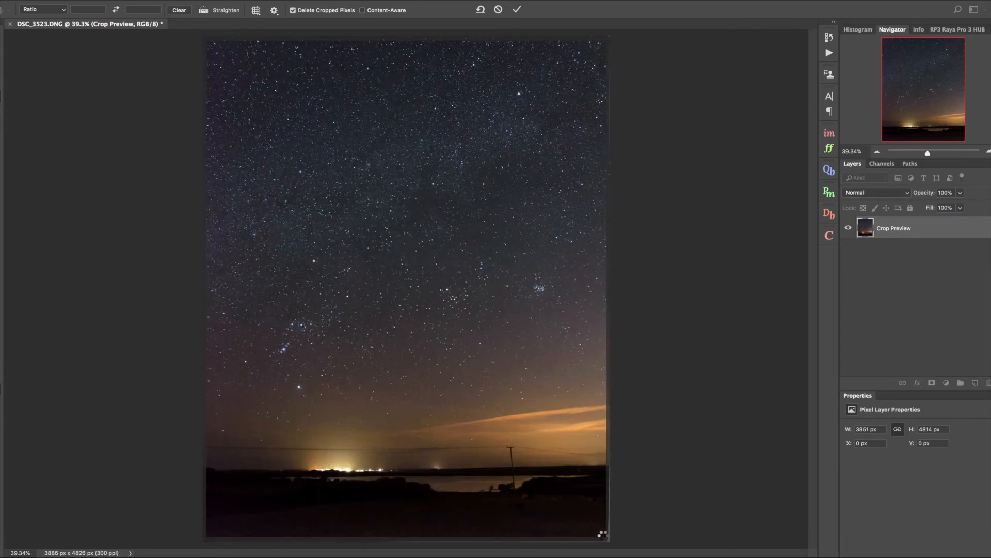
click(516, 10)
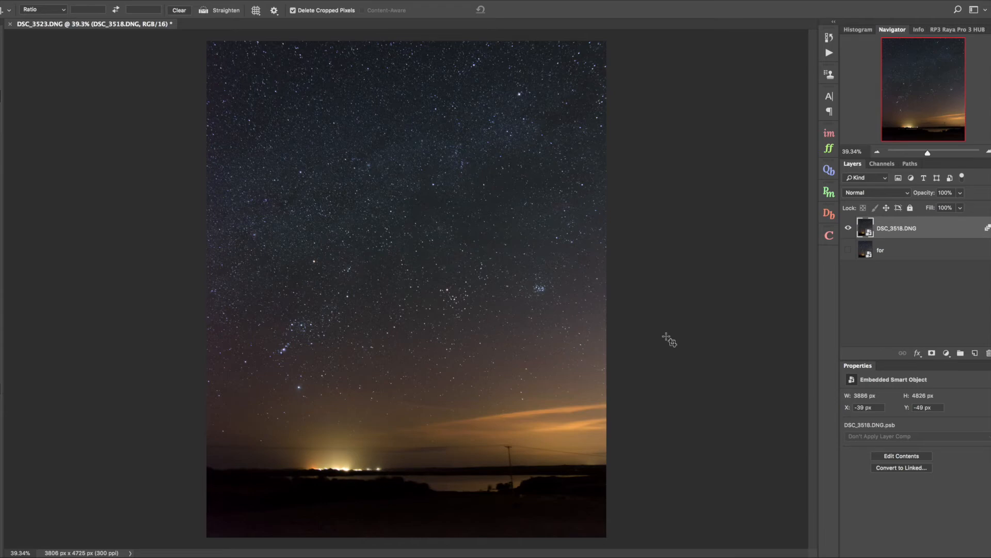
- Add a Curves adjustment that brightens and adds contrast to the stacked sky
click(947, 353)
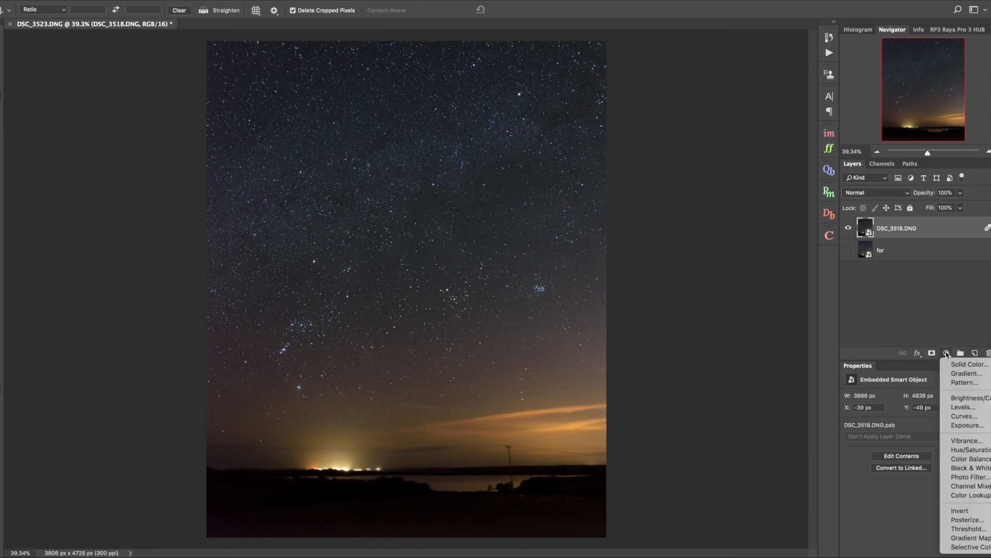
mouse_move(962, 416)
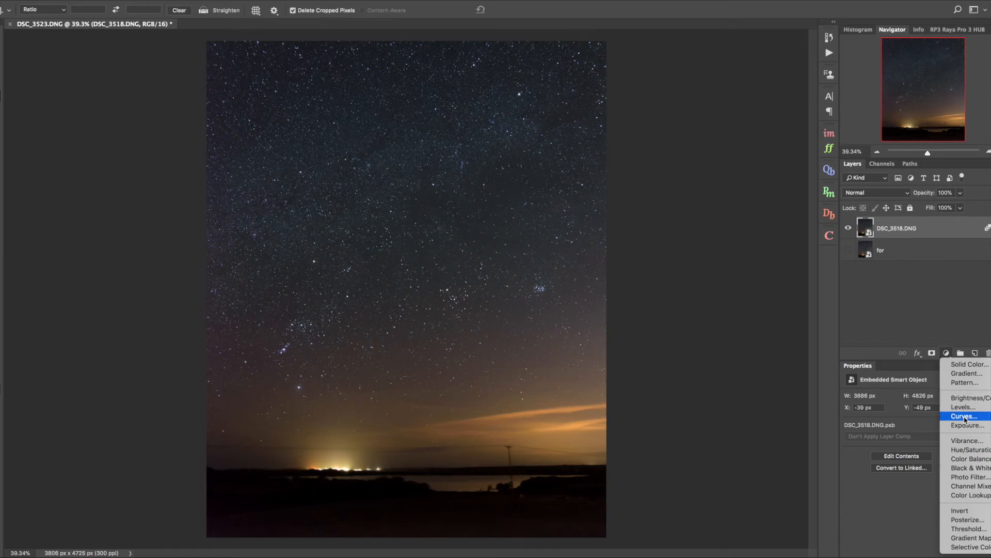
click(962, 416)
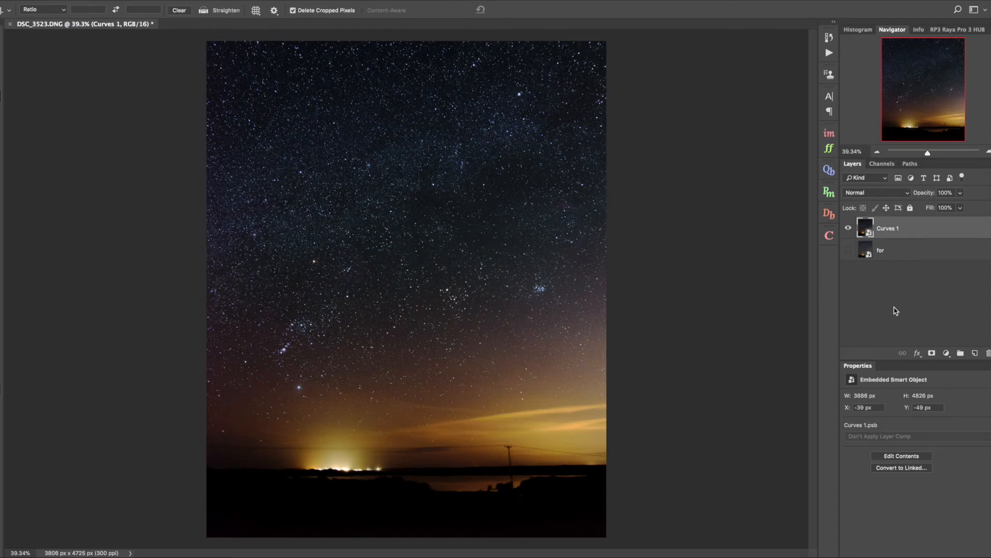
mouse_move(838, 229)
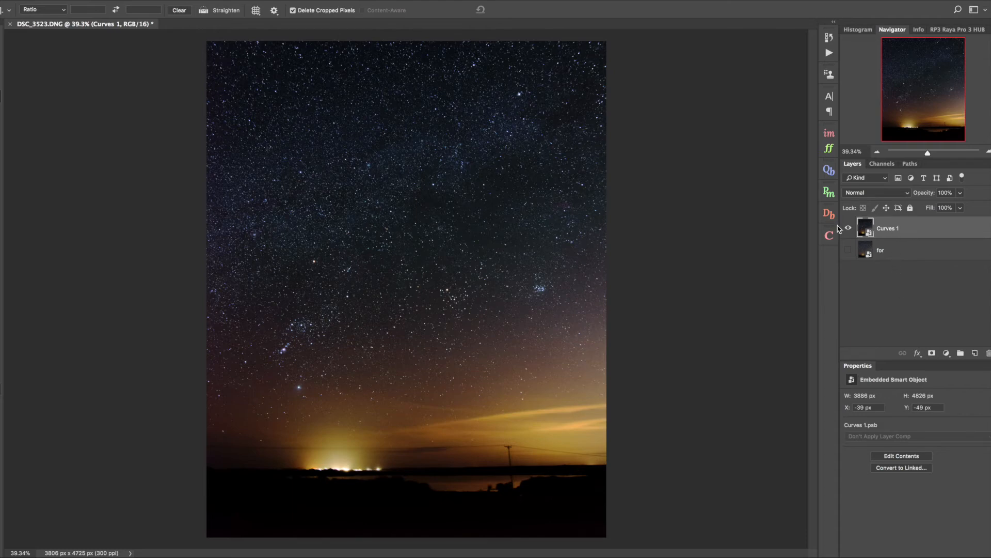
- Duplicate the sky into neb, det and color copies and hide neb and det
key(ctrl+j)
text(neb)
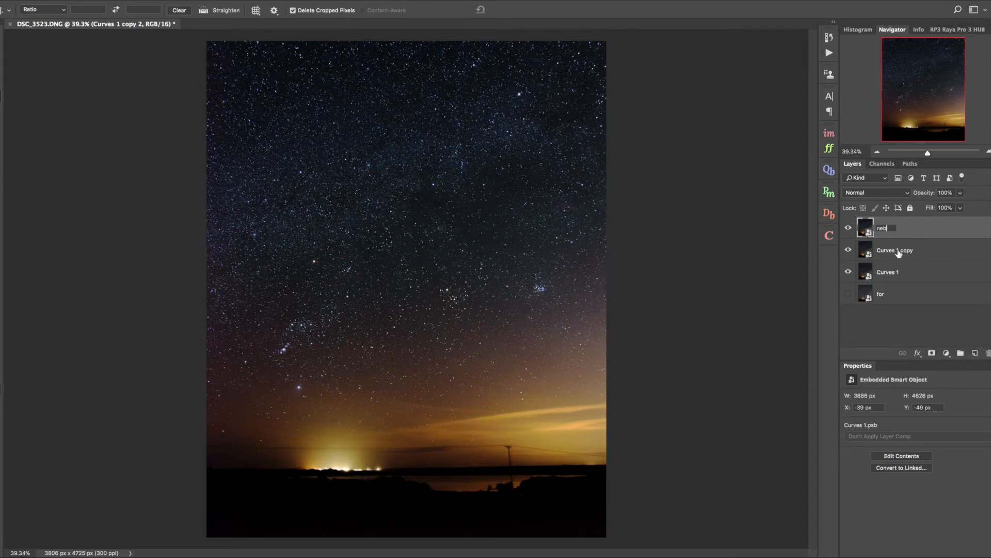
double_click(895, 250)
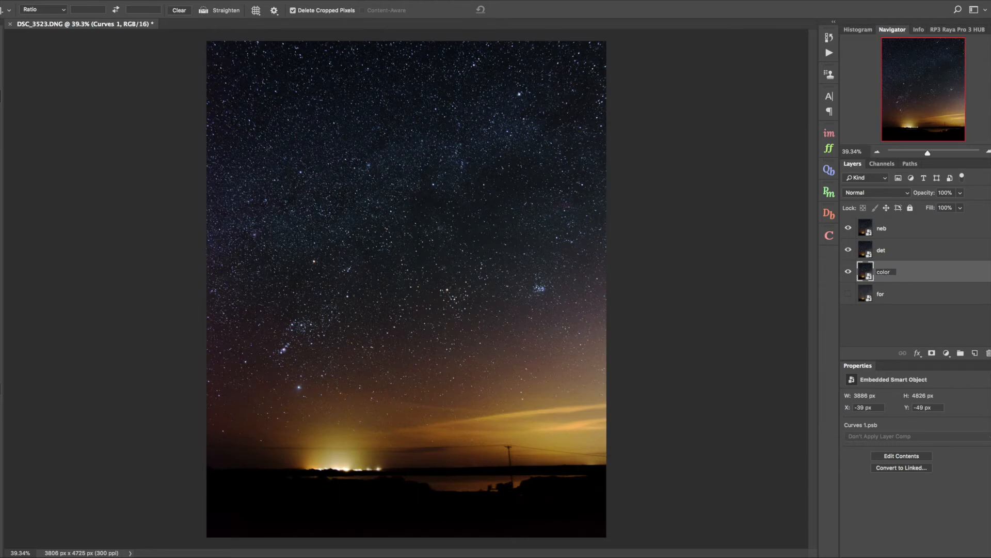
click(848, 227)
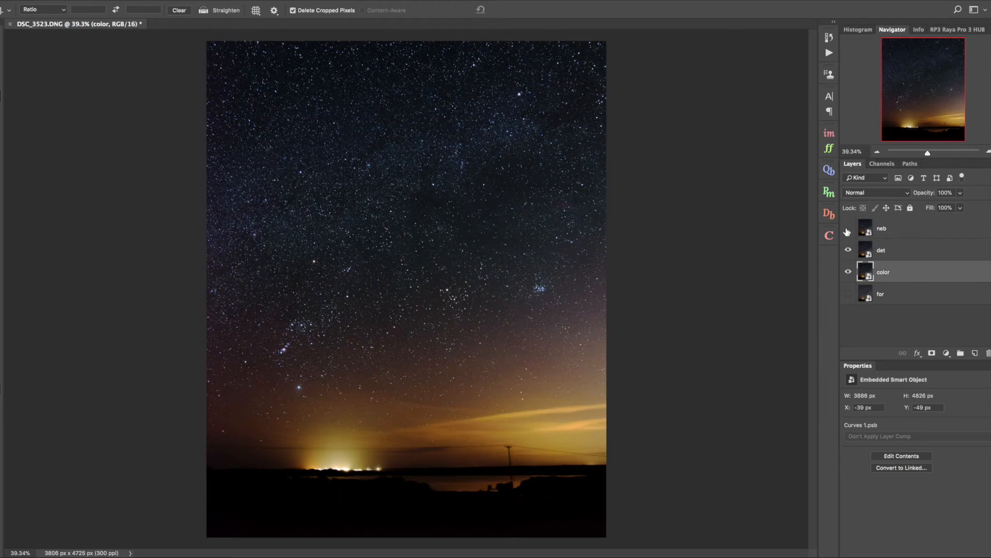
click(848, 227)
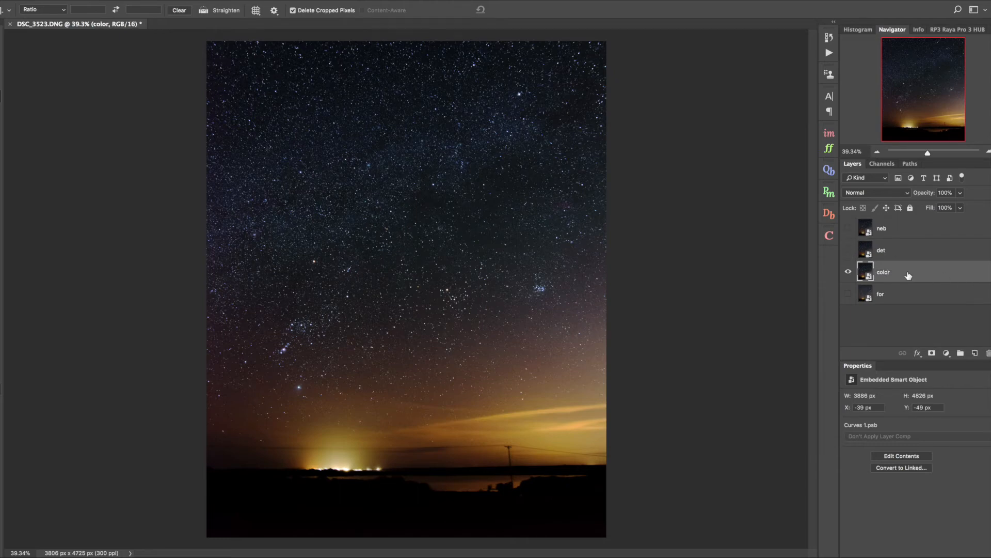
mouse_move(939, 273)
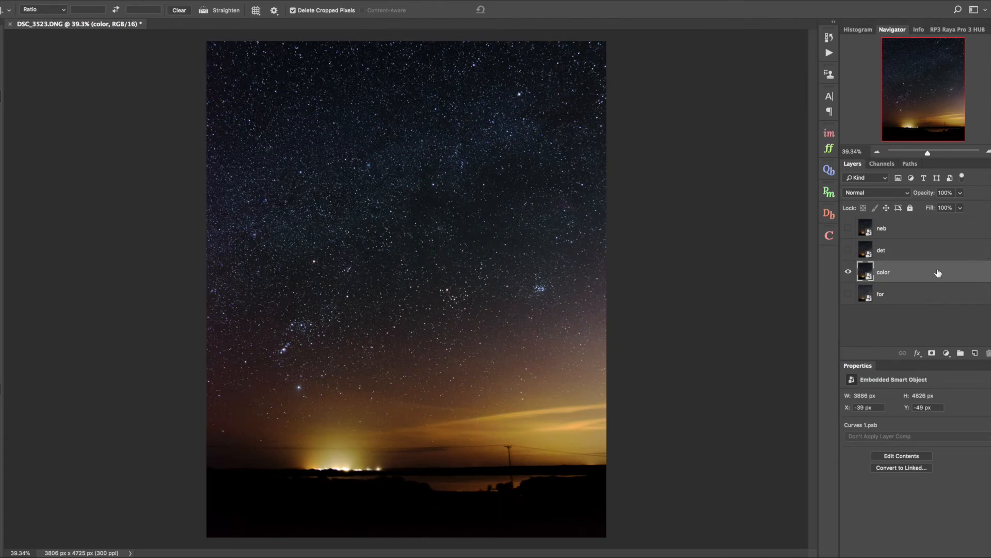
mouse_move(939, 273)
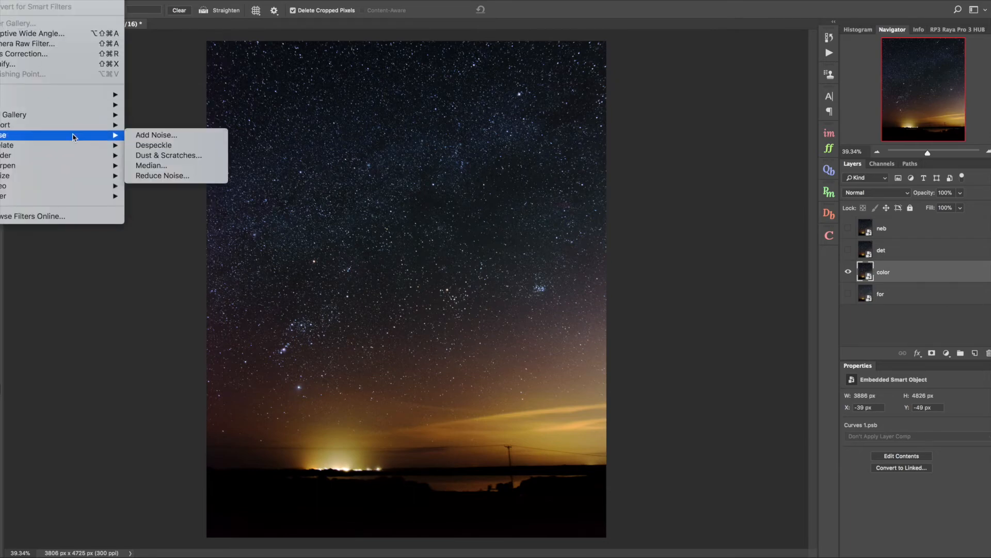
- Apply Dust & Scratches and Gaussian Blur smart filters to the color layer
click(168, 155)
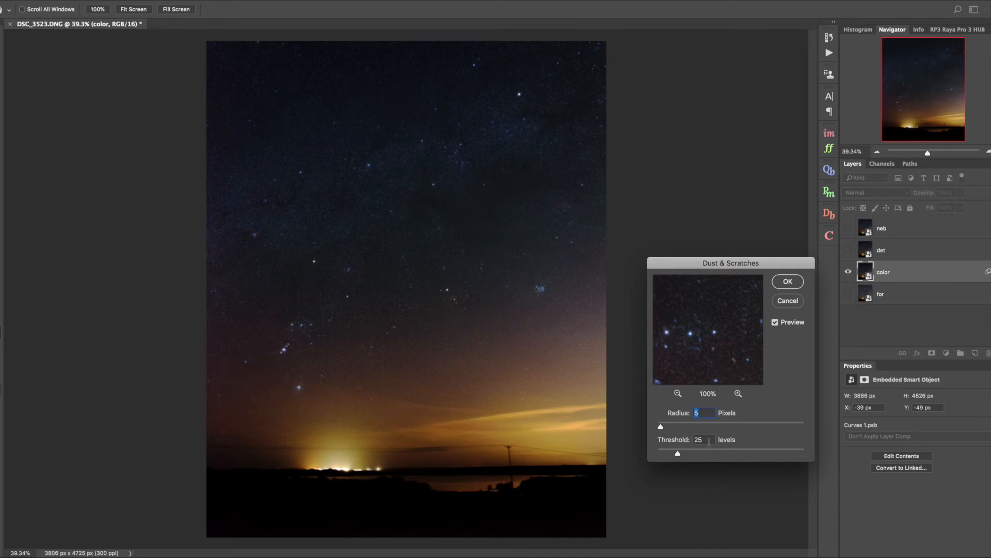
mouse_move(575, 181)
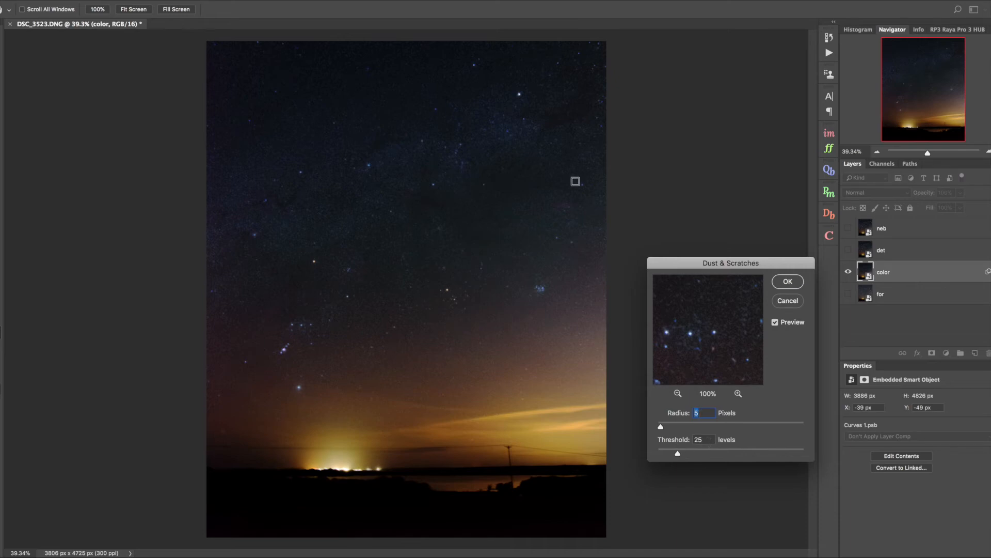
mouse_move(294, 373)
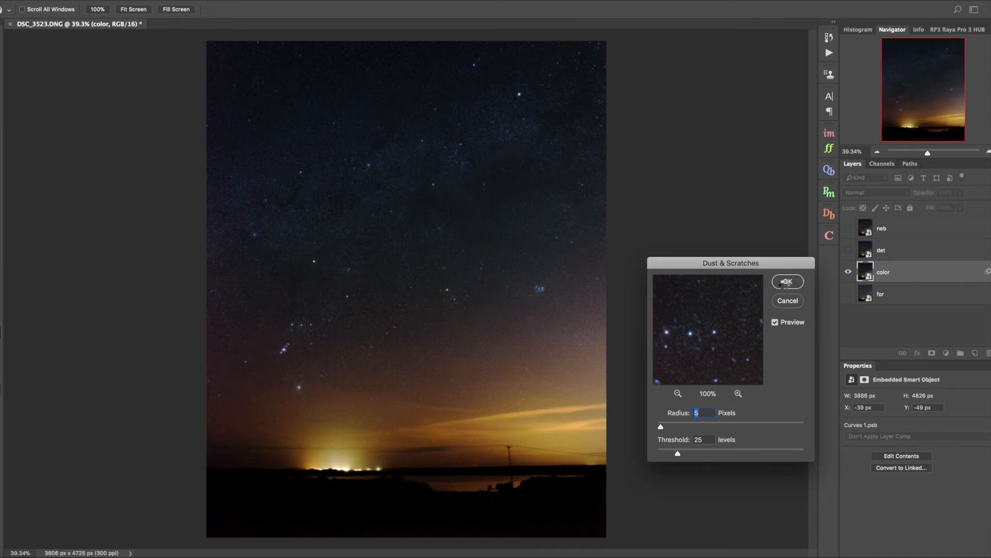
click(787, 281)
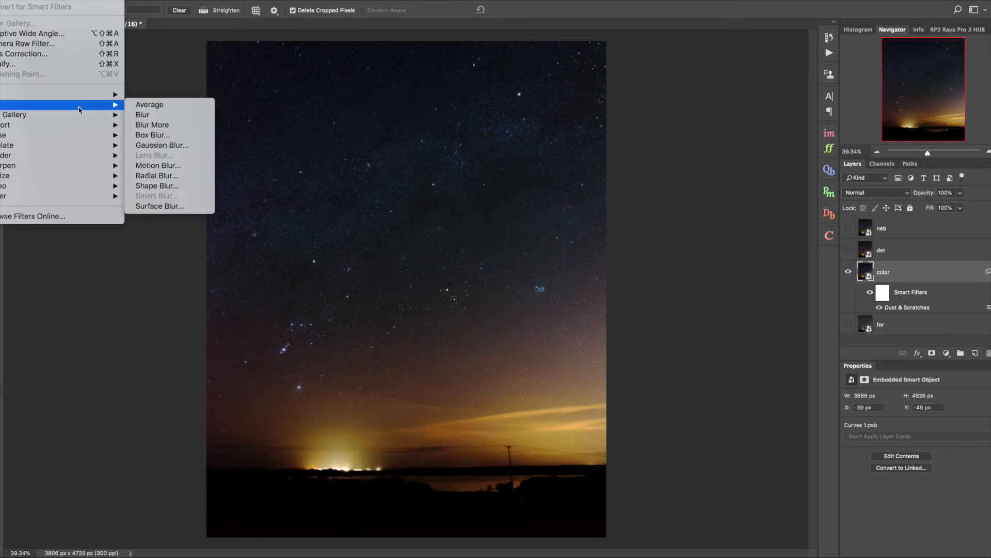
click(162, 145)
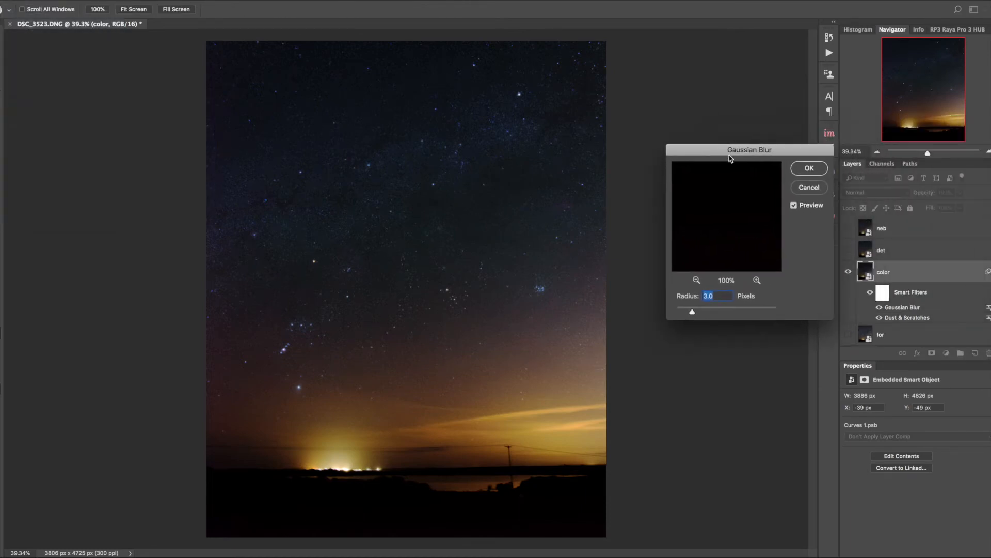
click(809, 169)
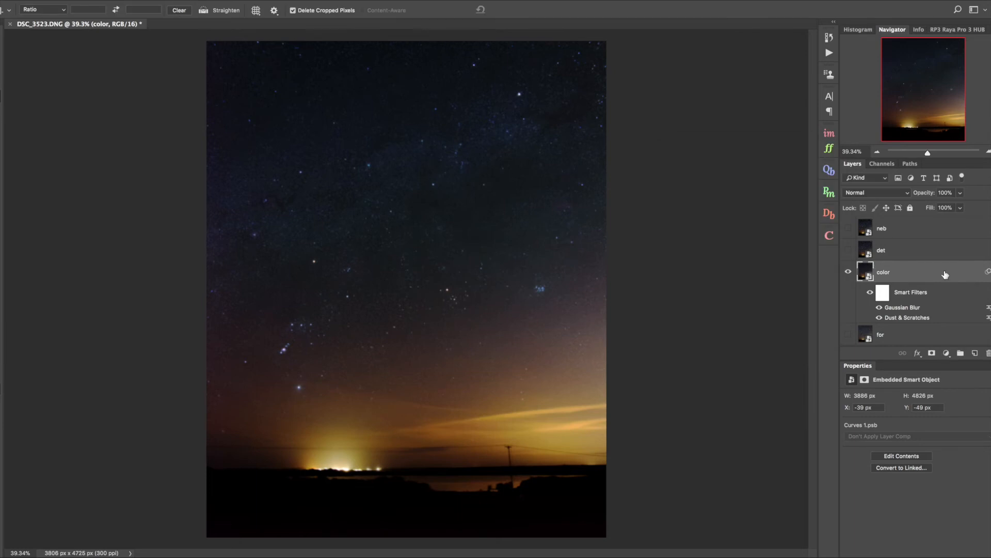
mouse_move(947, 356)
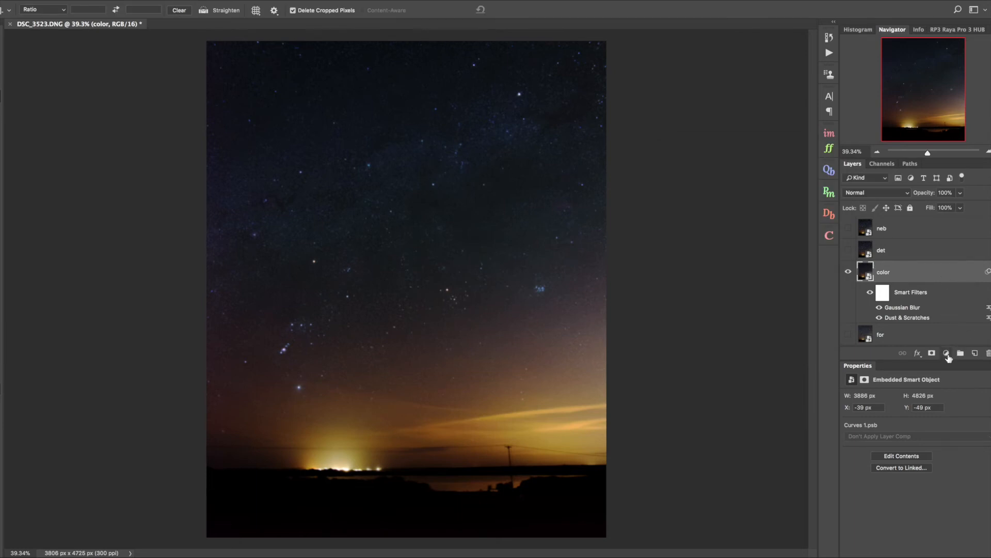
- Add a Curves adjustment above color and bring up options to merge them into col
click(947, 354)
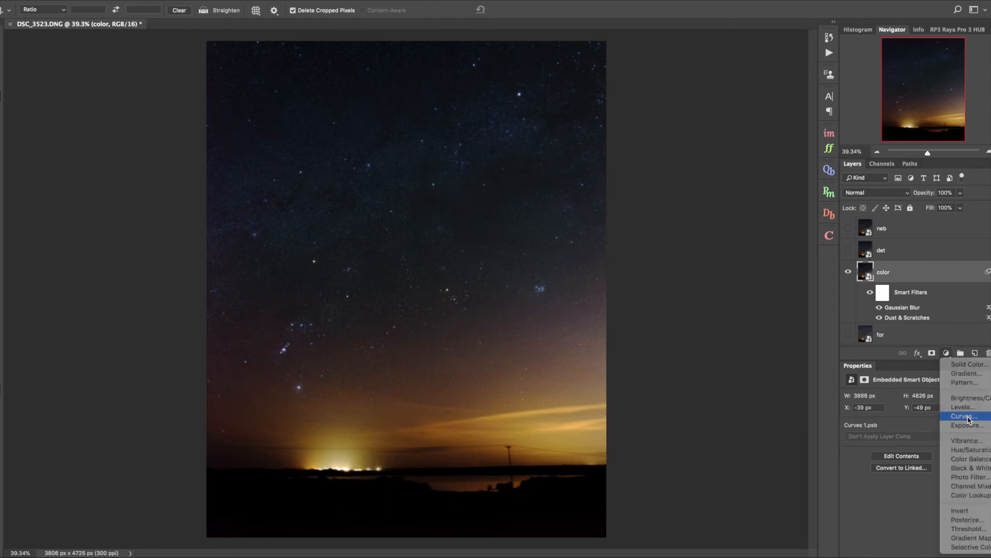
click(963, 416)
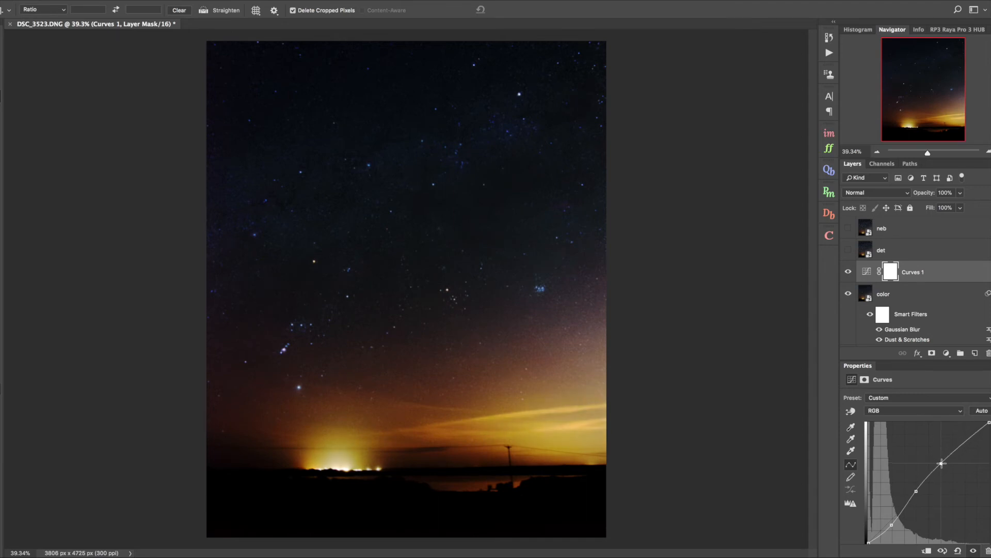
right_click(883, 293)
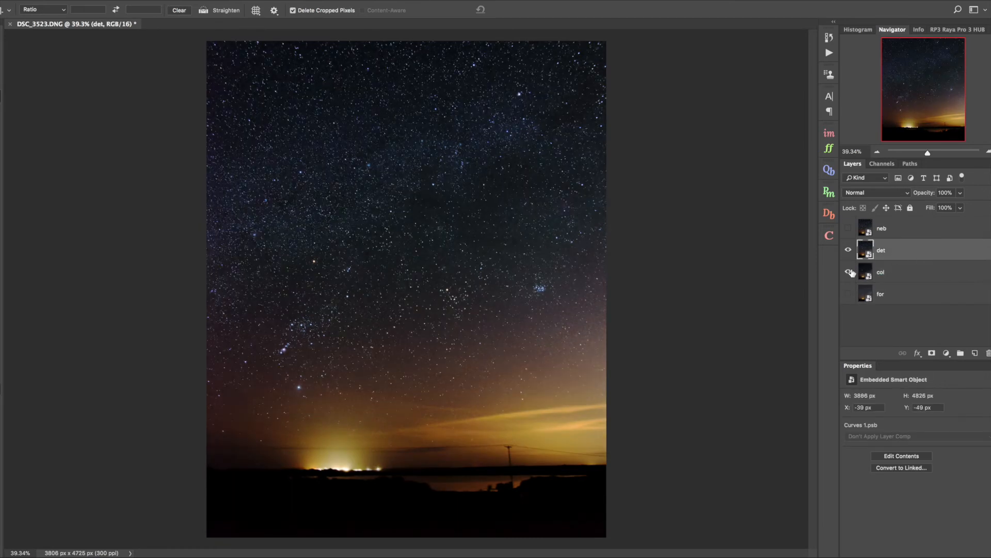
mouse_move(849, 271)
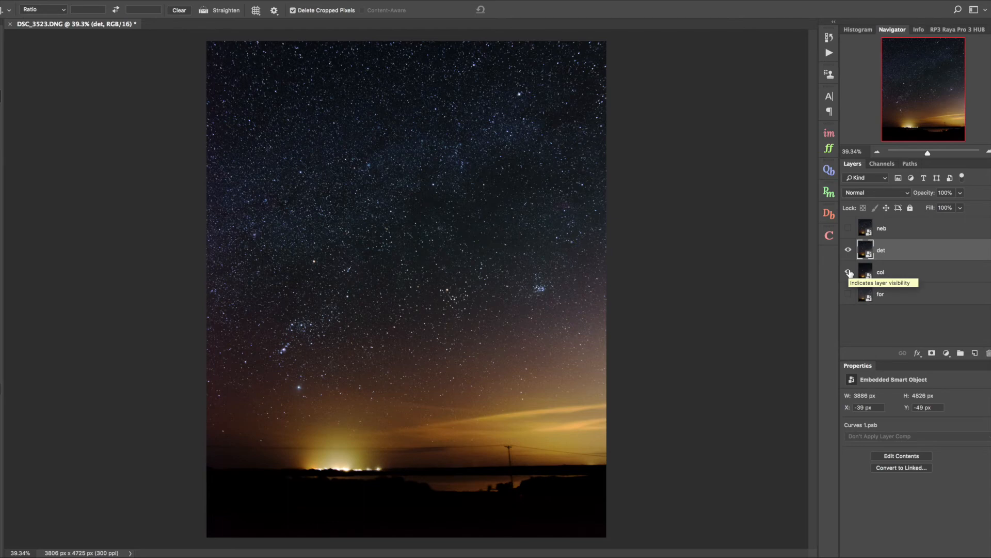
- Show the col and neb layers alongside det
click(849, 272)
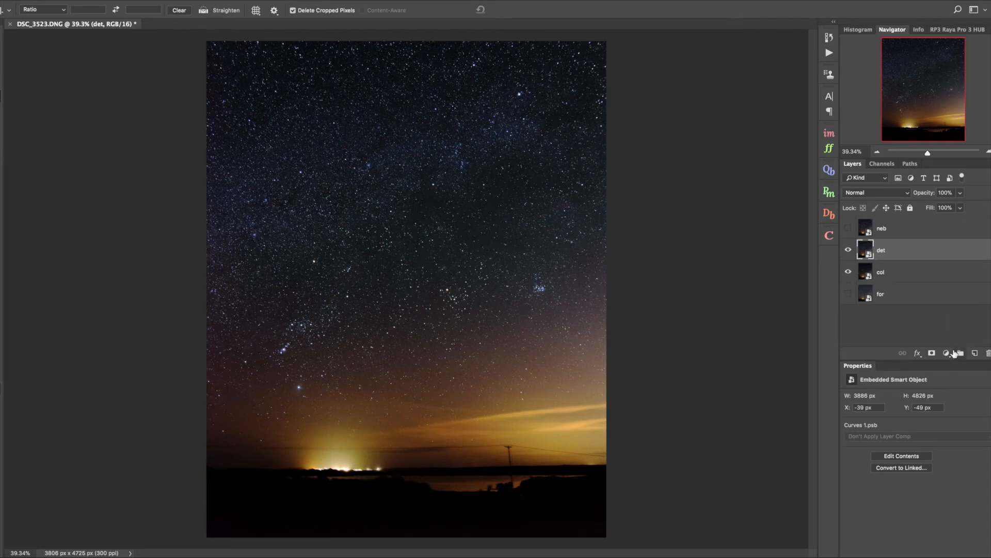
click(946, 353)
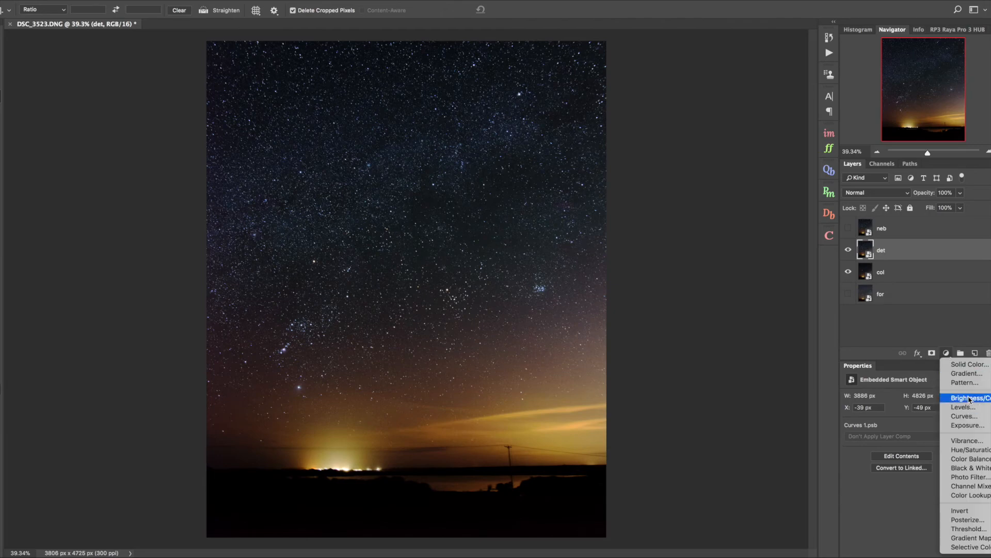
mouse_move(971, 466)
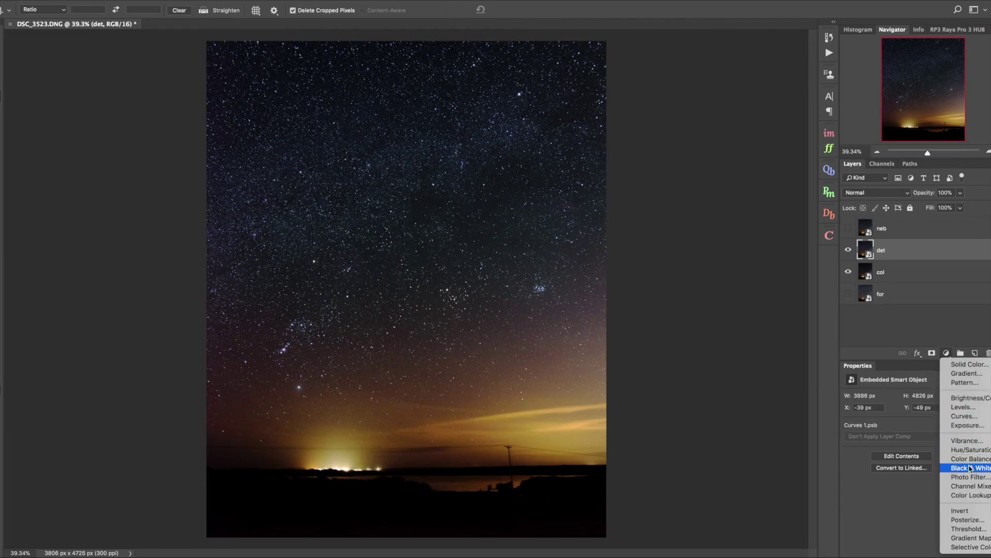
click(966, 468)
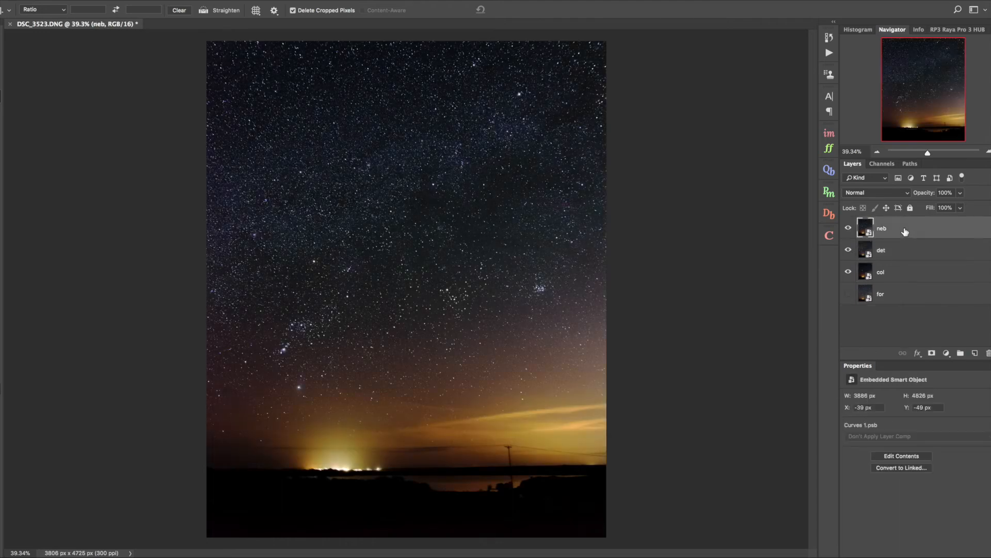
mouse_move(959, 327)
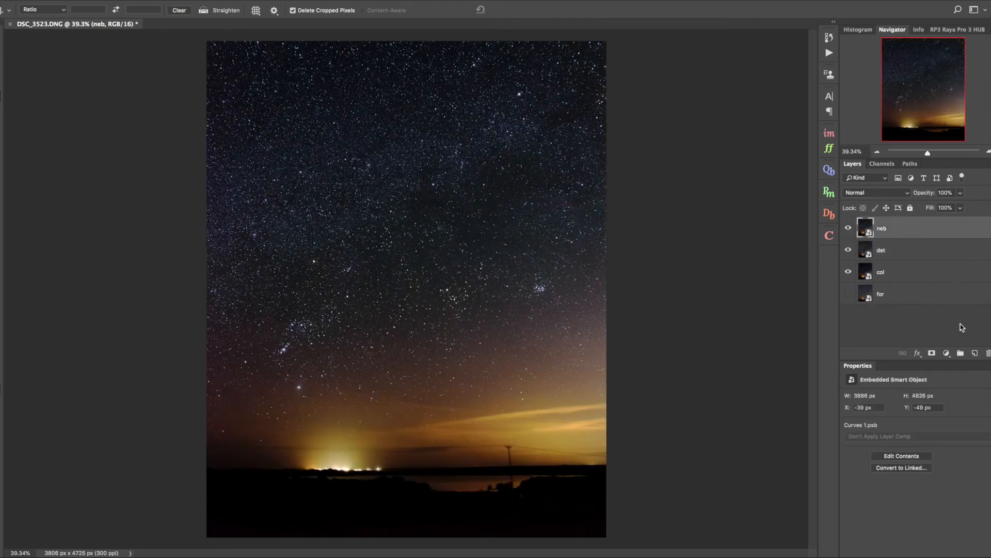
- Apply a Dust & Scratches filter (radius 5, threshold 25) to the neb layer
click(849, 248)
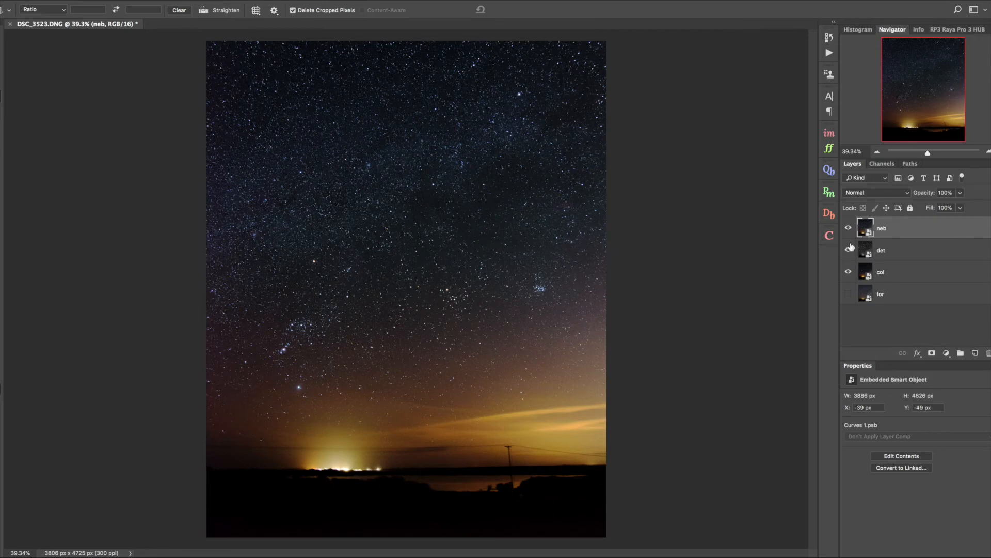
click(849, 247)
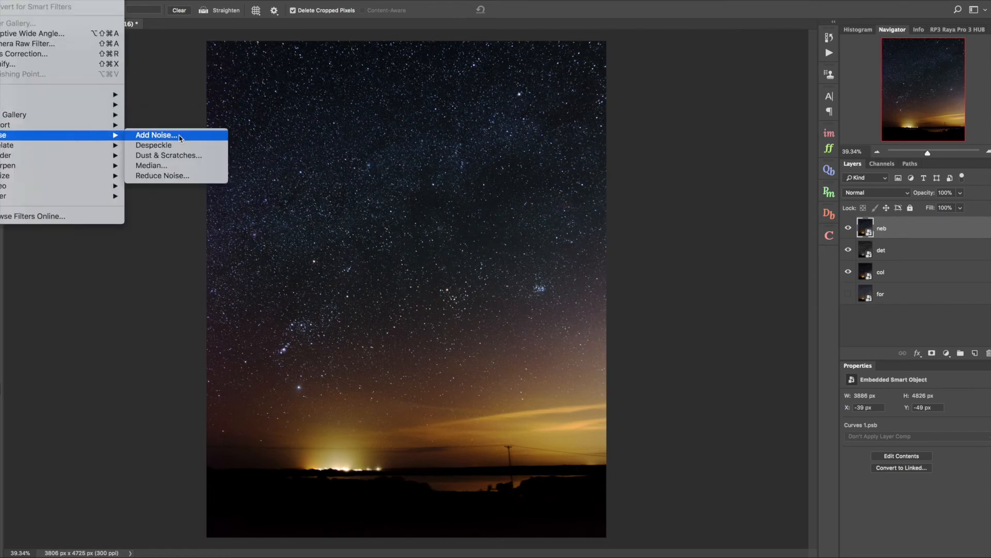
click(168, 155)
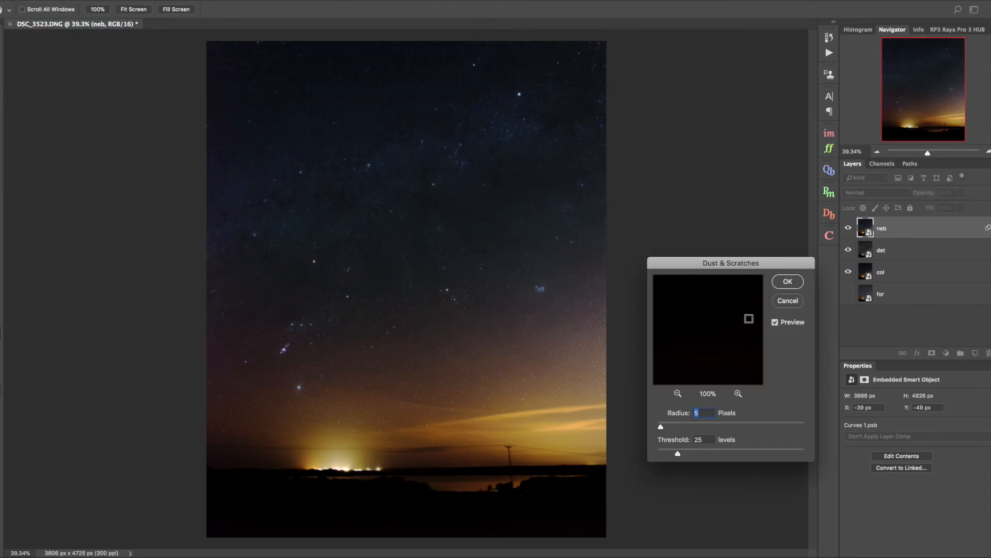
click(787, 280)
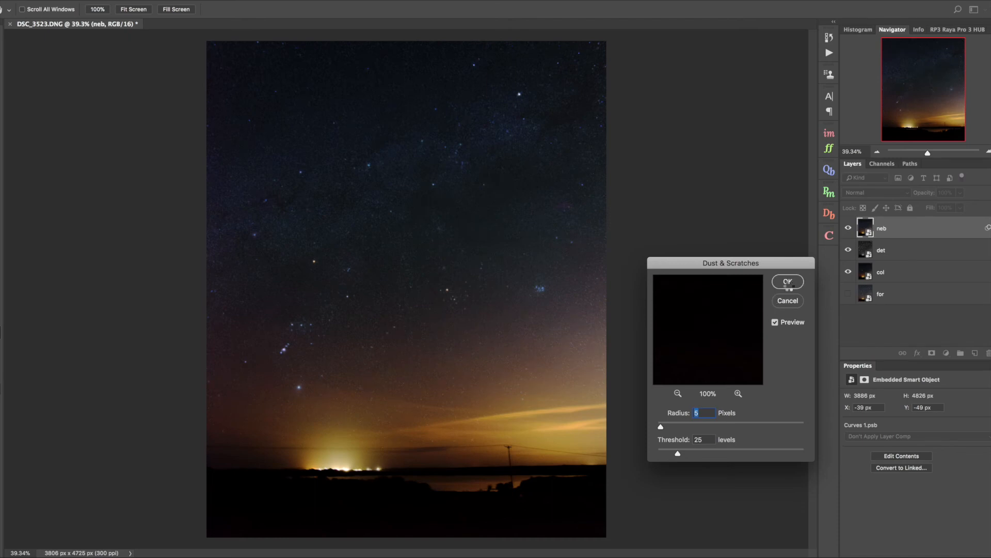
click(787, 281)
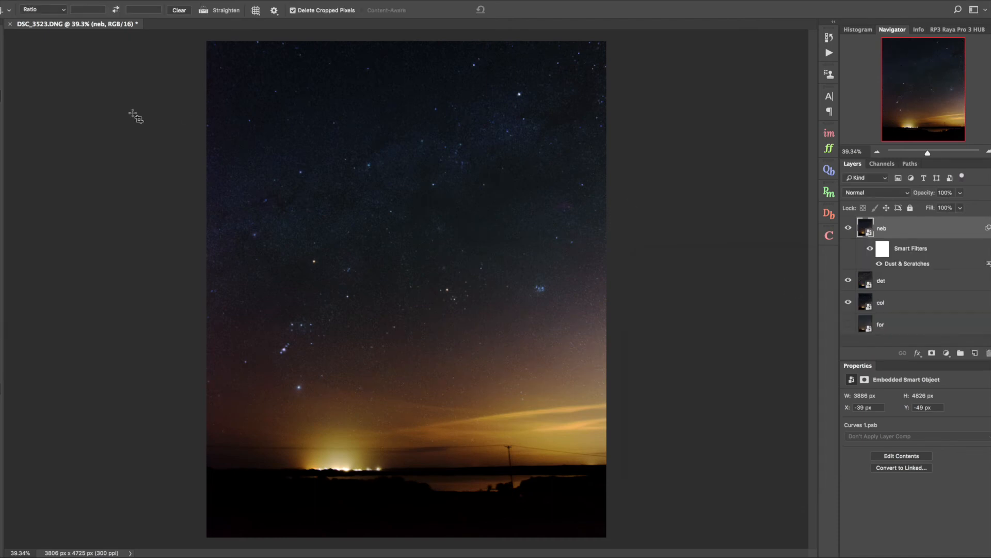
- Add a 3-pixel Gaussian Blur smart filter to neb
click(19, 6)
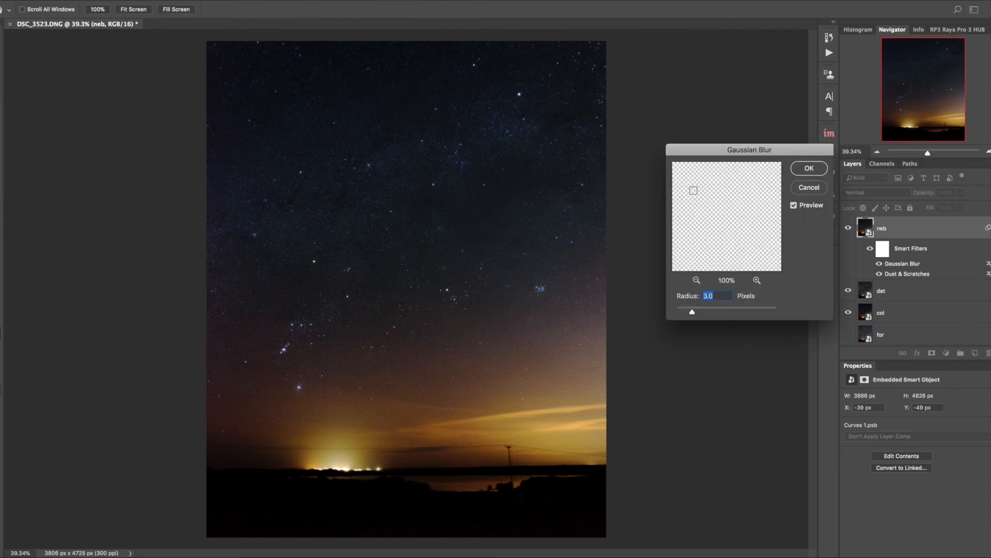
click(808, 169)
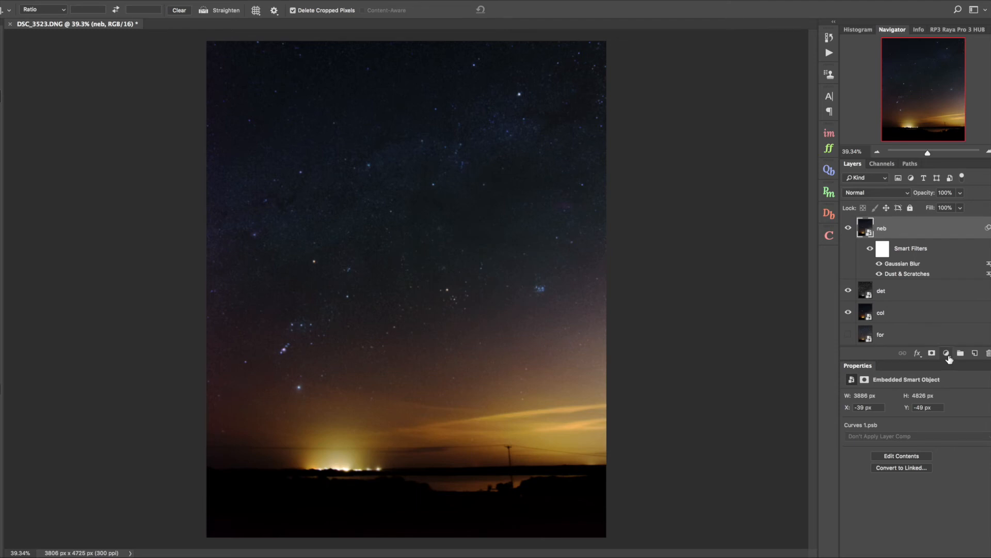
- Add Black & White and high-contrast Curves adjustments above neb and merge them into one smart object
click(946, 353)
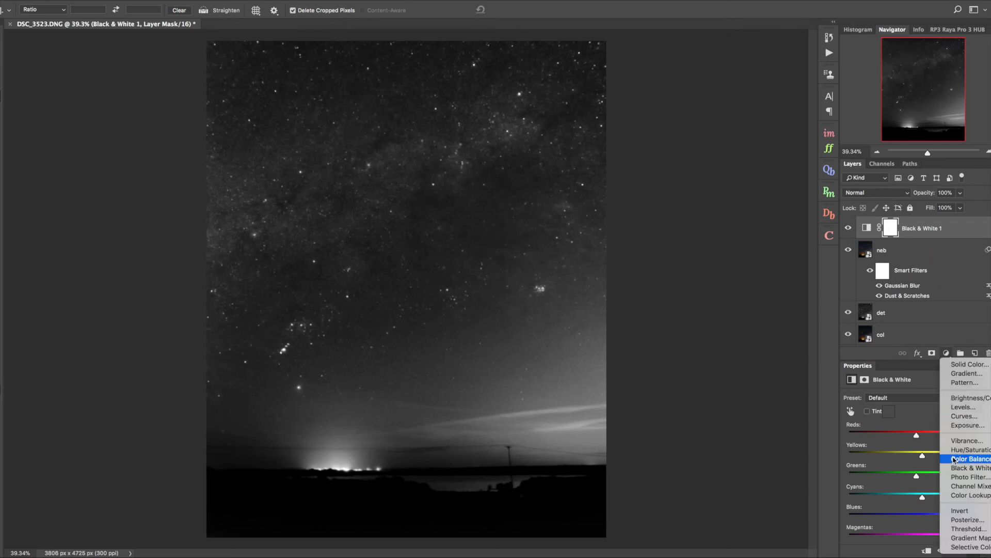
click(962, 416)
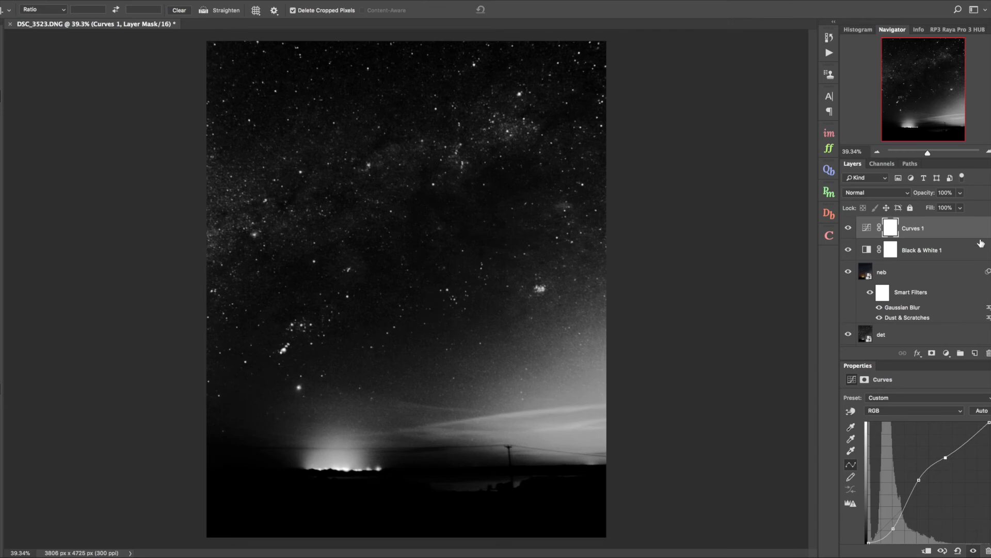
right_click(881, 272)
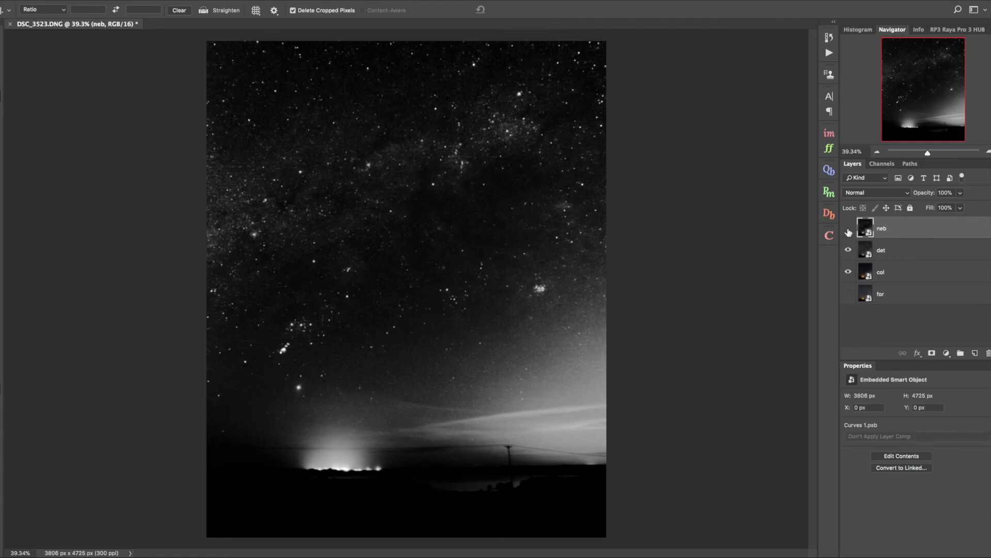
- Mask the neb layer and group neb and det into a lum group above col
click(848, 232)
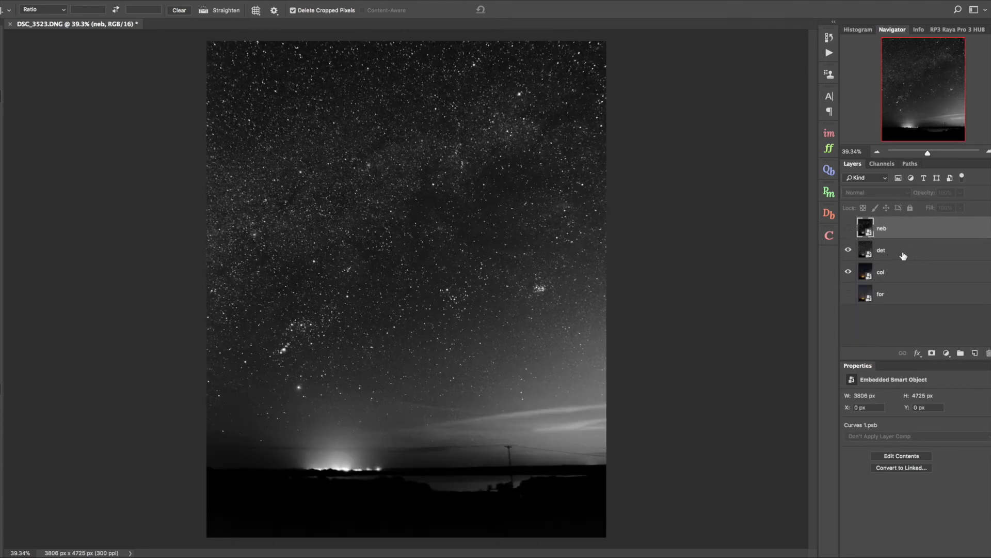
click(881, 250)
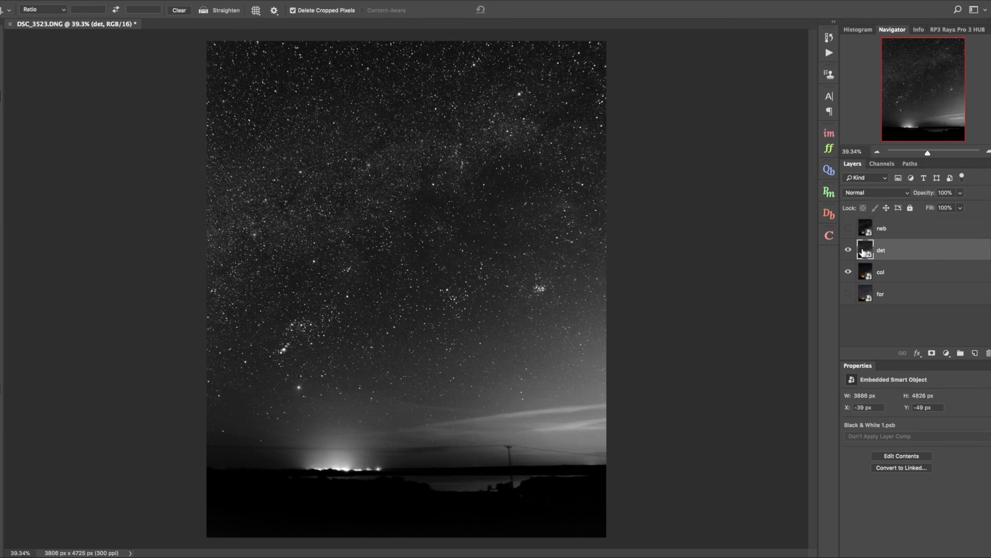
mouse_move(537, 274)
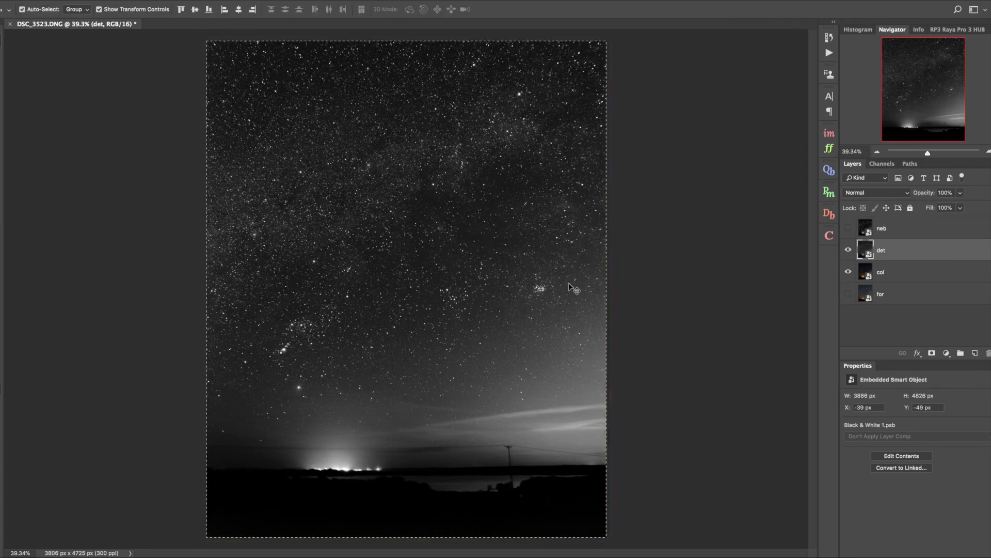
click(849, 228)
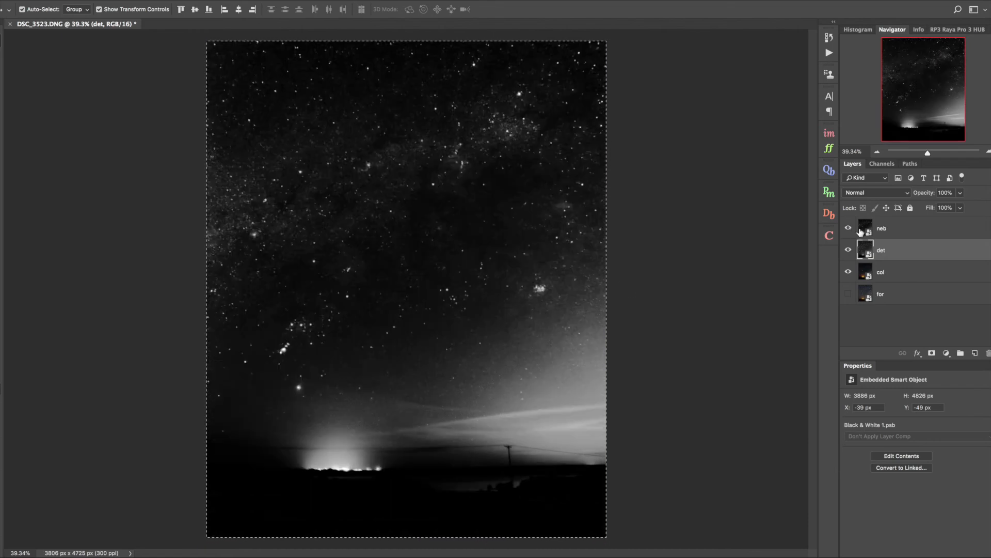
click(932, 353)
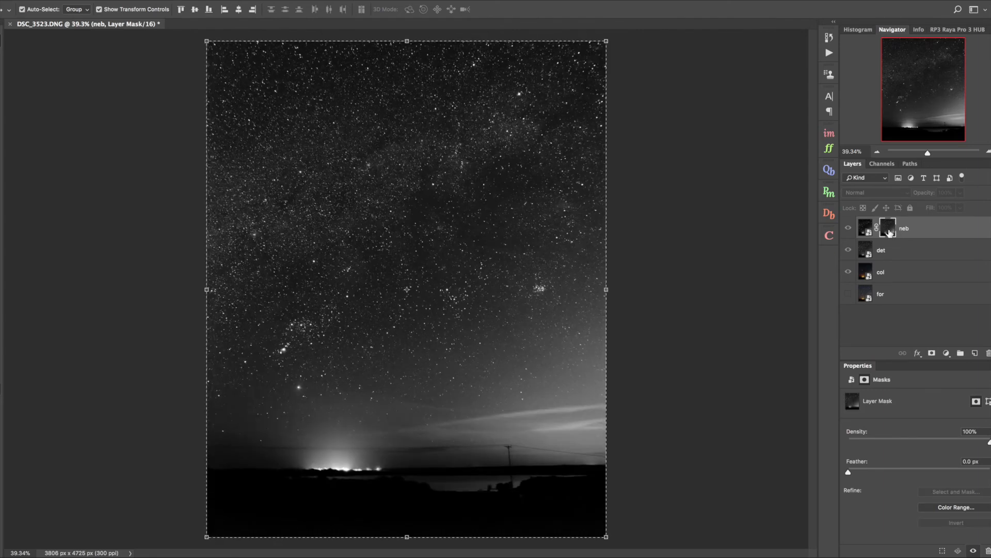
mouse_move(675, 182)
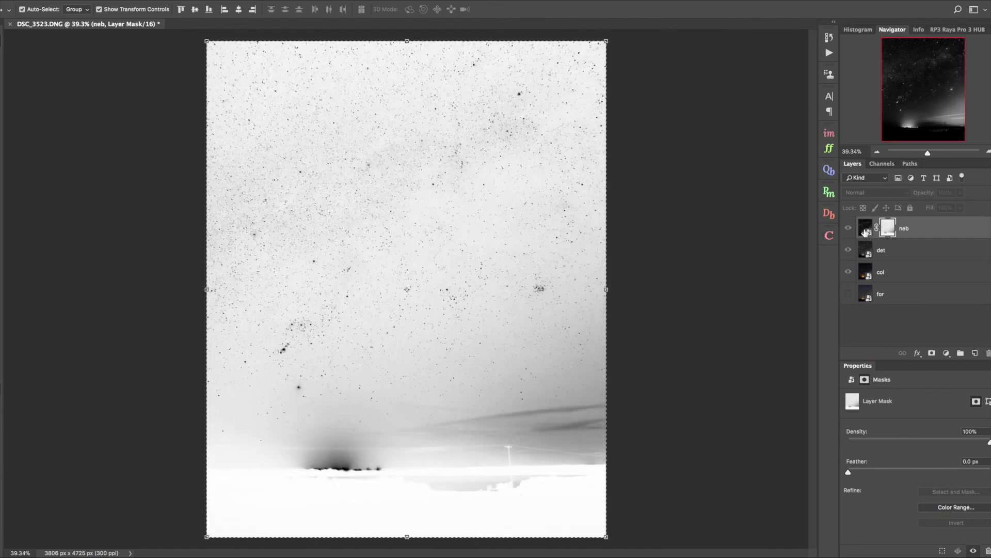
click(865, 227)
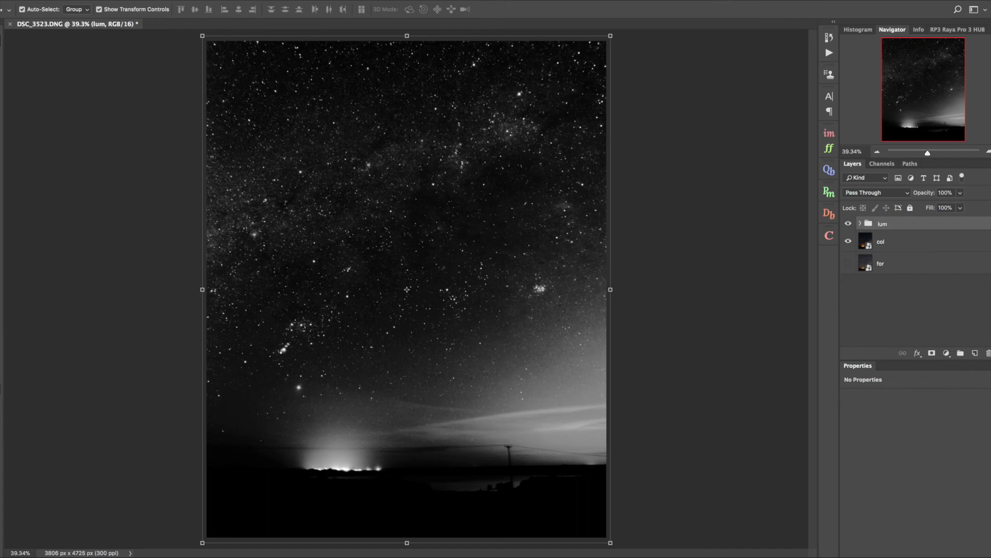
- Set the lum group's blend mode to Luminosity
click(878, 193)
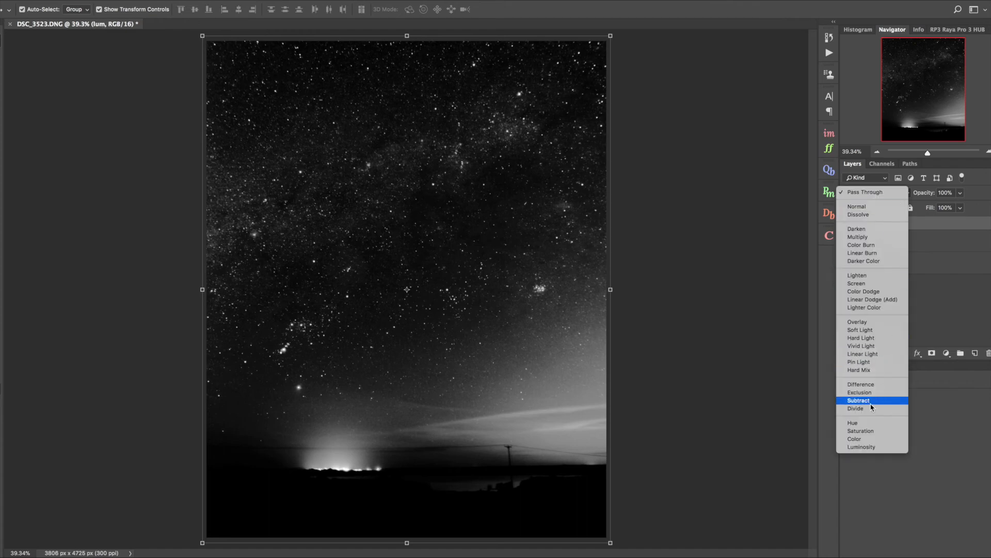
click(861, 446)
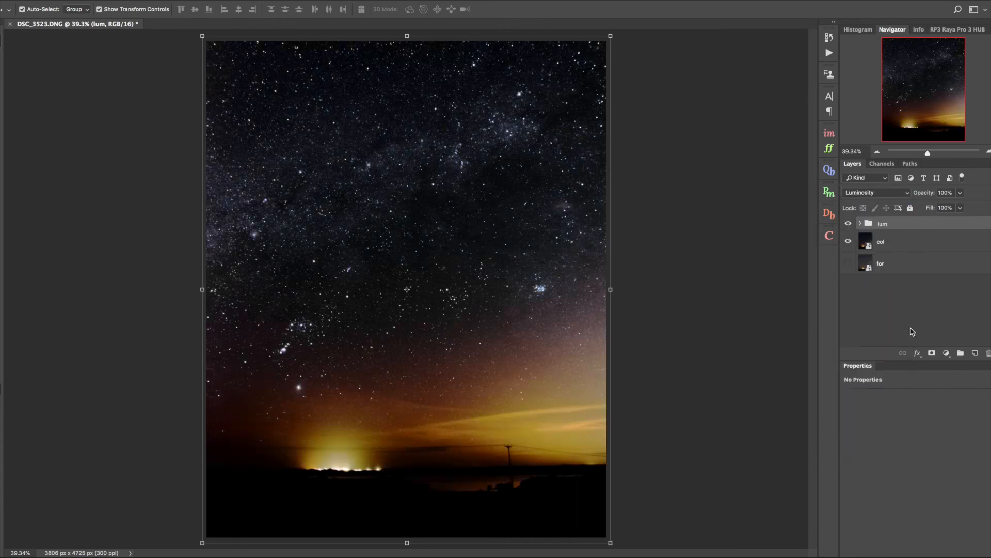
mouse_move(464, 132)
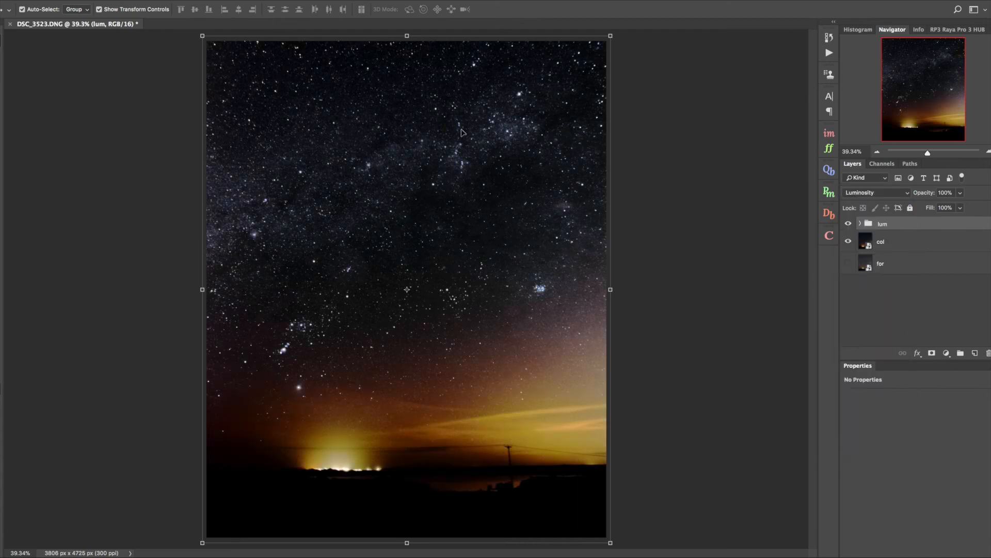
mouse_move(263, 209)
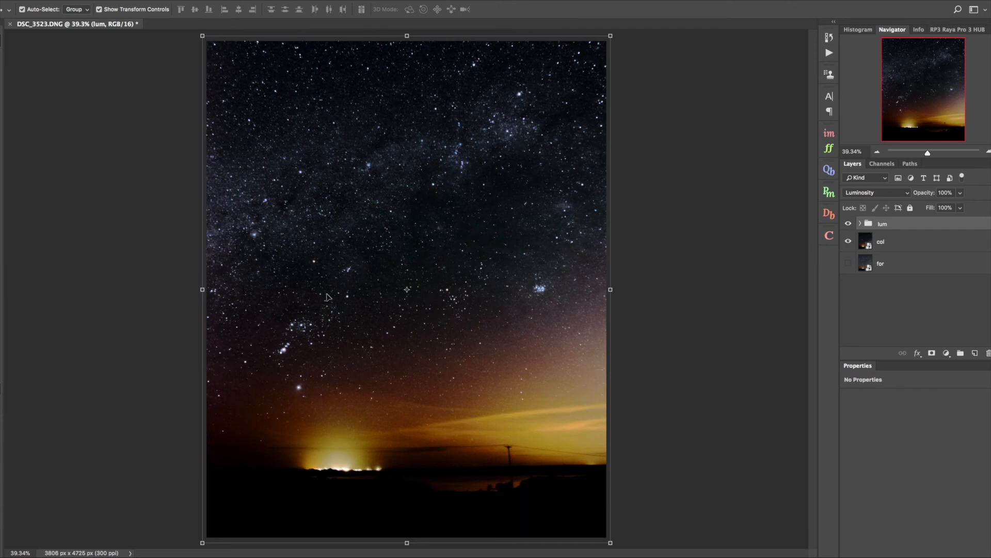
mouse_move(293, 261)
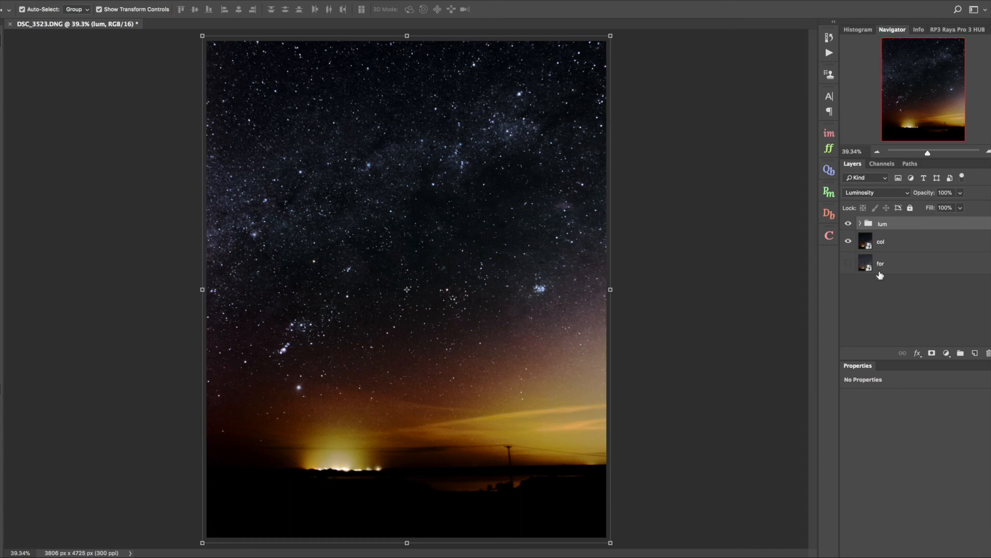
- Group lum and col together and name the group sky
click(947, 354)
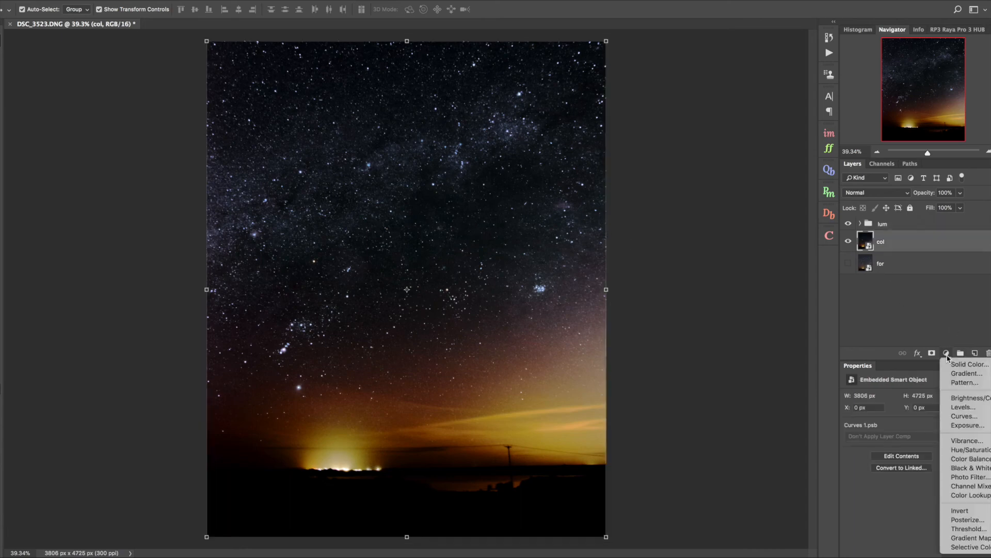
click(967, 440)
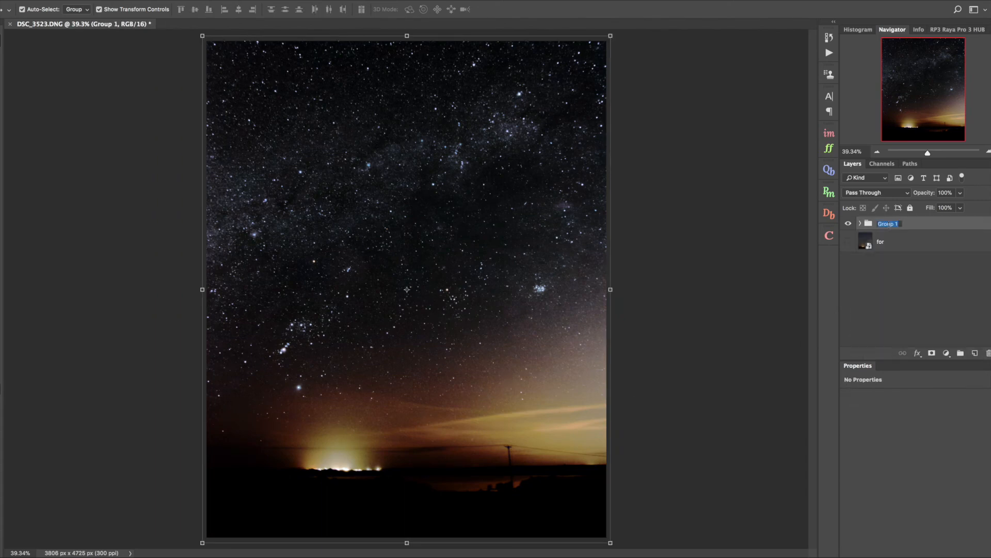
text(sky)
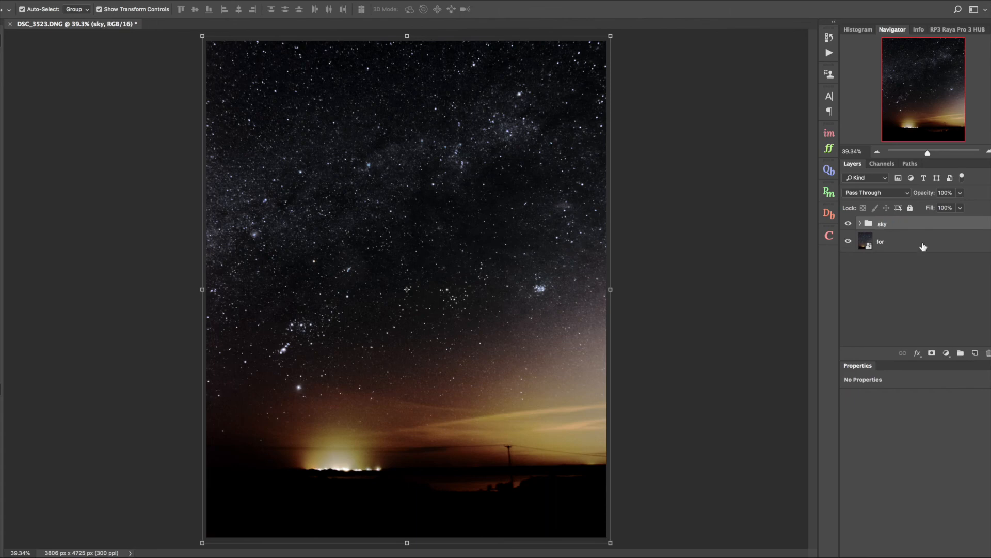
mouse_move(924, 311)
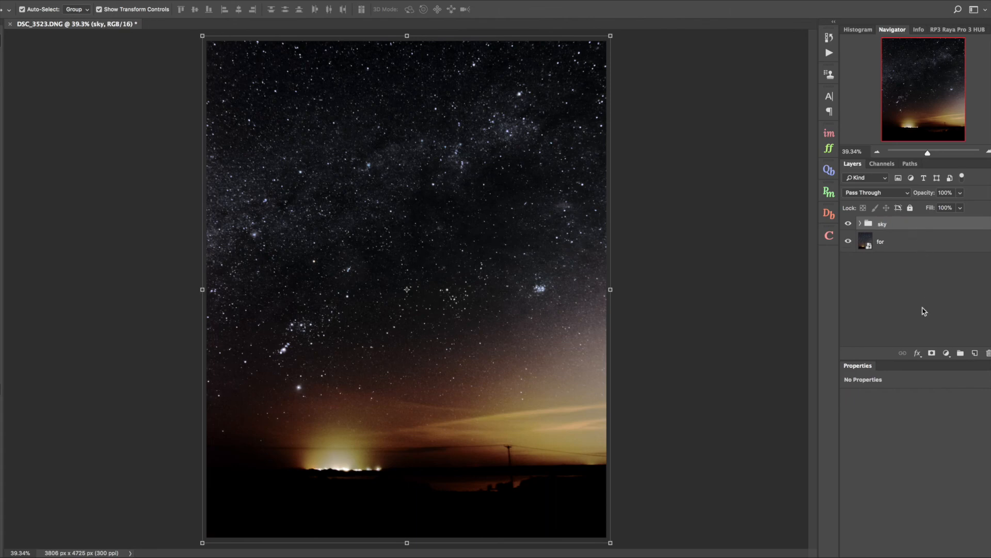
- Add a white layer mask to the sky group to reveal the for layer beneath
click(931, 353)
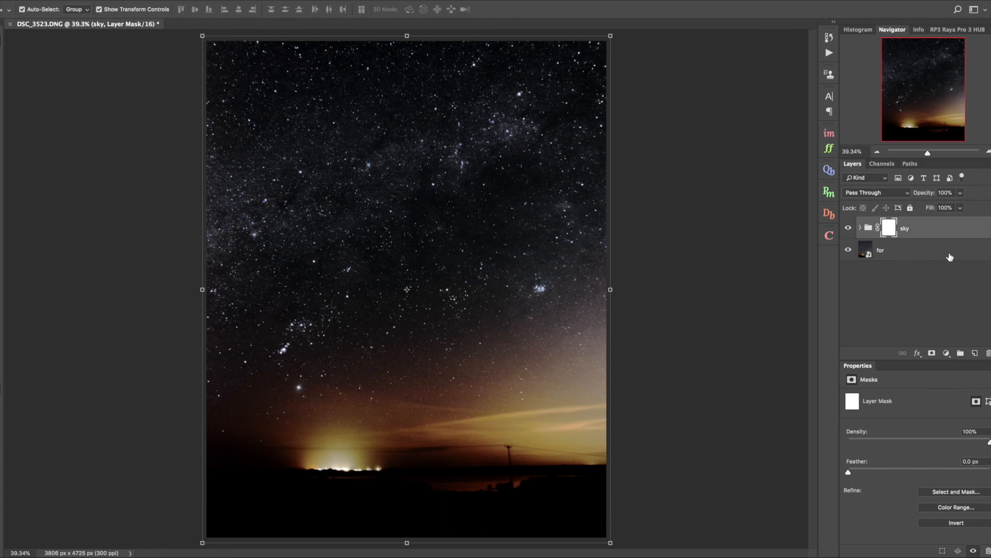
mouse_move(833, 358)
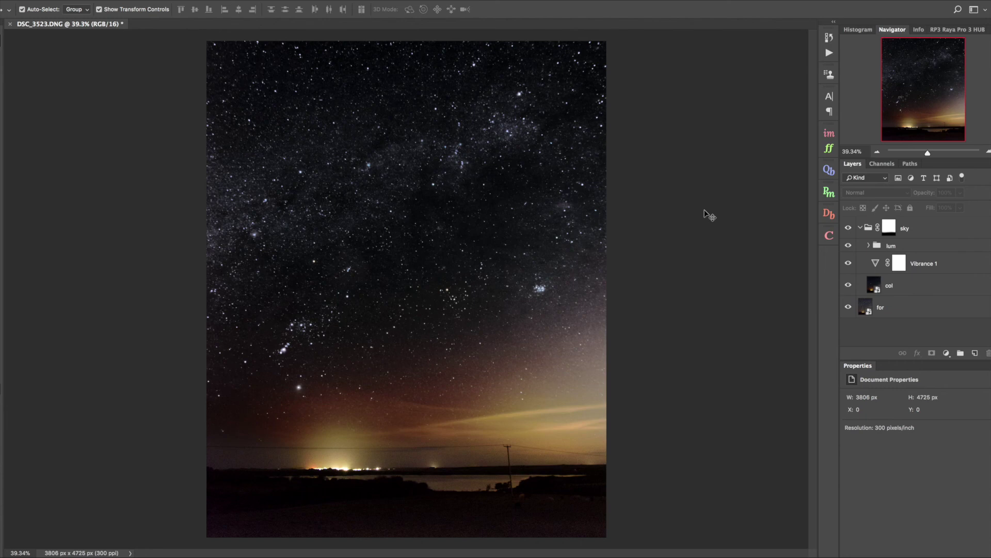
mouse_move(443, 93)
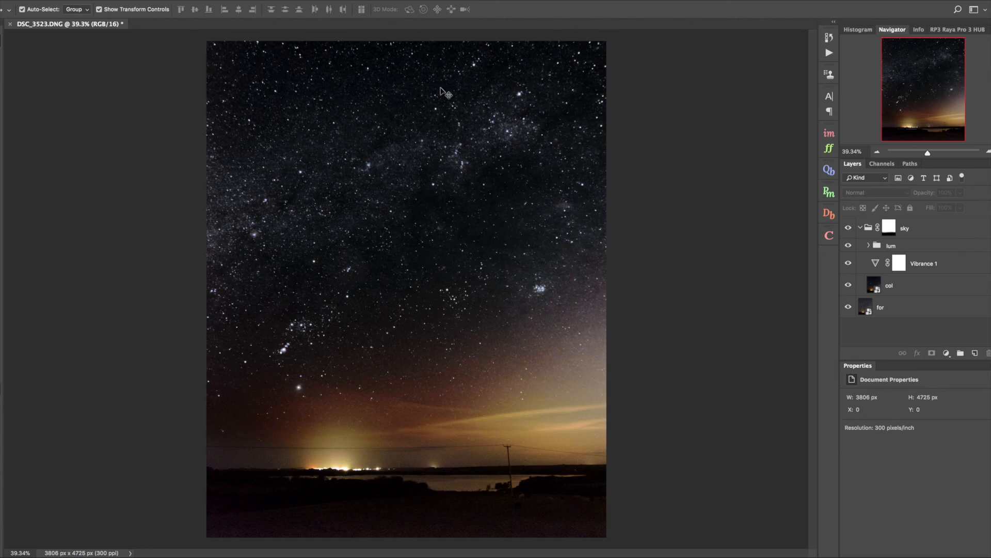
mouse_move(512, 225)
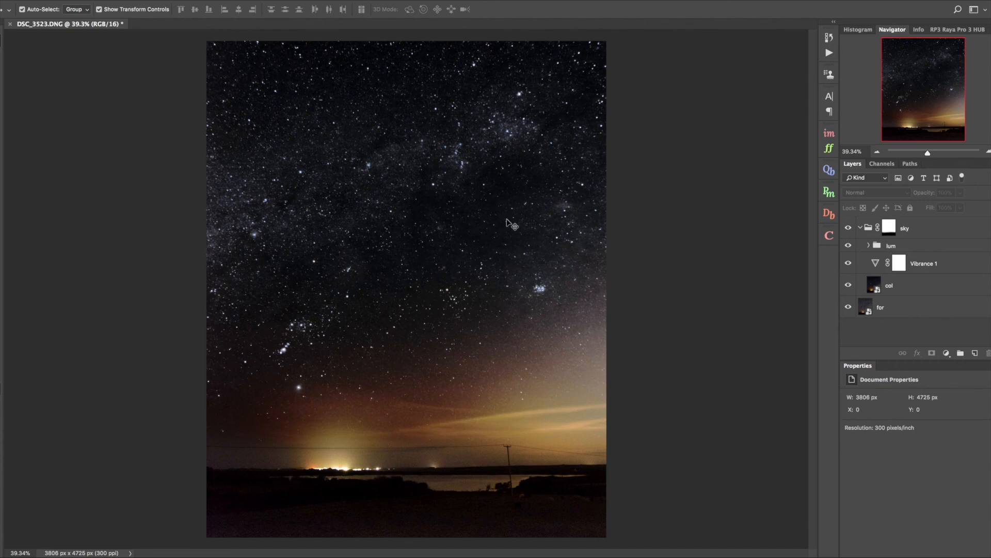
mouse_move(537, 415)
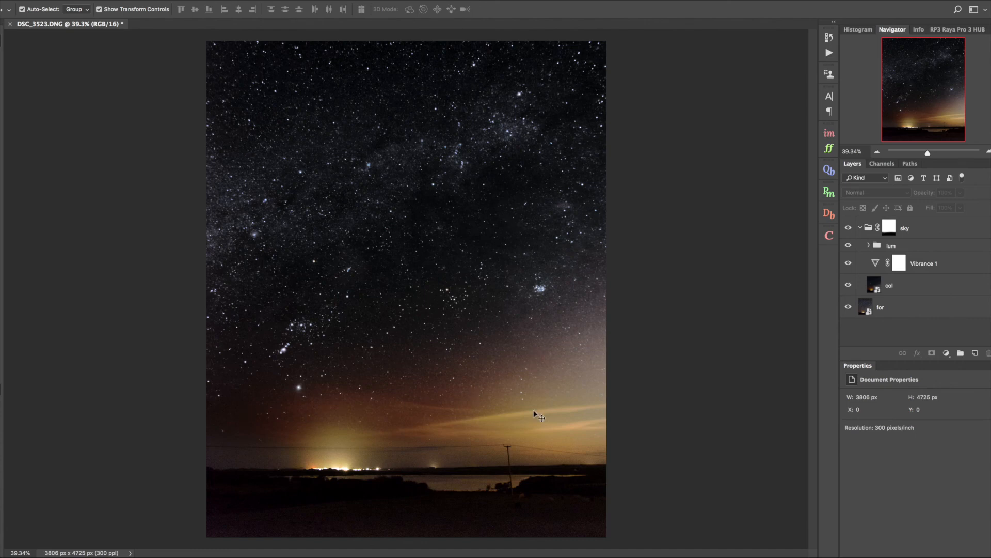
mouse_move(520, 386)
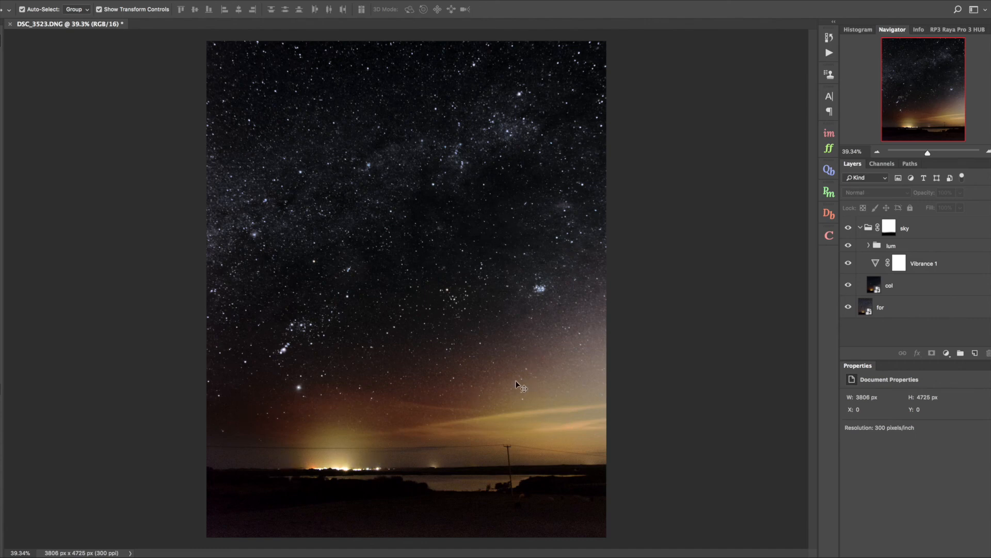
mouse_move(967, 269)
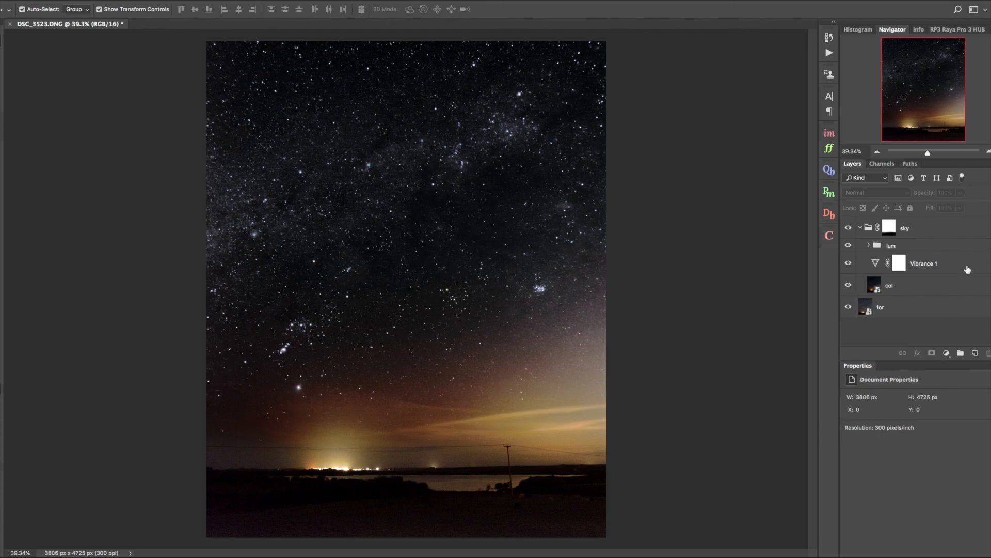
mouse_move(948, 267)
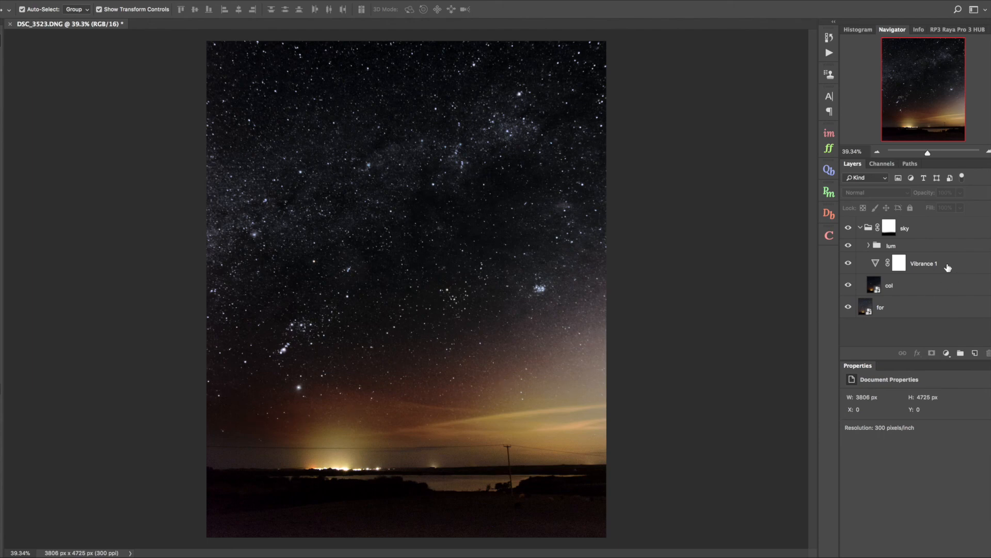
- Add a Color Balance adjustment (Midtones Cyan -38, Magenta -9, Blue +9) and target its mask for painting
click(922, 263)
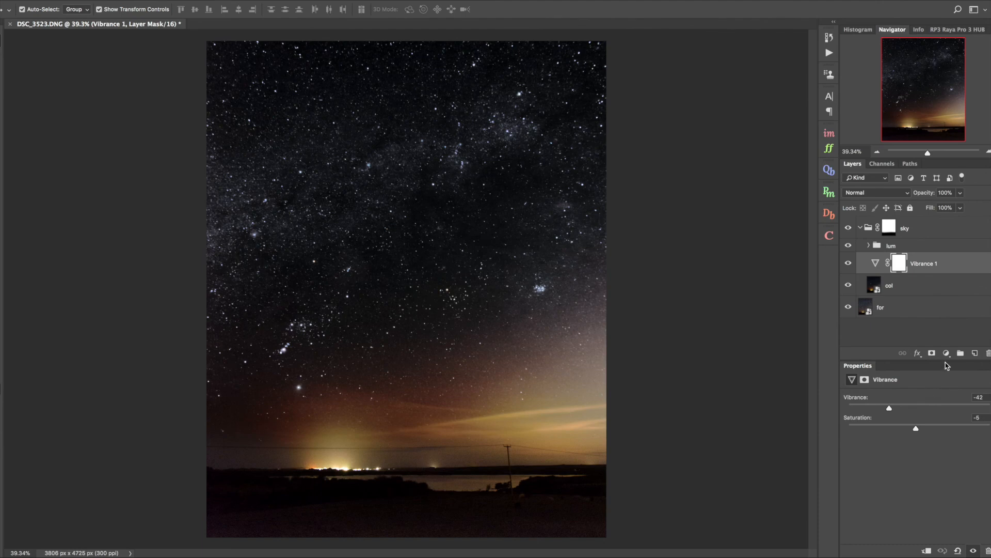
click(947, 353)
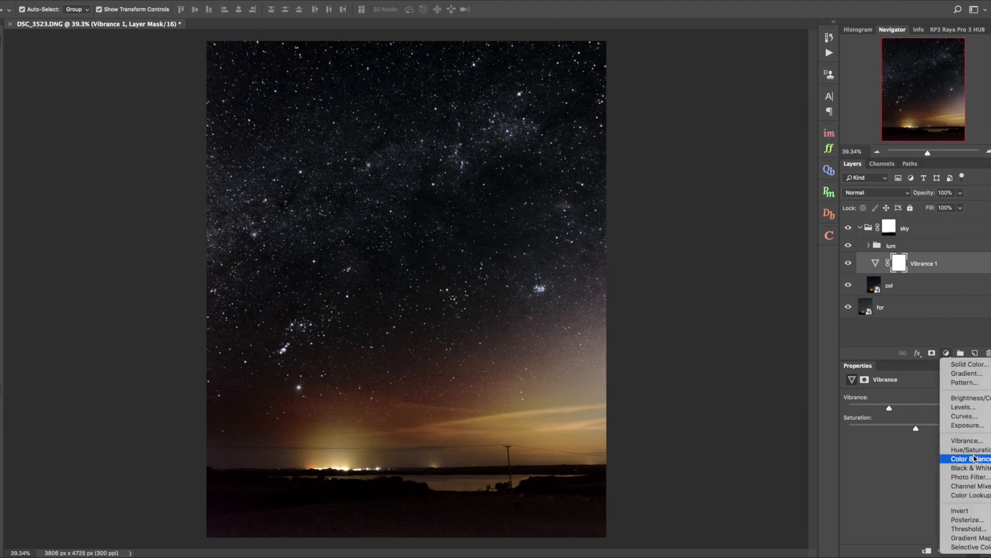
click(969, 457)
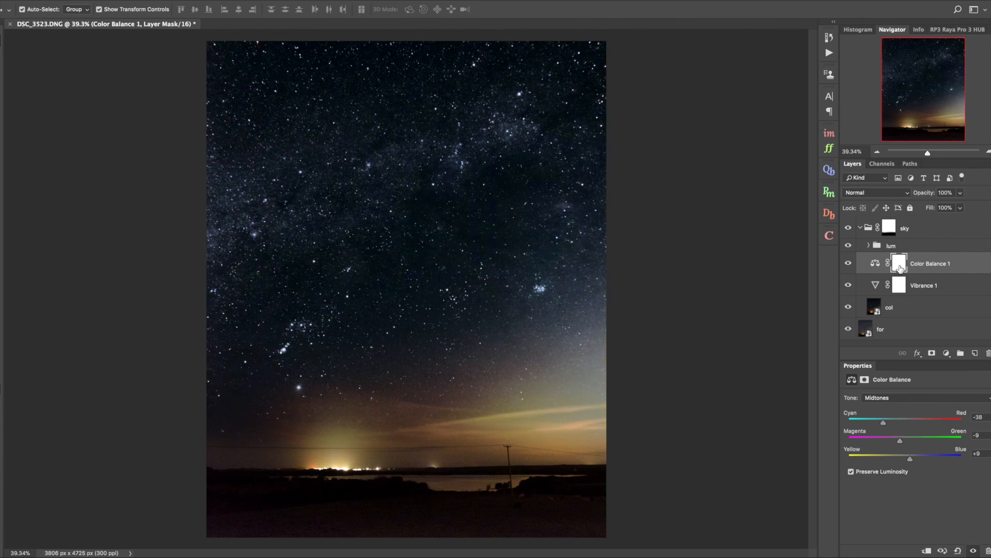
click(898, 263)
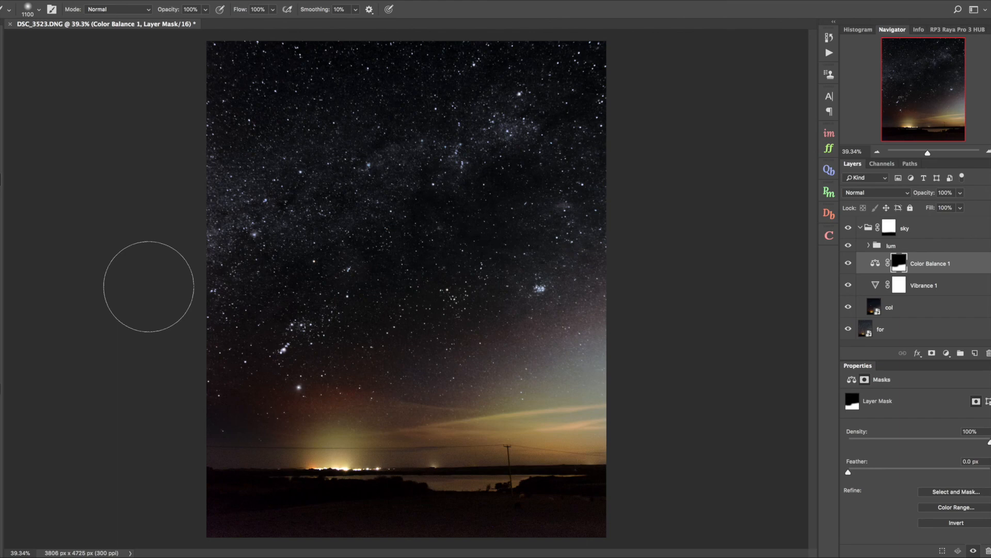
mouse_move(316, 221)
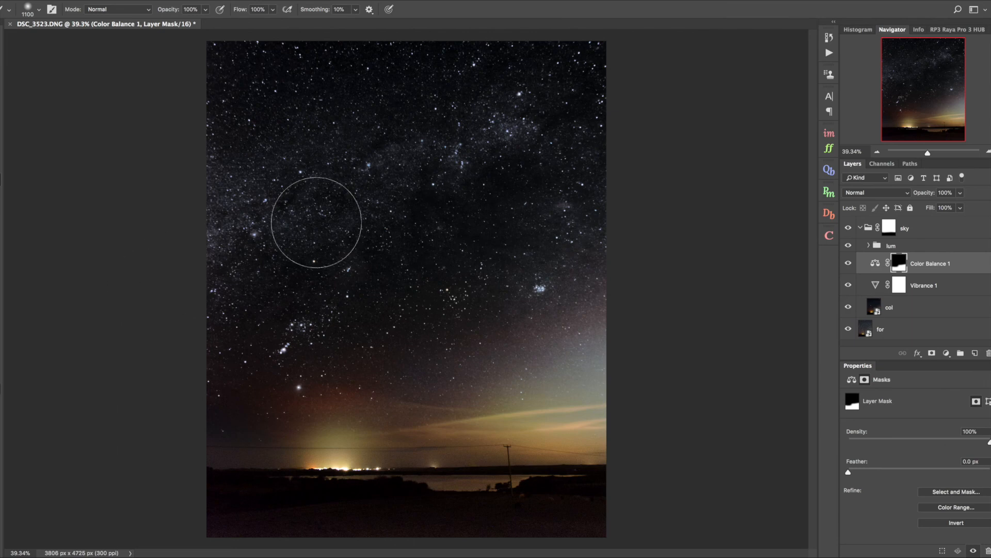
mouse_move(565, 191)
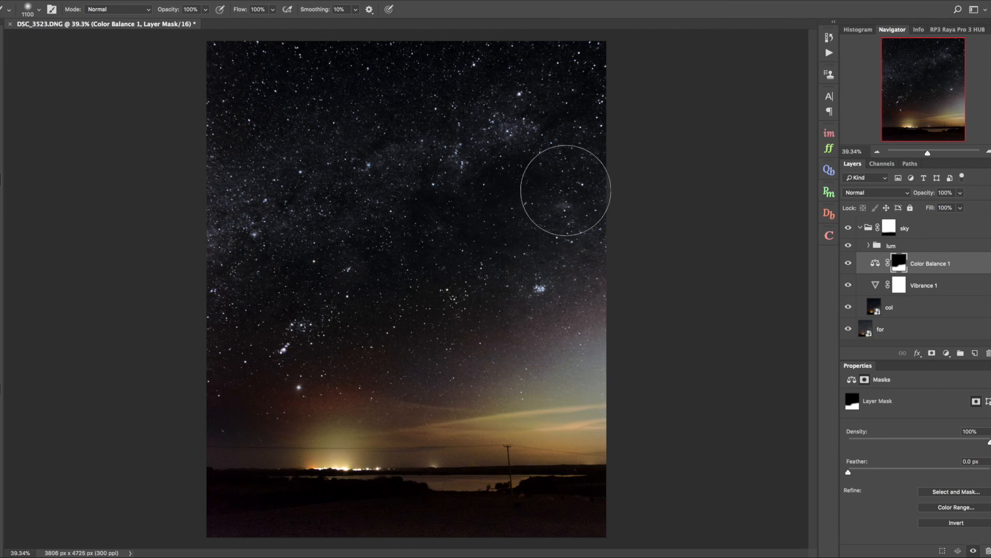
mouse_move(740, 291)
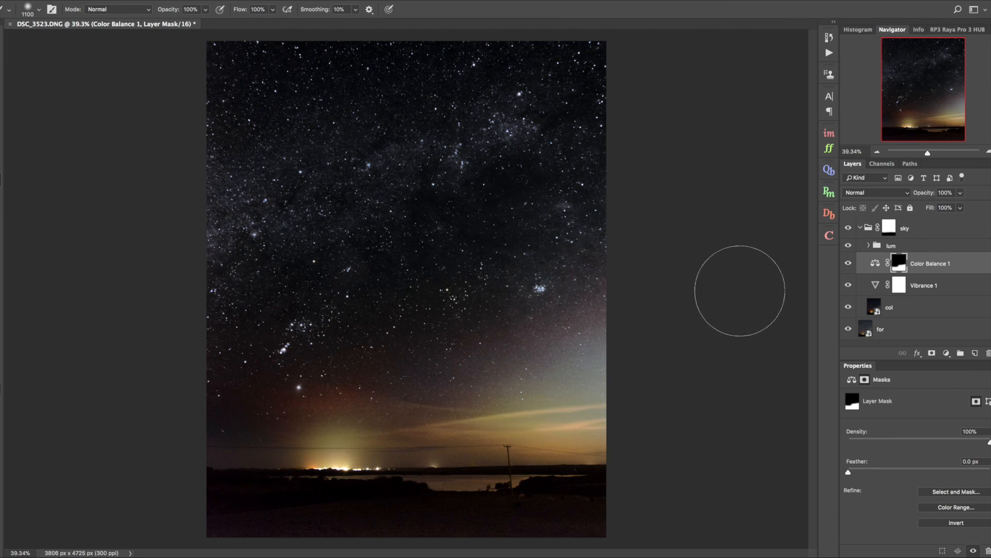
mouse_move(724, 389)
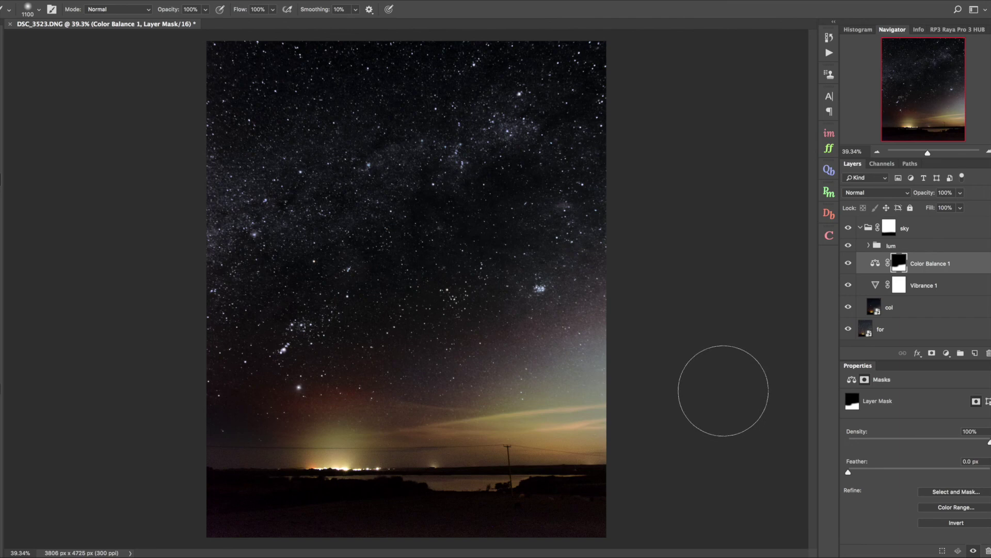
mouse_move(671, 474)
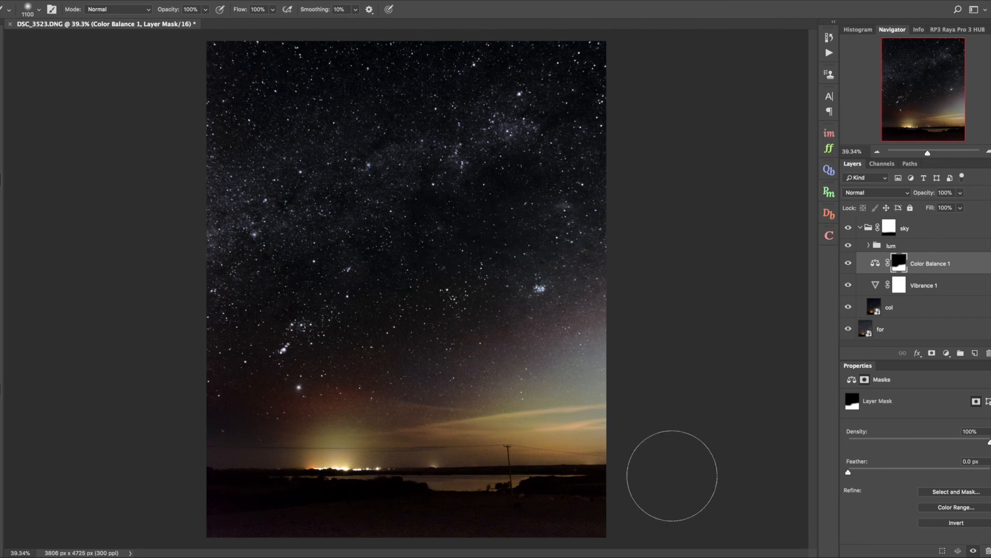